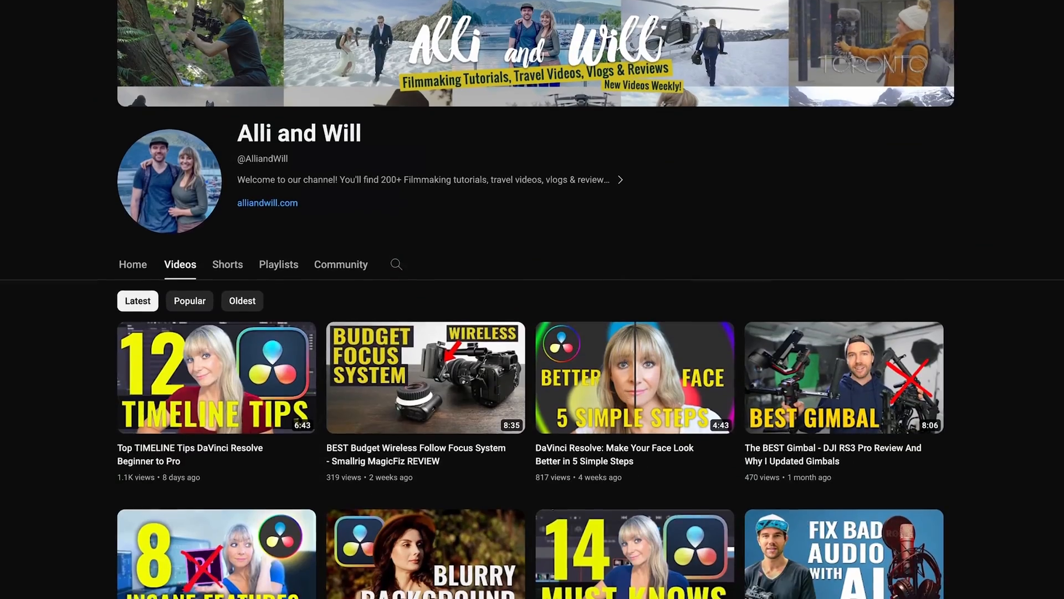
Enable 'Use Mac display color profiles for viewers' under System > General and save the preferences.
scroll(down, 3)
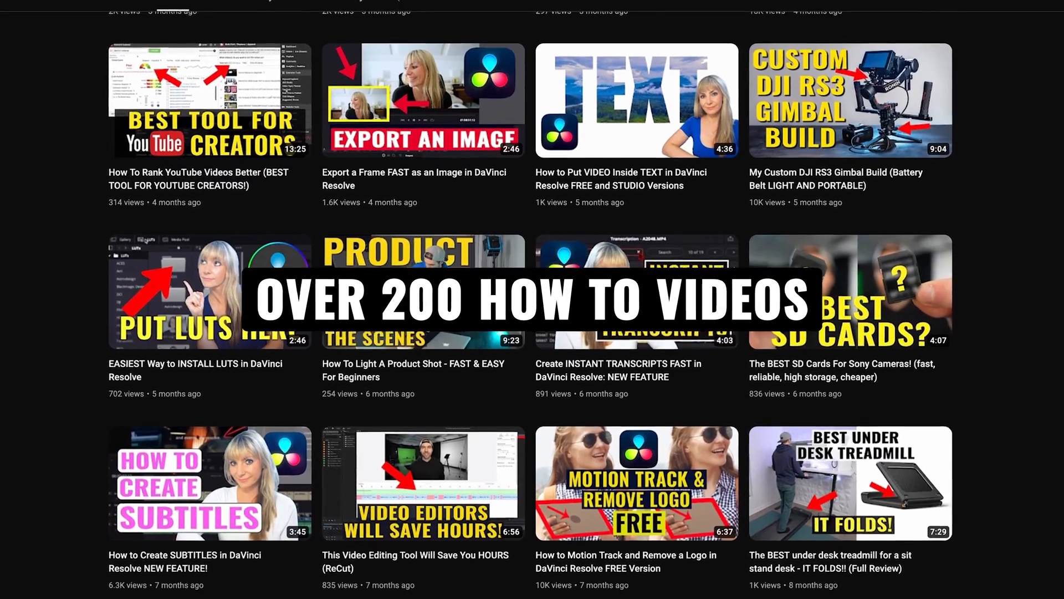
scroll(down, 3)
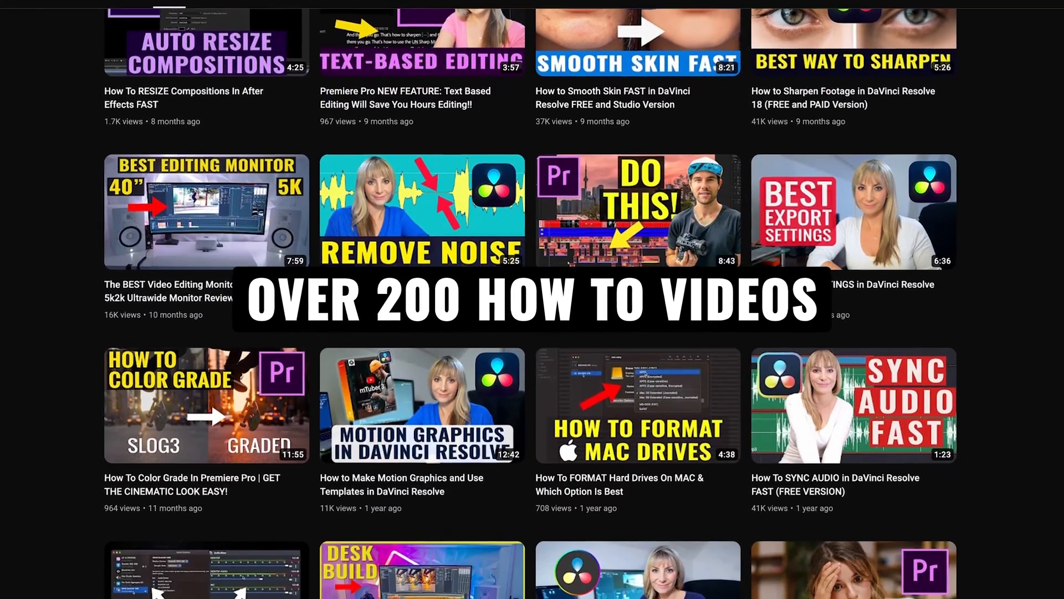
scroll(down, 3)
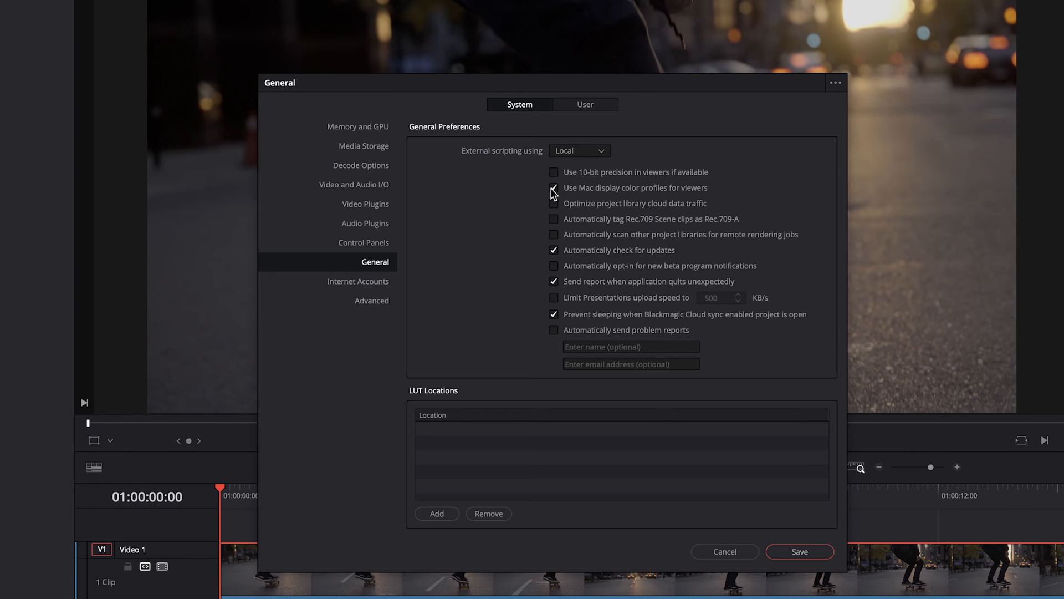
click(555, 188)
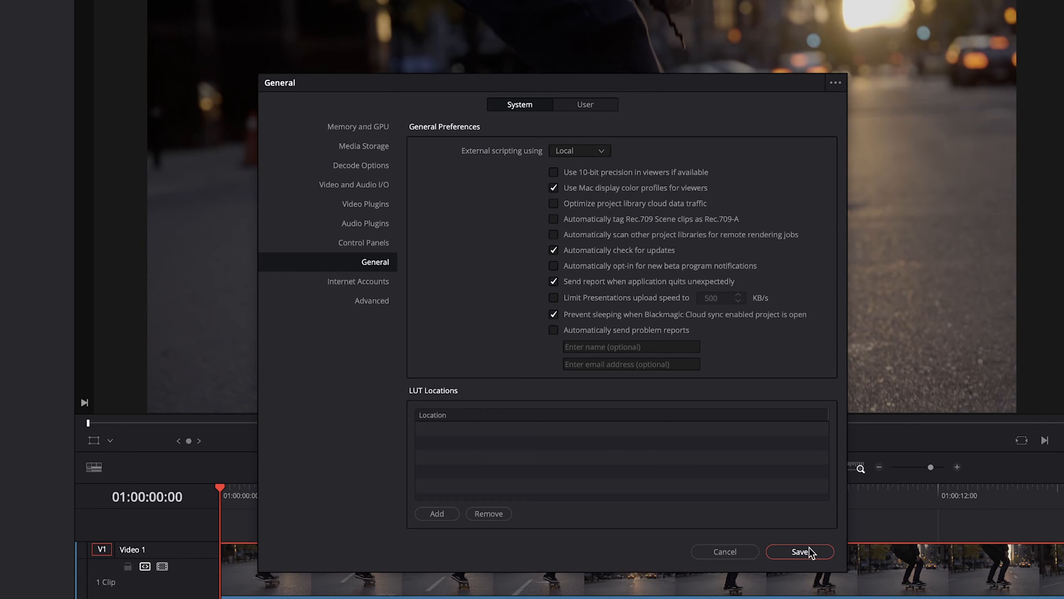
click(799, 551)
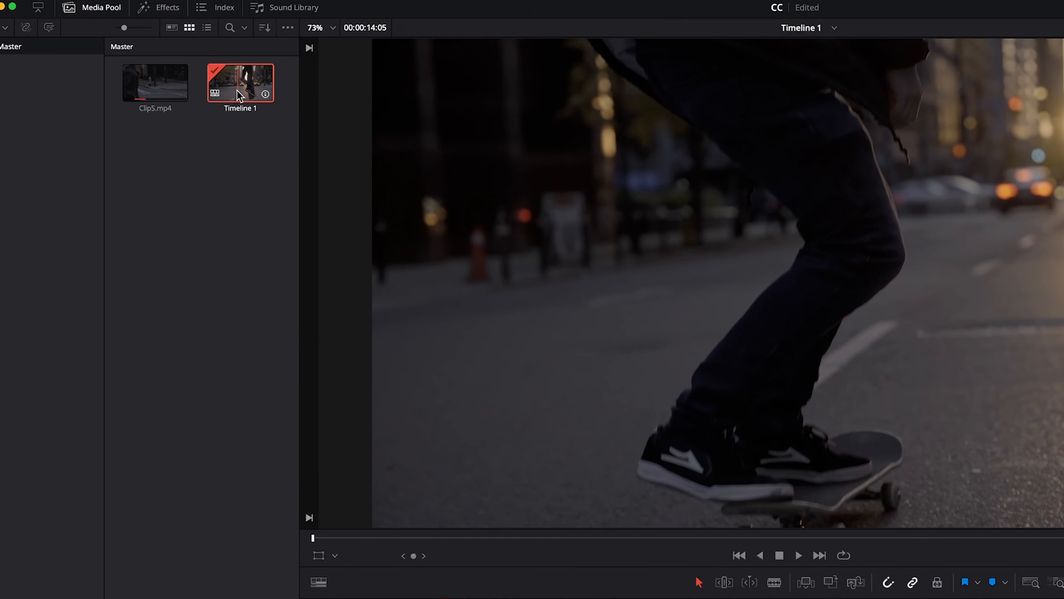
right_click(239, 84)
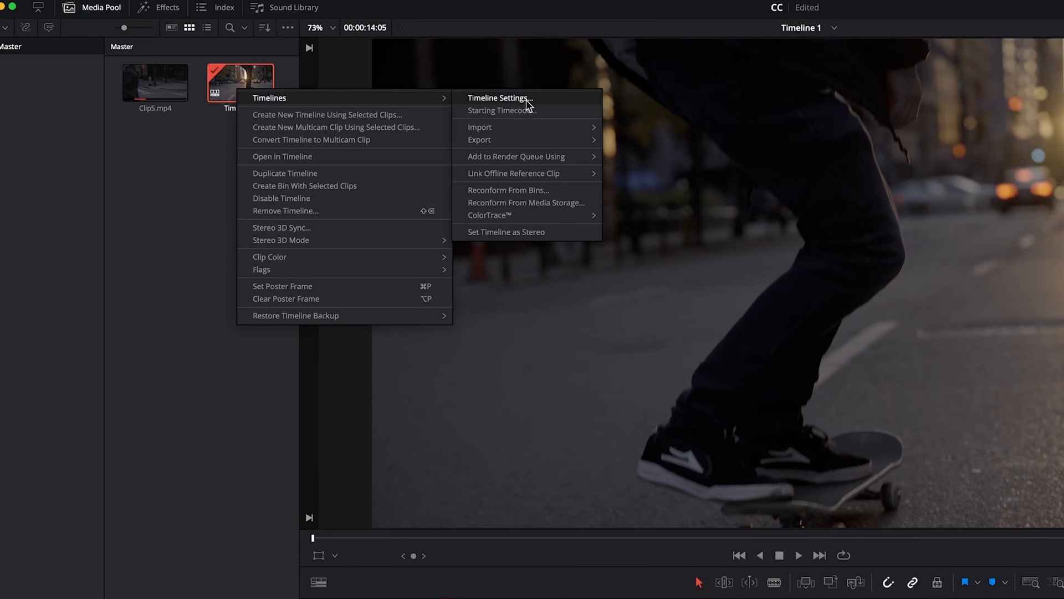
click(499, 97)
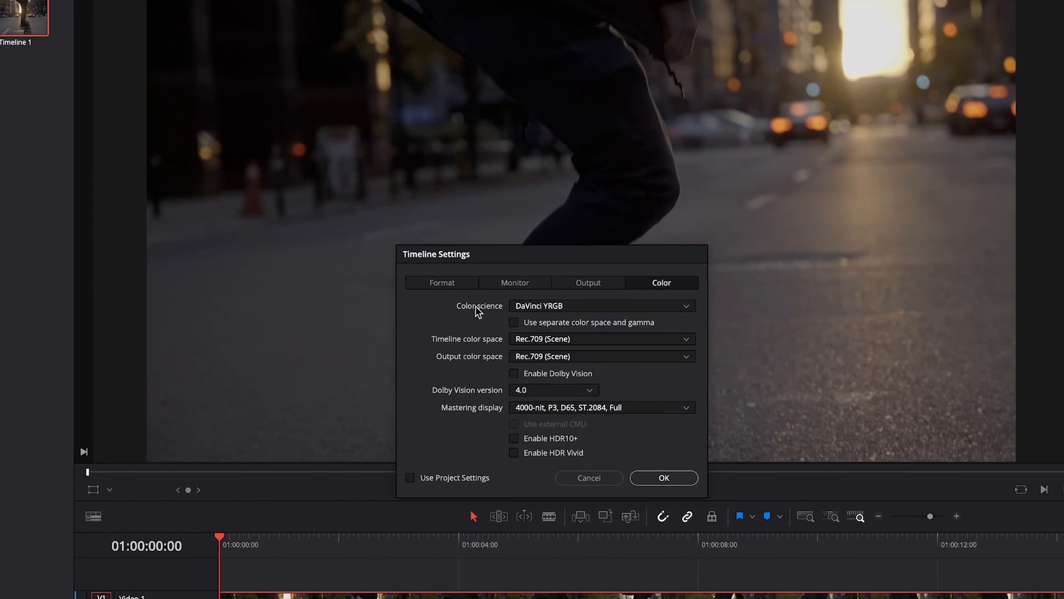
mouse_move(556, 317)
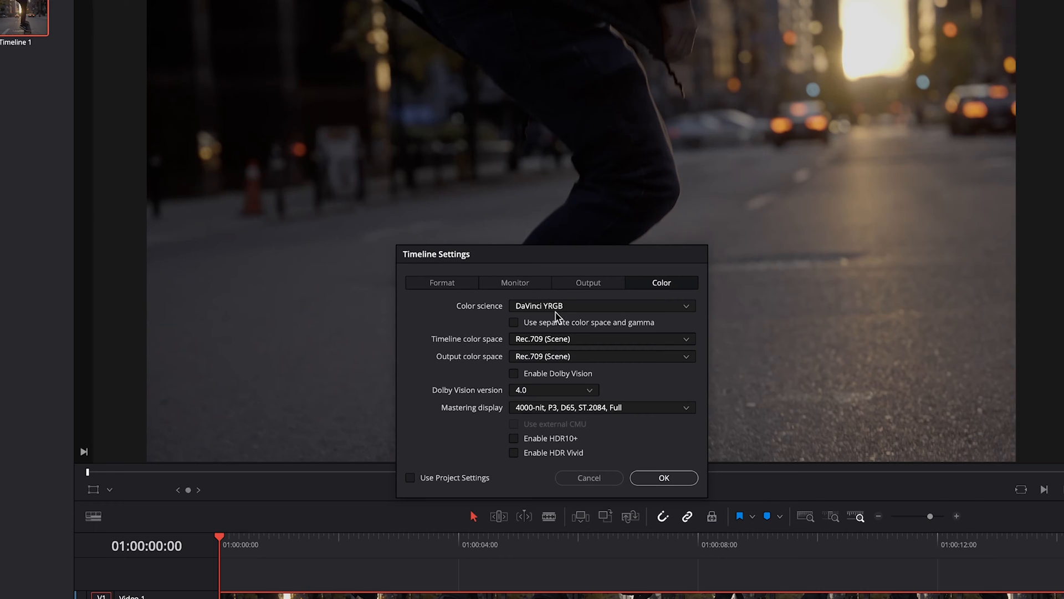
mouse_move(510, 334)
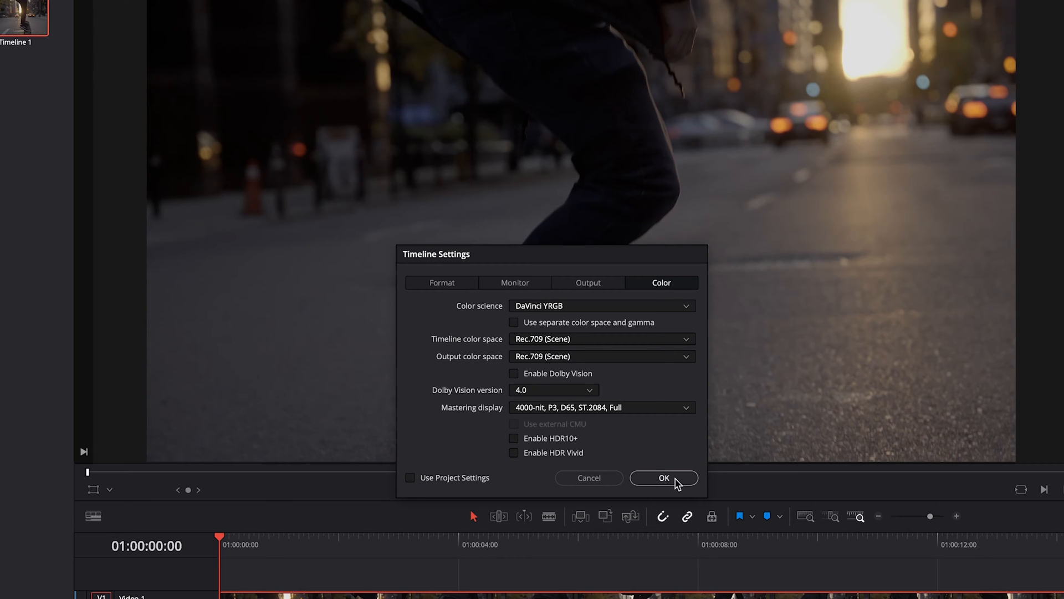
click(663, 477)
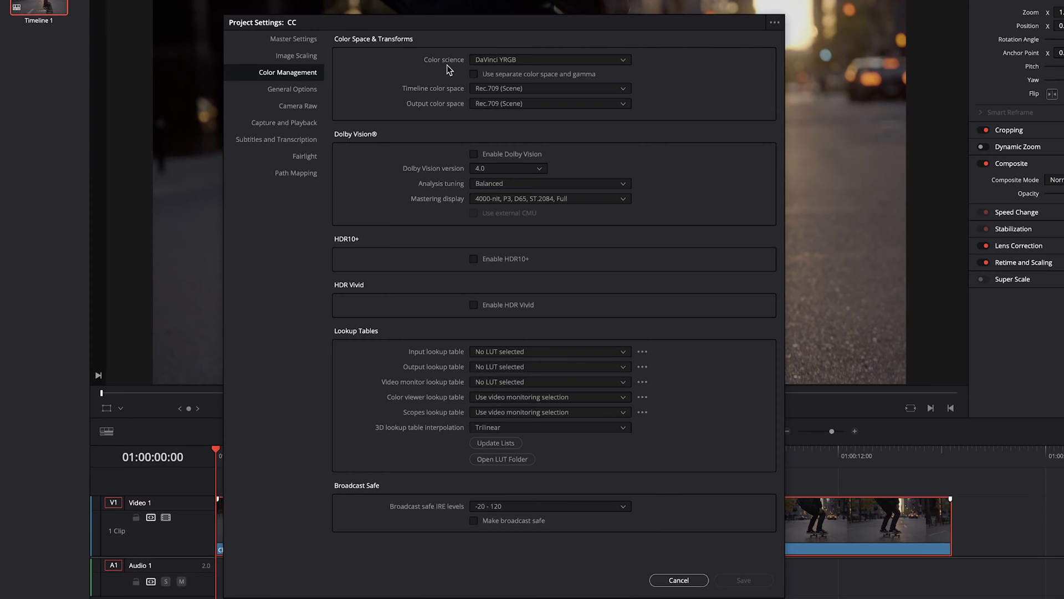
mouse_move(507, 65)
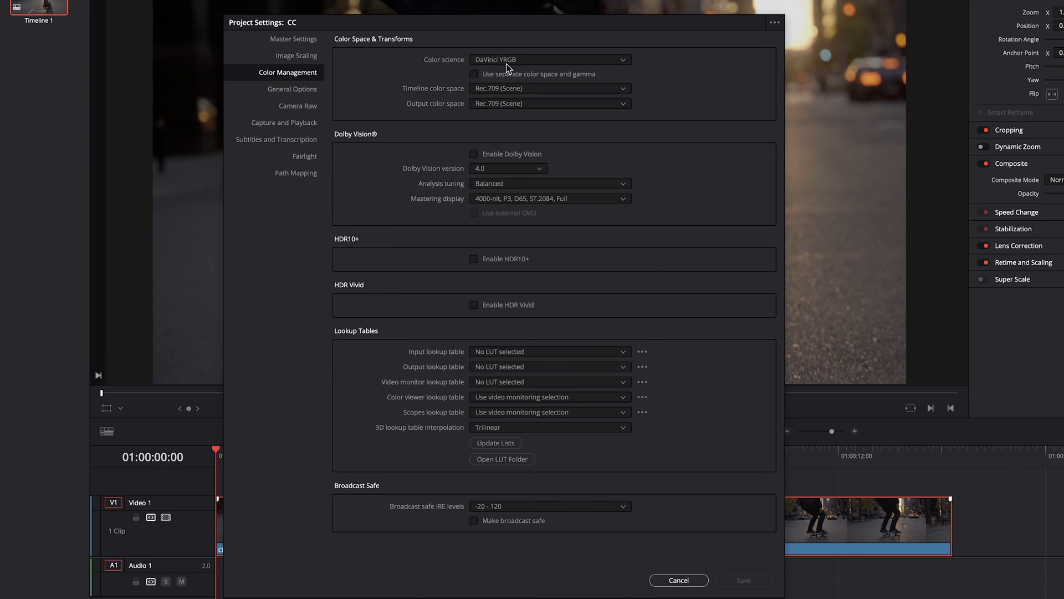
mouse_move(522, 67)
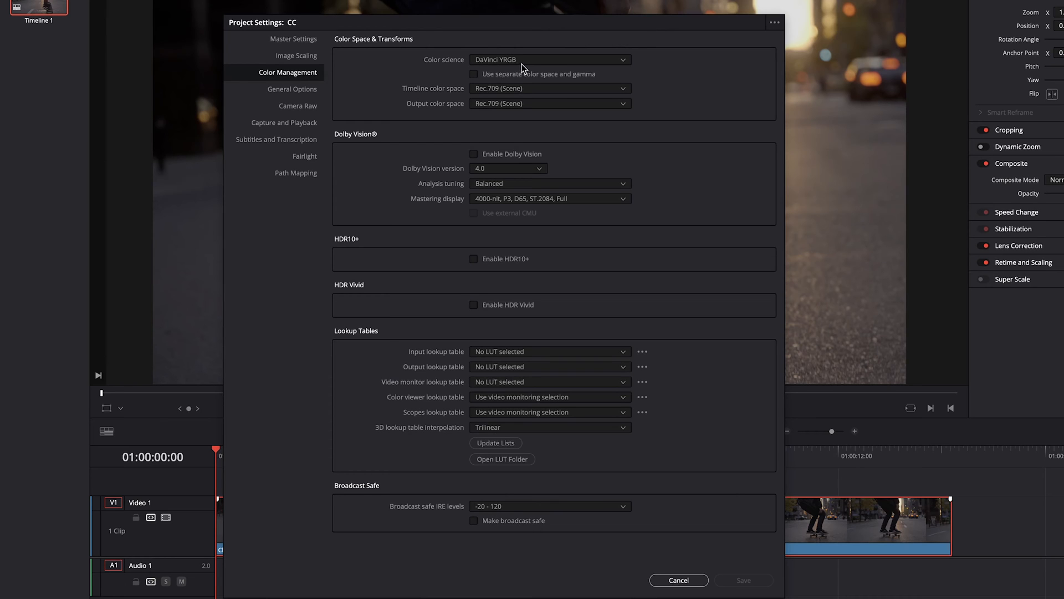
mouse_move(501, 95)
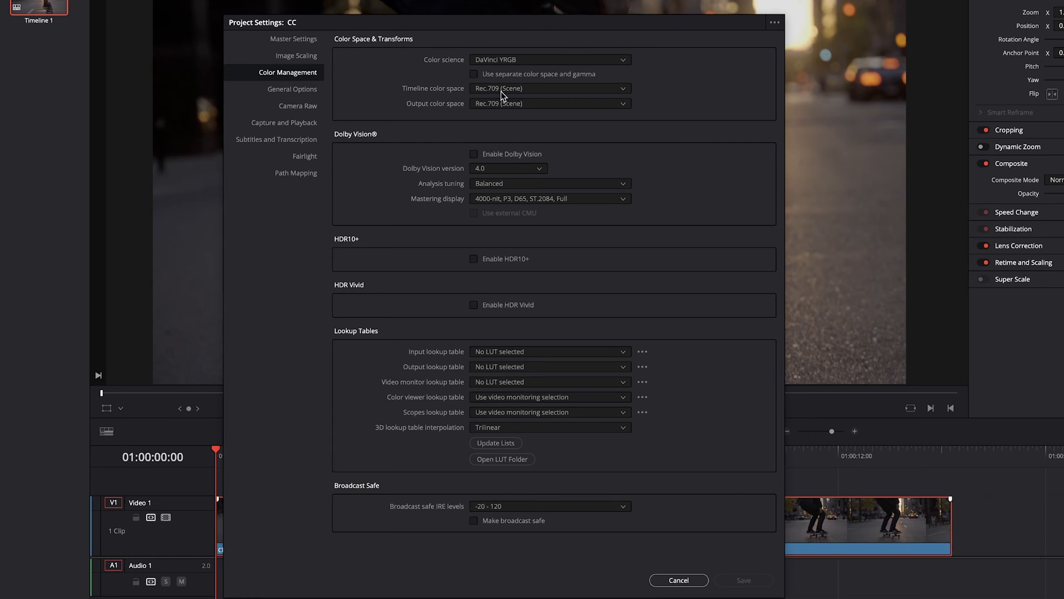
mouse_move(483, 104)
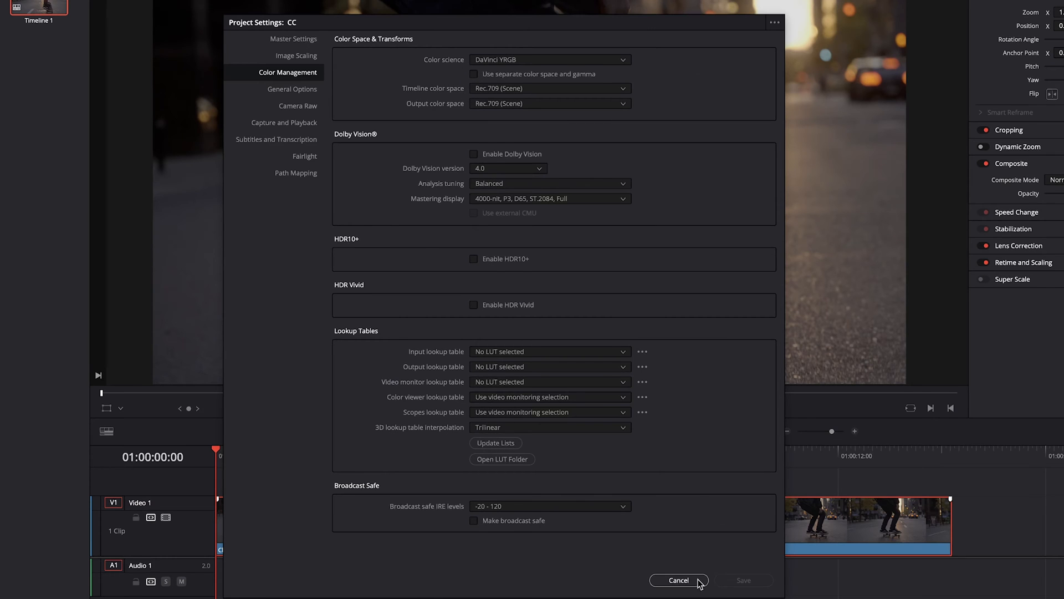
click(678, 580)
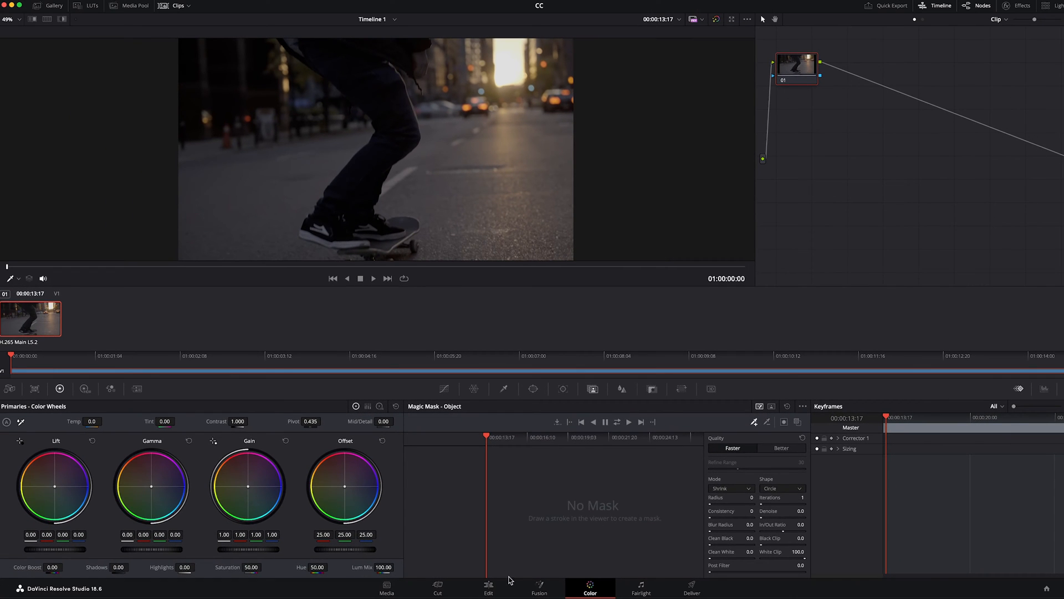
mouse_move(547, 462)
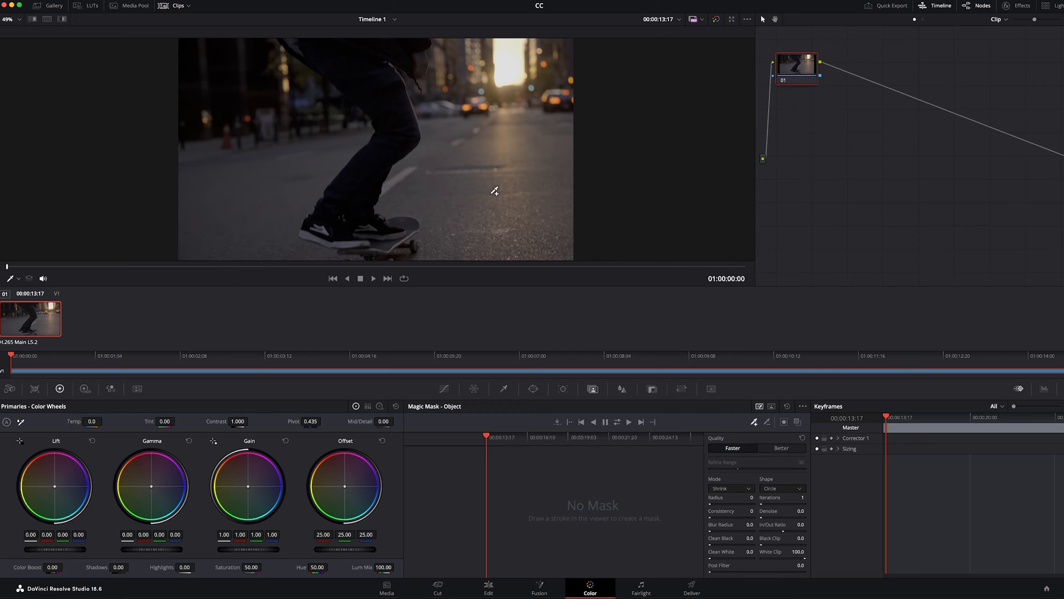
mouse_move(494, 190)
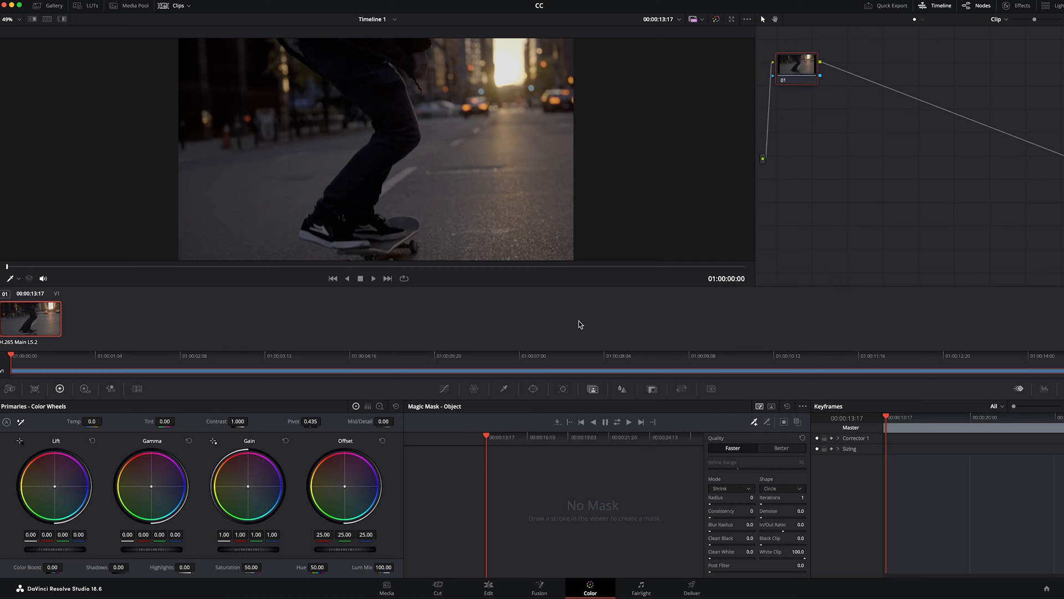
mouse_move(585, 248)
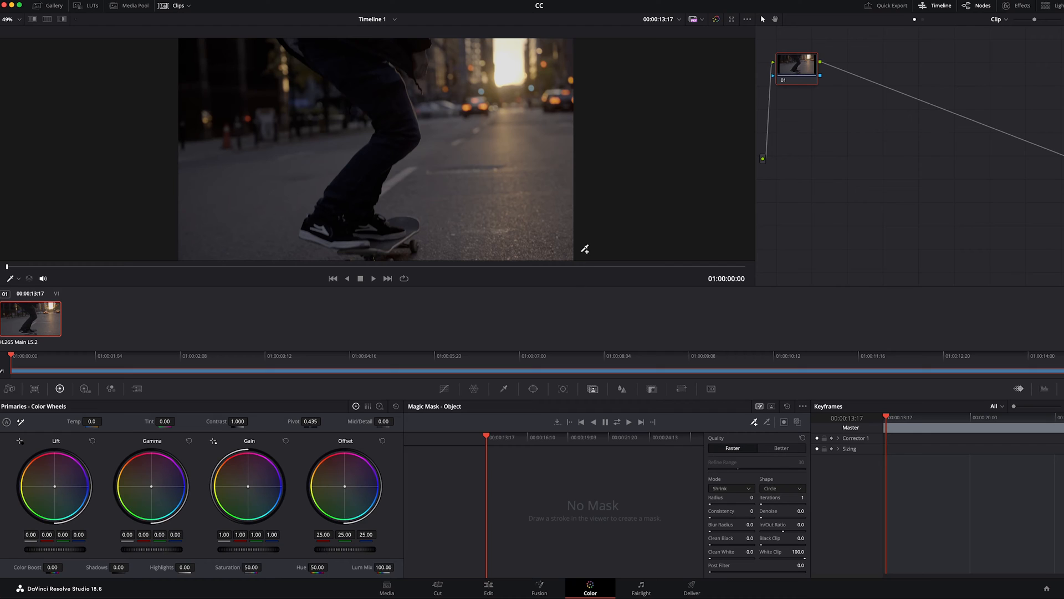
mouse_move(604, 401)
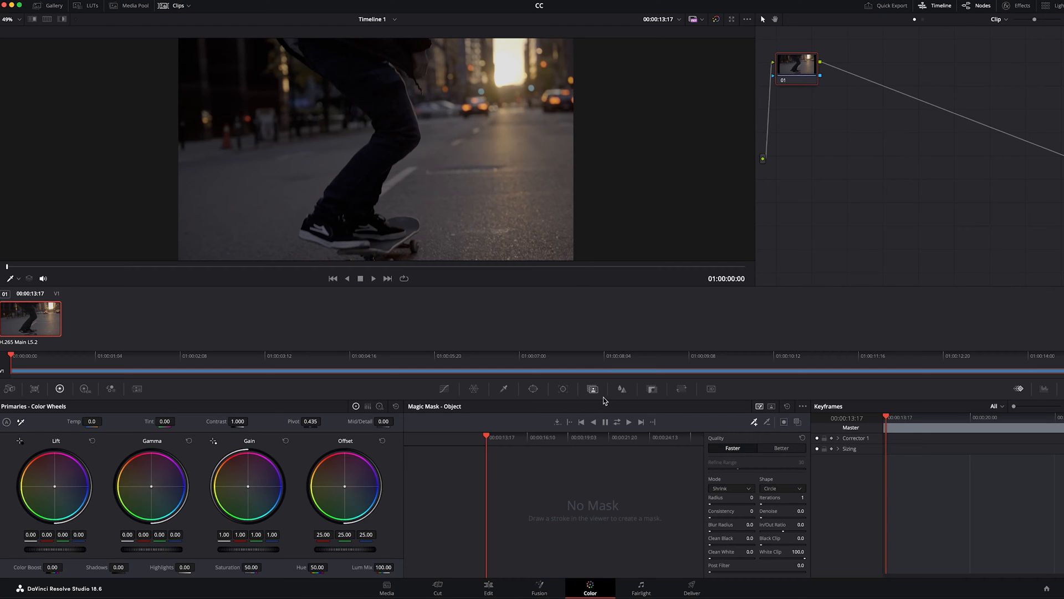
mouse_move(608, 477)
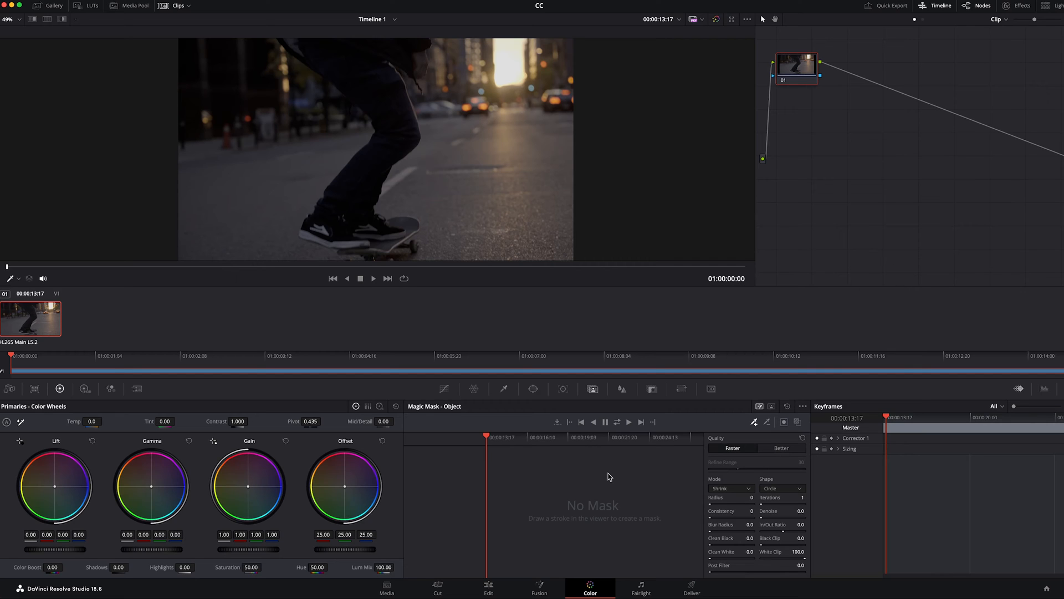
mouse_move(601, 440)
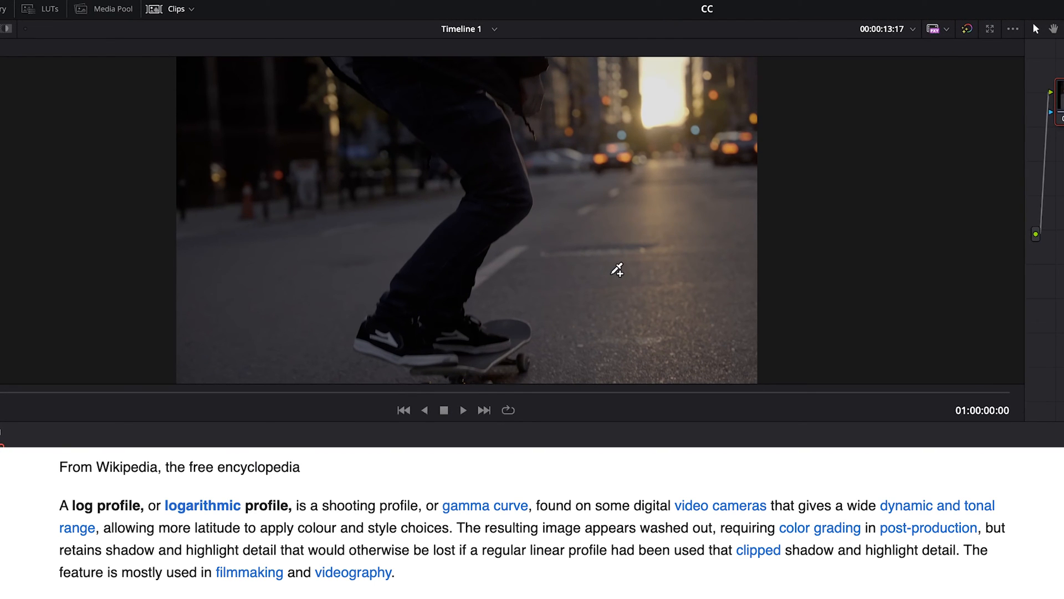
mouse_move(425, 262)
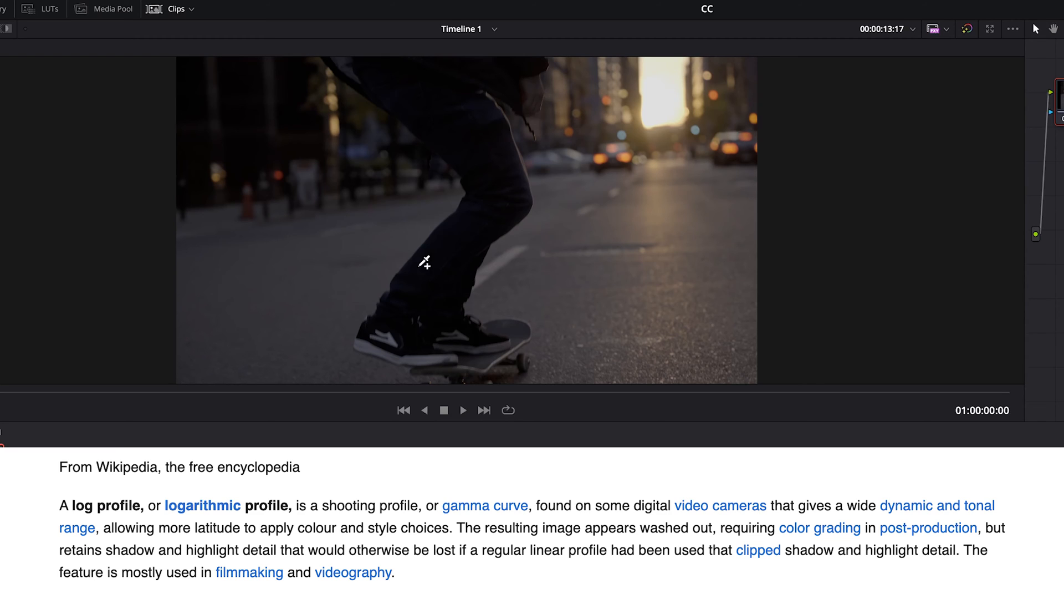
mouse_move(584, 290)
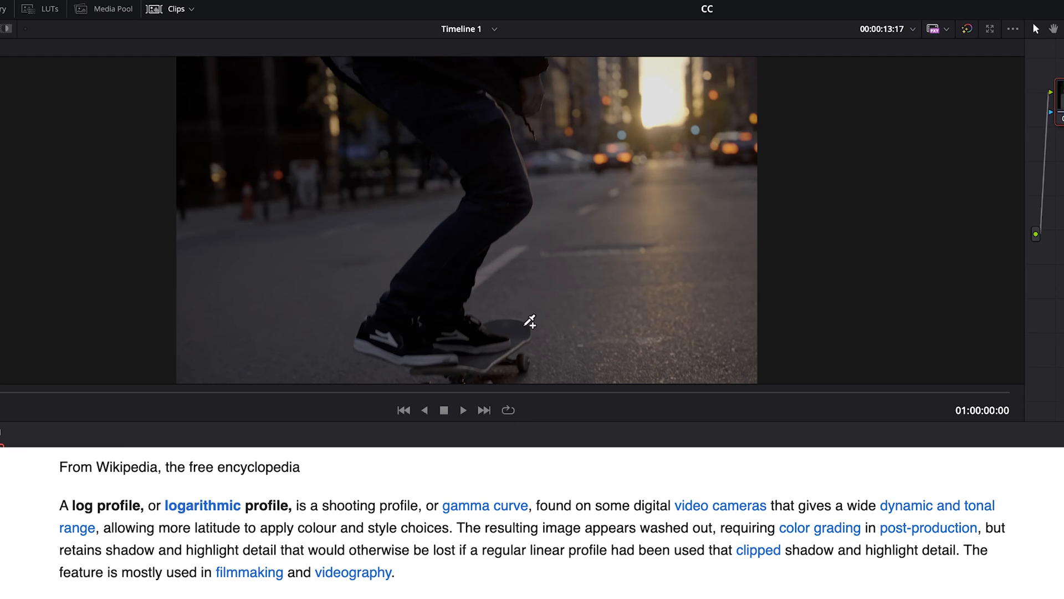
mouse_move(591, 281)
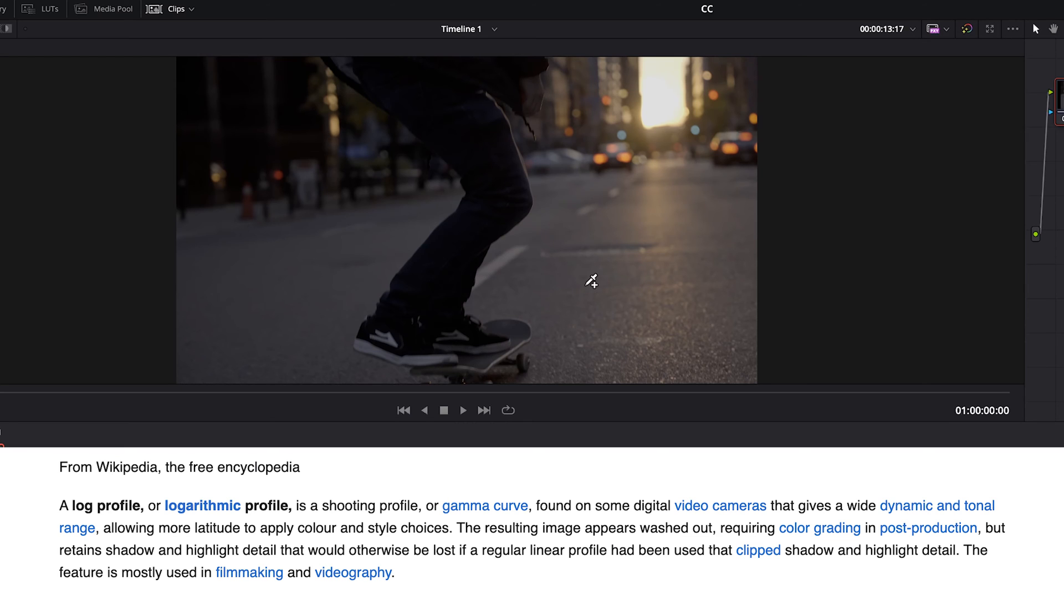
mouse_move(658, 108)
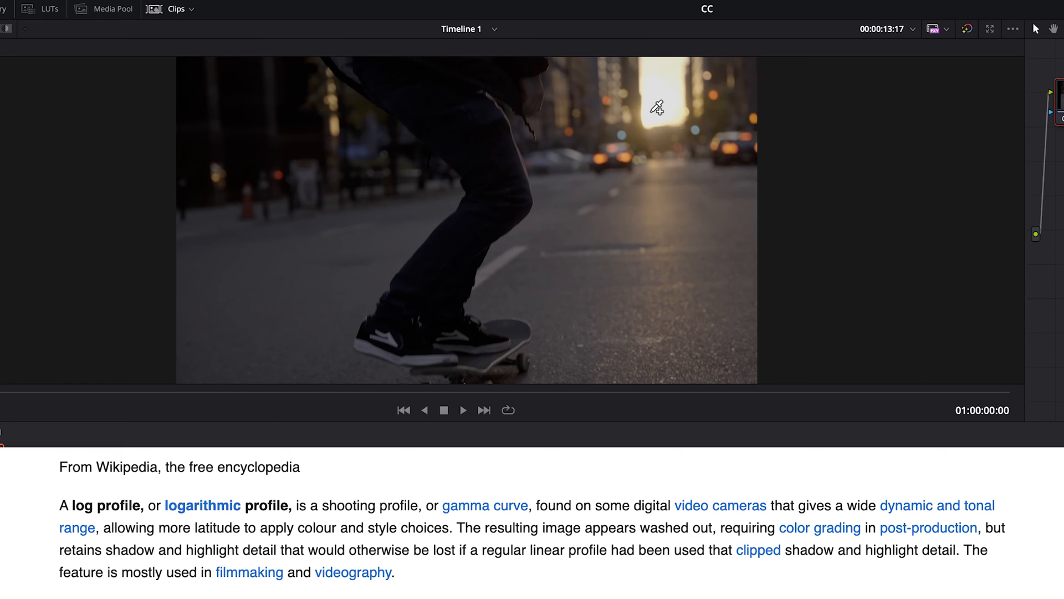
mouse_move(318, 171)
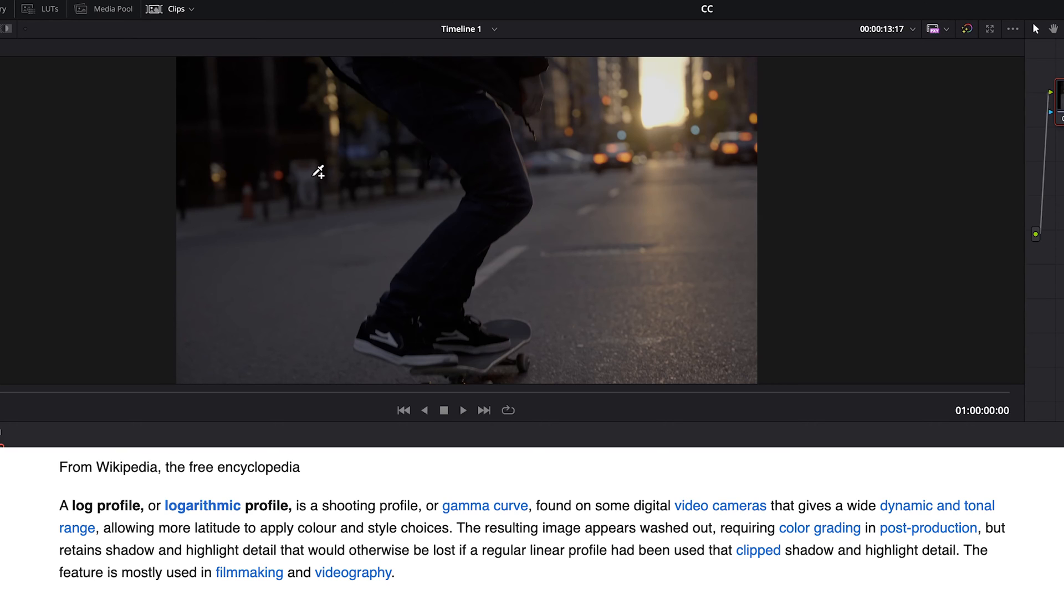
mouse_move(534, 224)
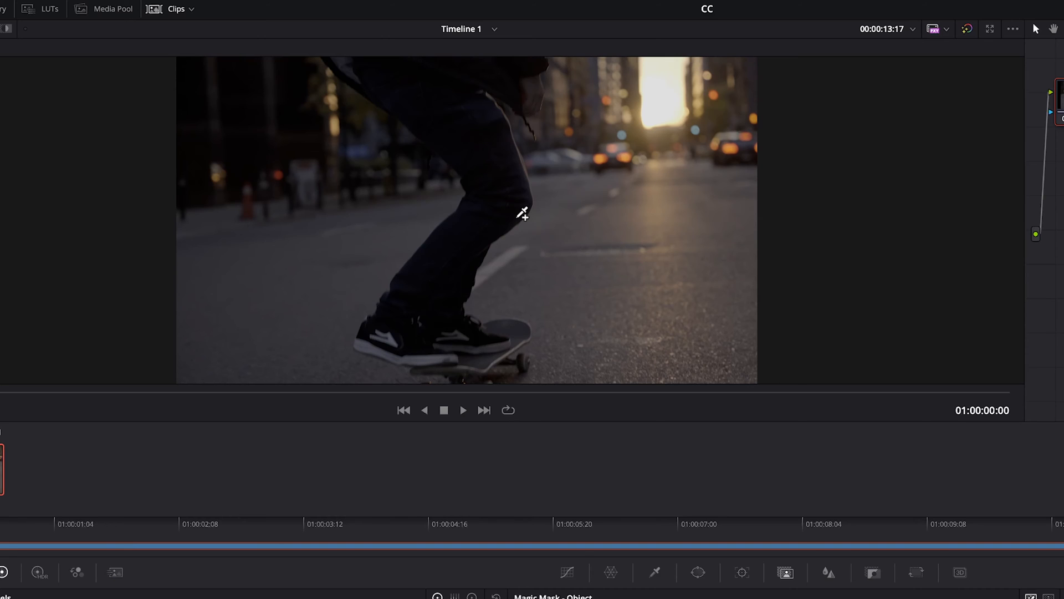
mouse_move(556, 267)
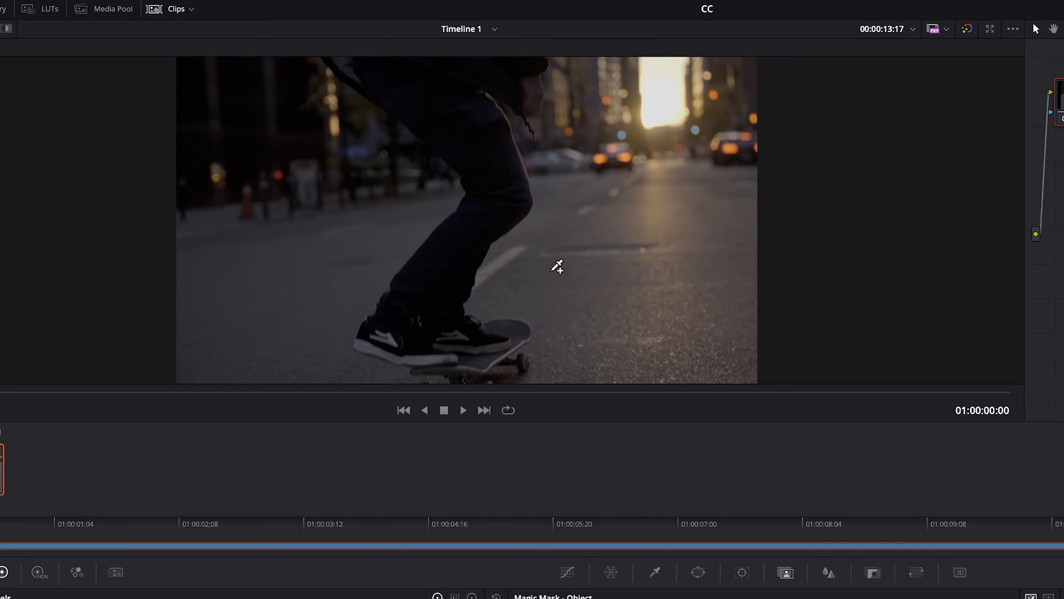
mouse_move(545, 293)
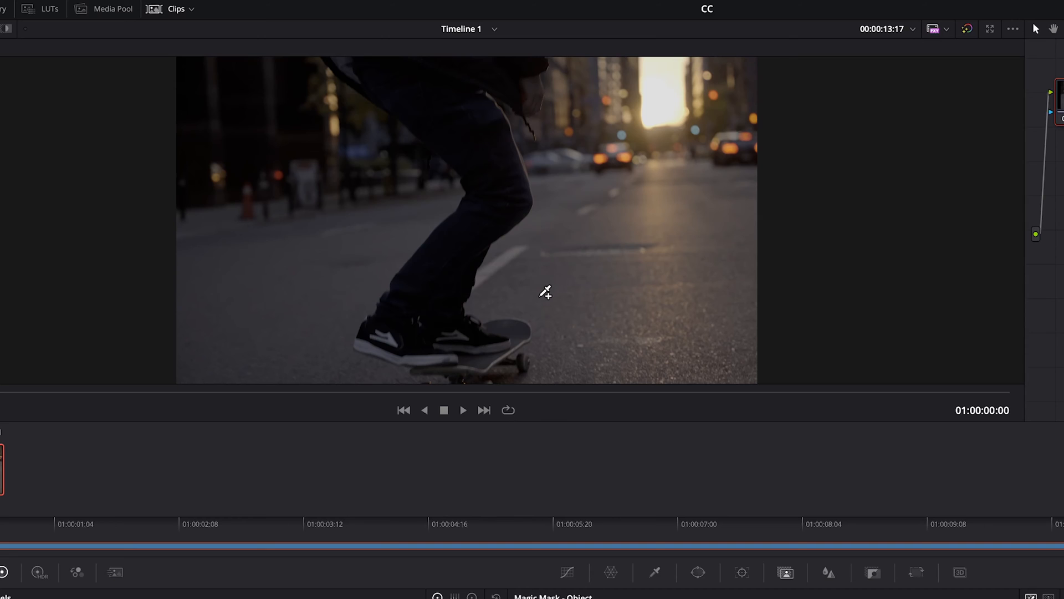
mouse_move(551, 286)
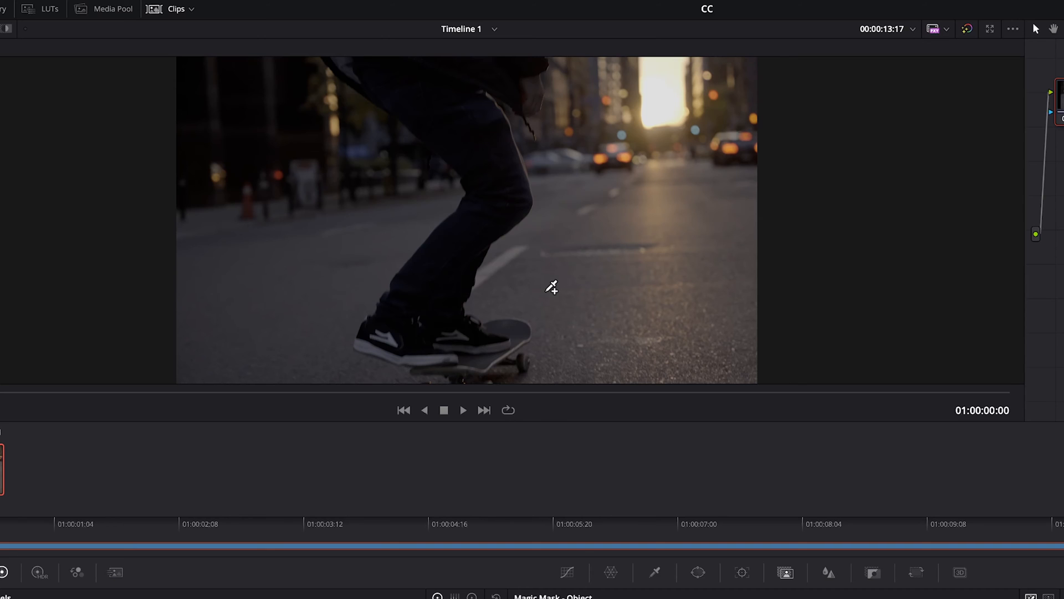
mouse_move(645, 236)
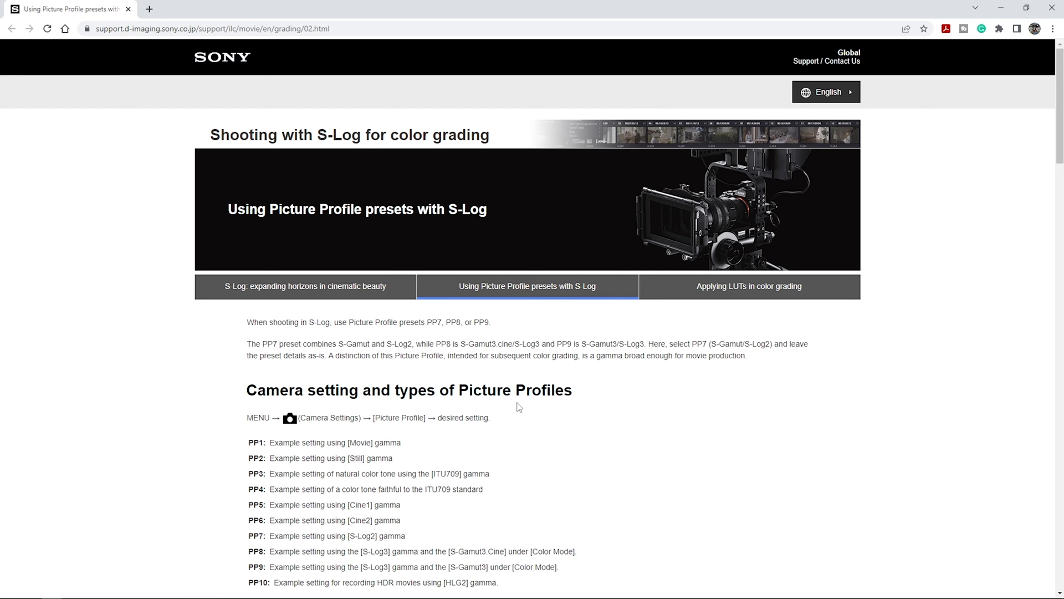
mouse_move(517, 406)
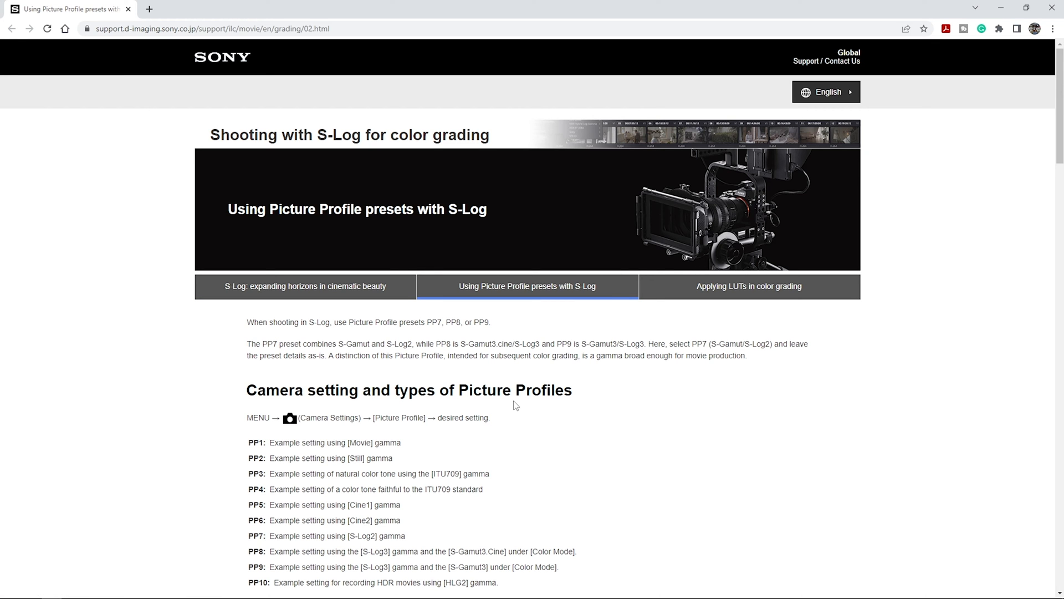
Scroll the Sony S-Log grading guide down to its 3D LUTs for Rec. 709 section.
scroll(down, 3)
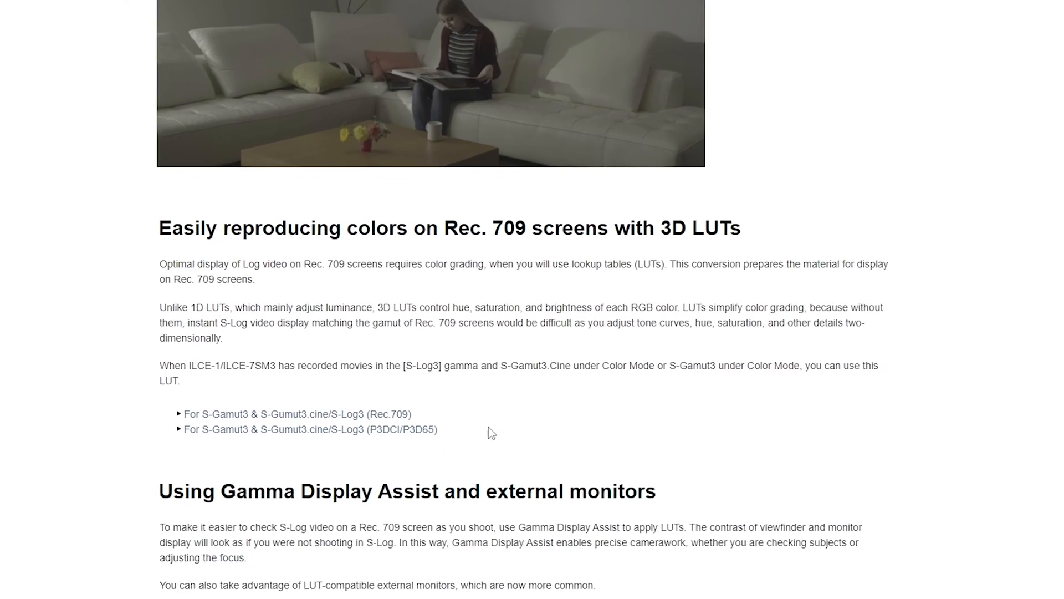
scroll(down, 3)
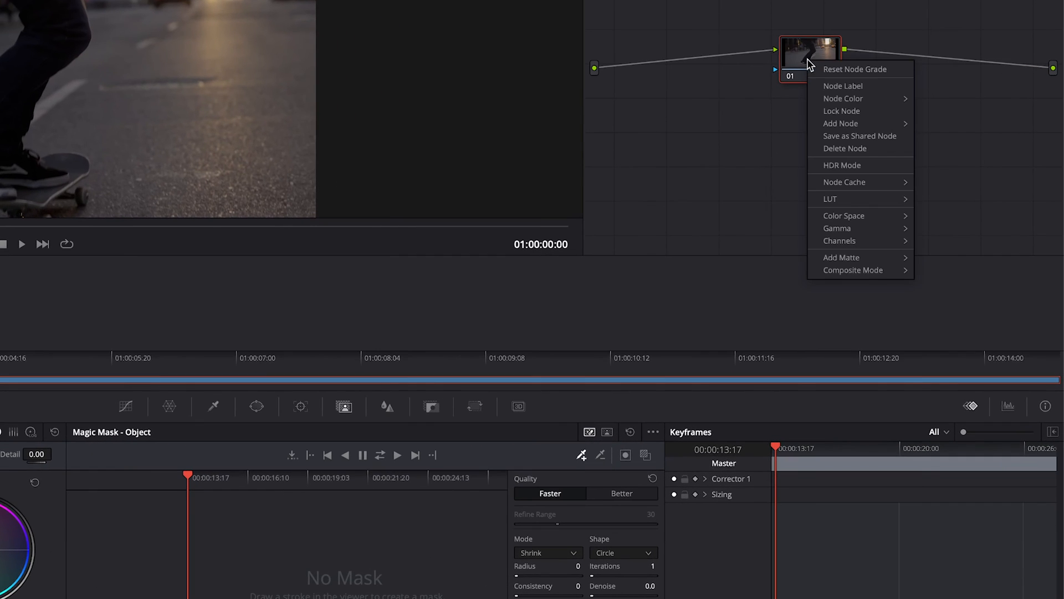
mouse_move(861, 198)
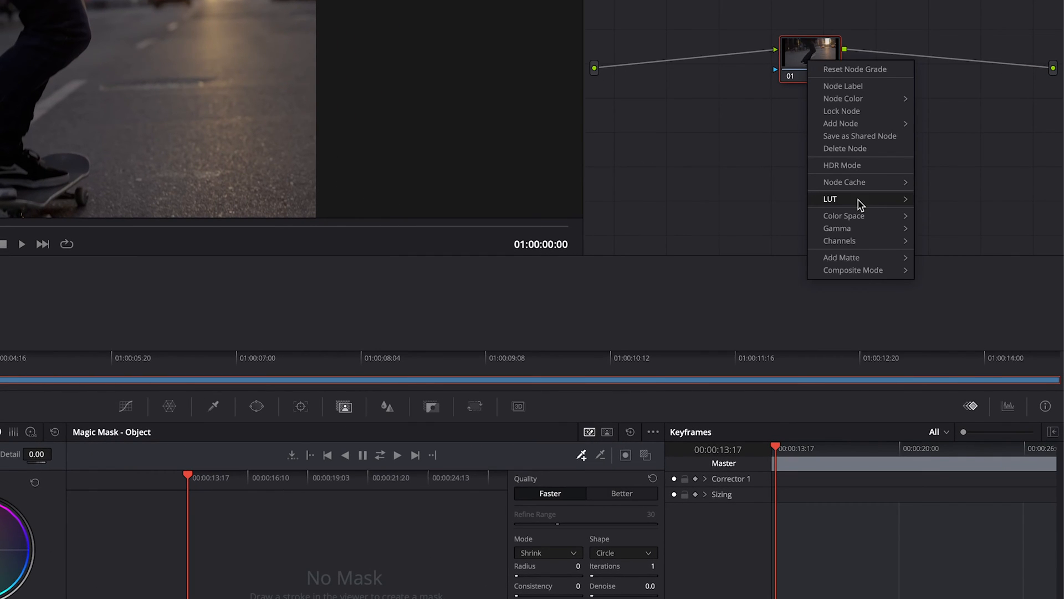
click(830, 198)
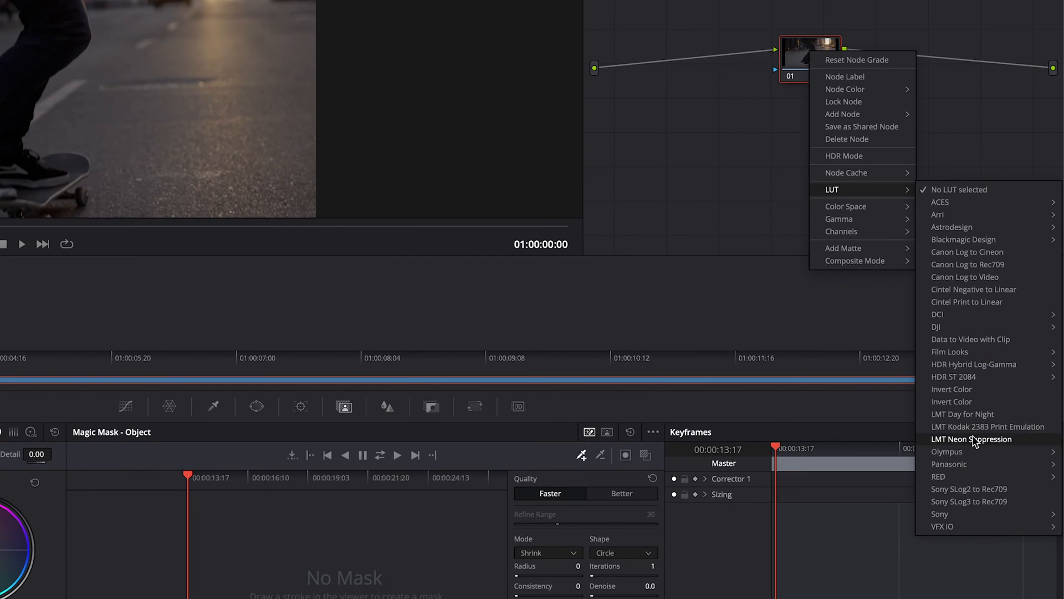
mouse_move(969, 501)
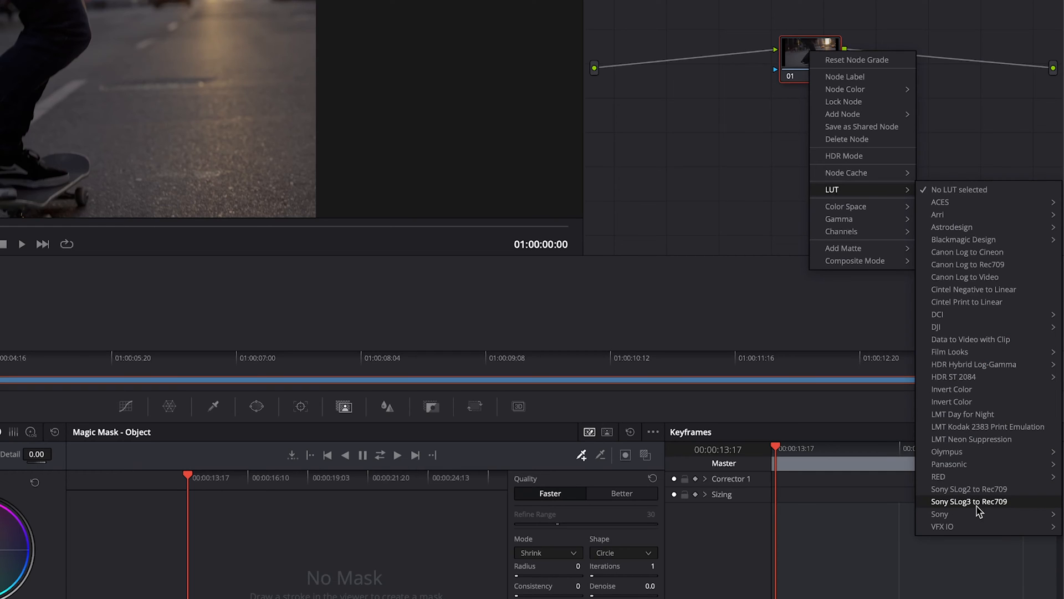
mouse_move(940, 514)
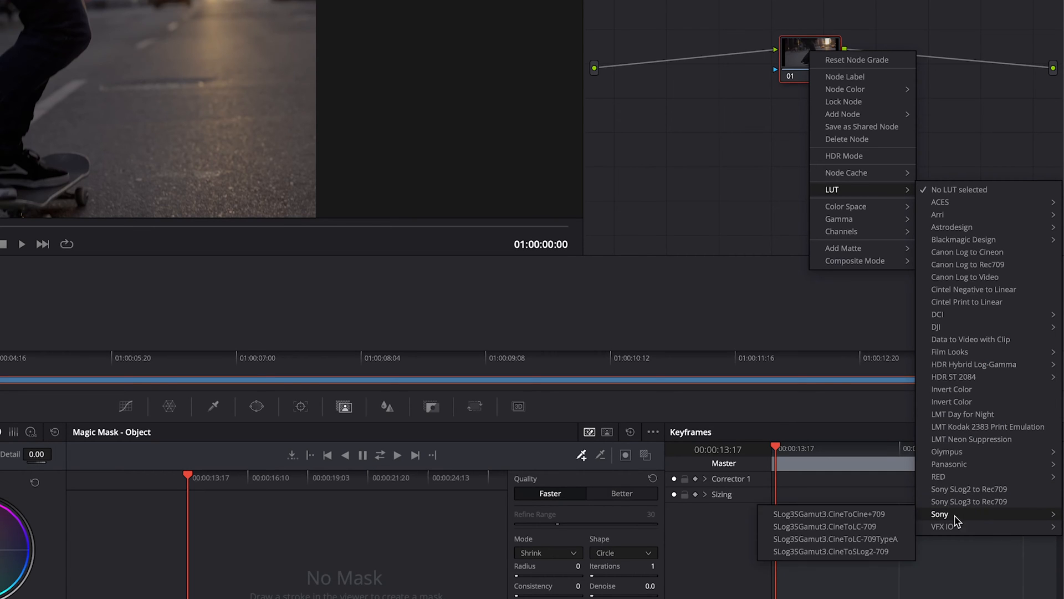
mouse_move(969, 501)
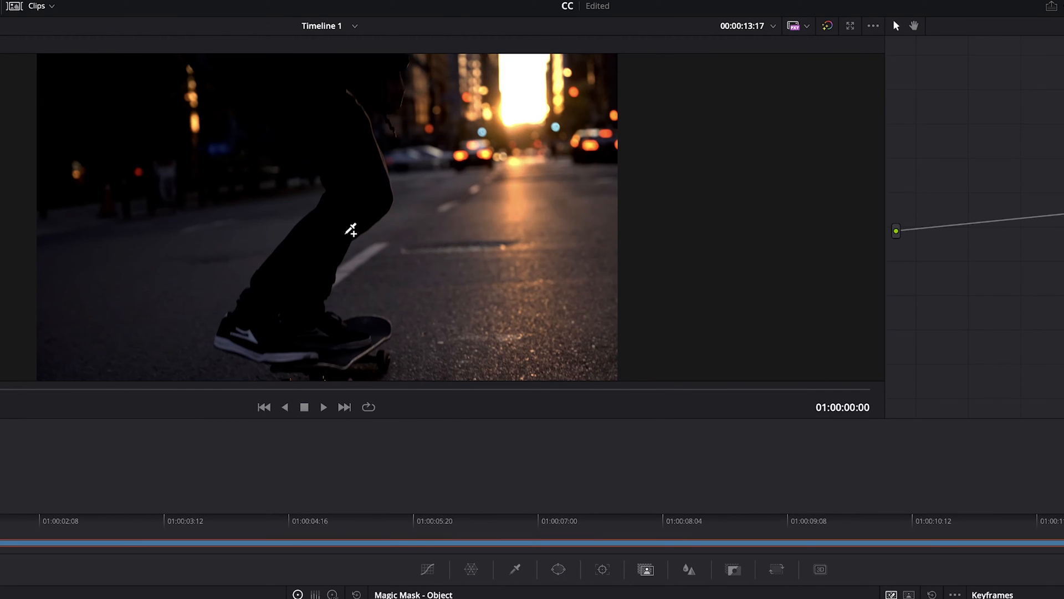
mouse_move(528, 150)
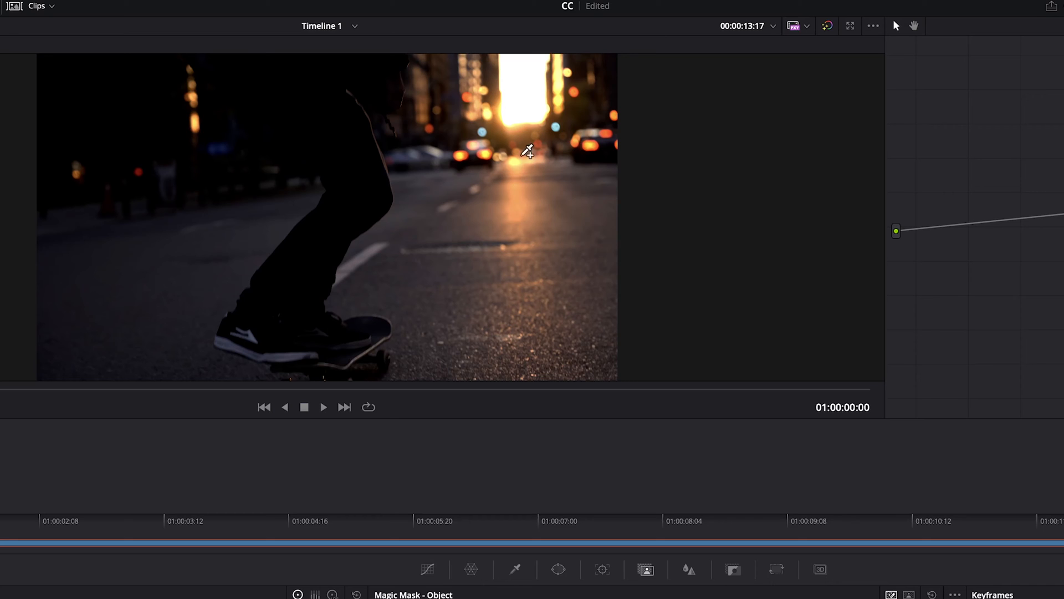
mouse_move(413, 213)
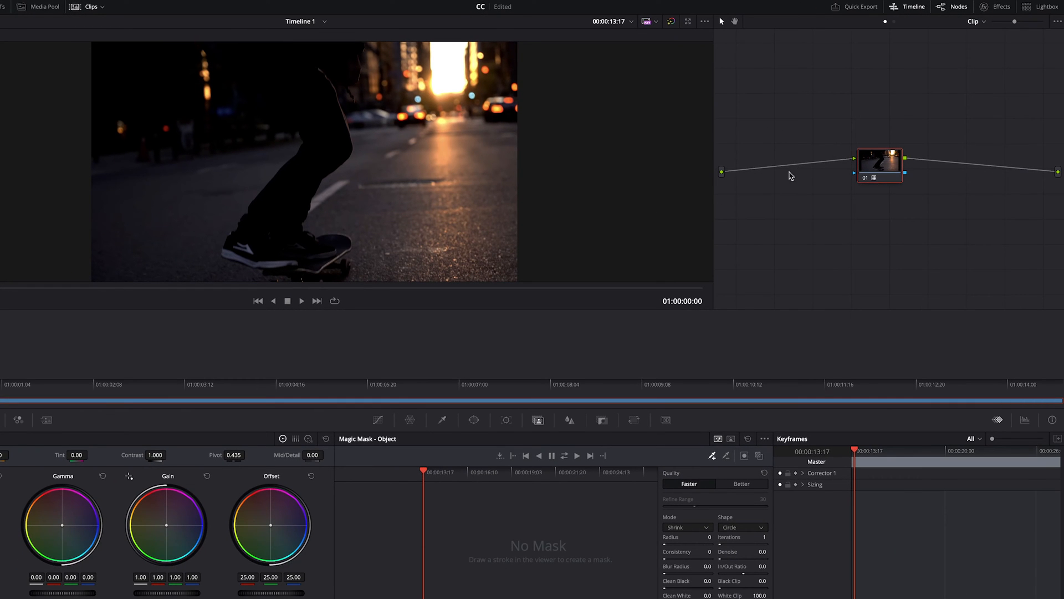
mouse_move(801, 189)
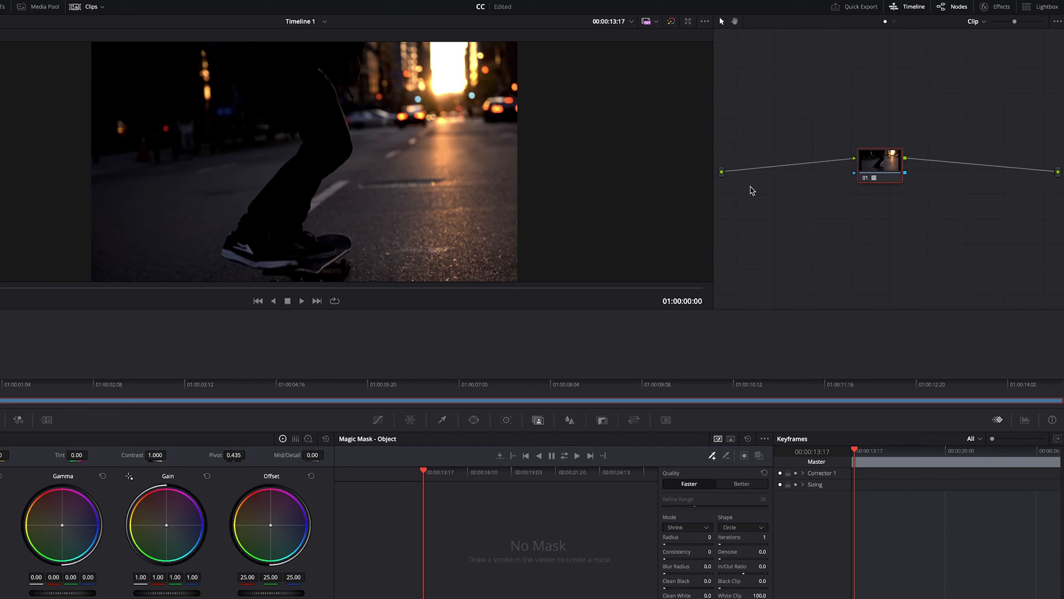
mouse_move(913, 134)
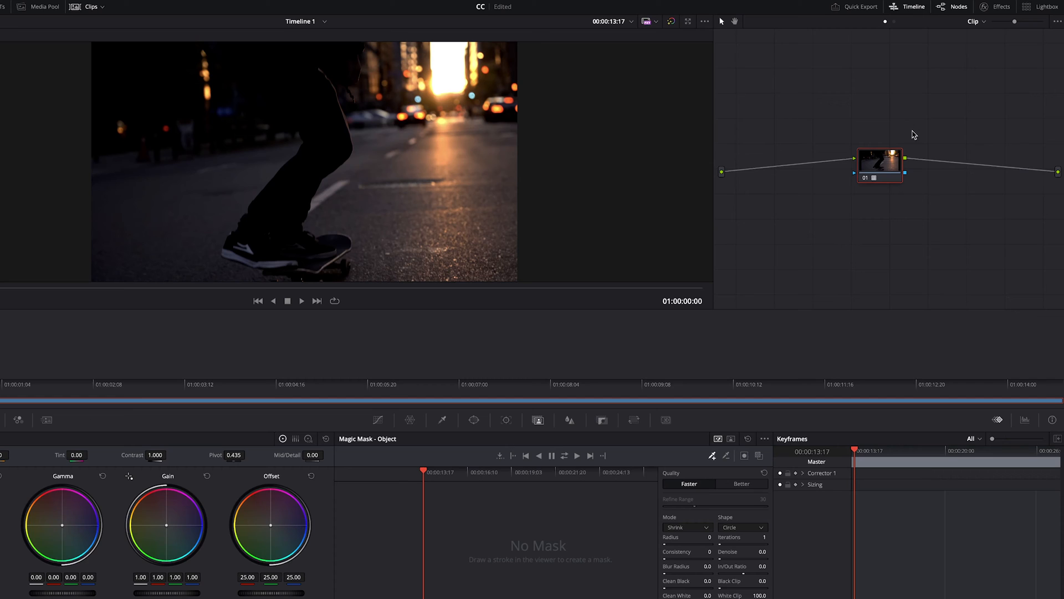
mouse_move(969, 206)
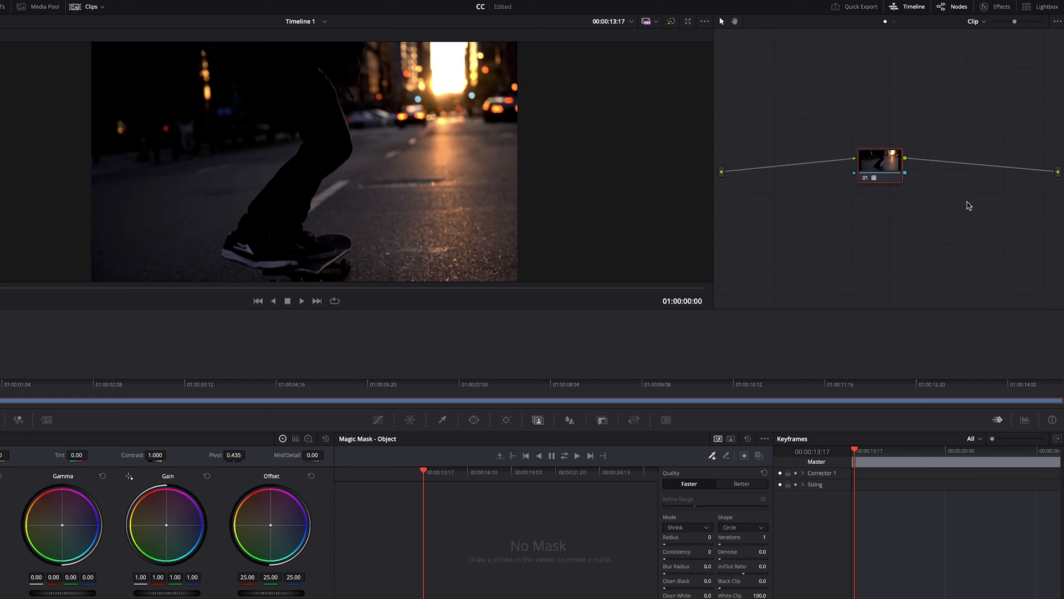
mouse_move(941, 155)
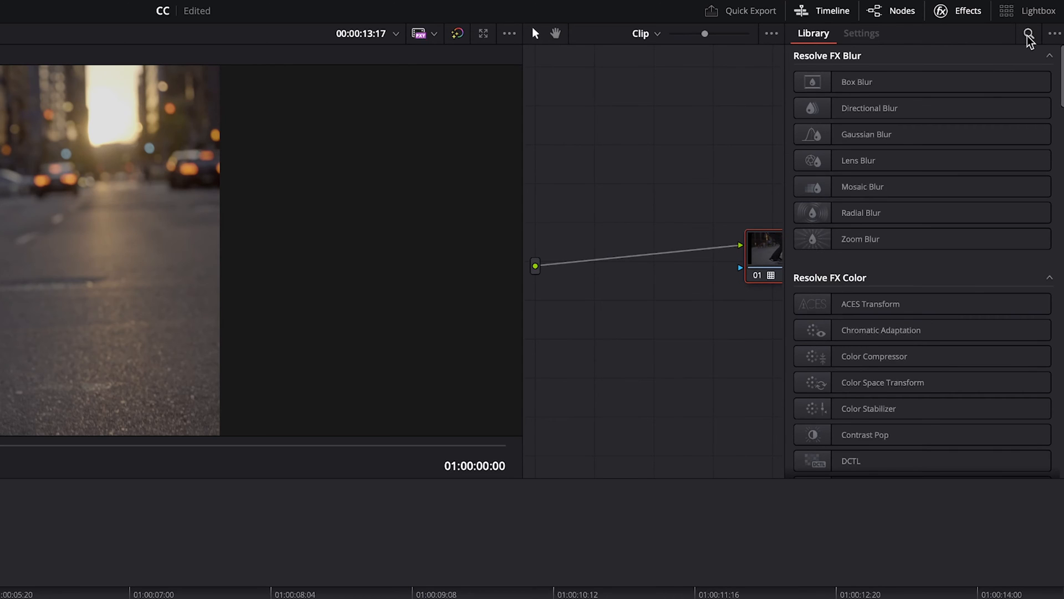
Find Color Space Transform via an Effects search for 'color' and apply it to node 01.
text(color)
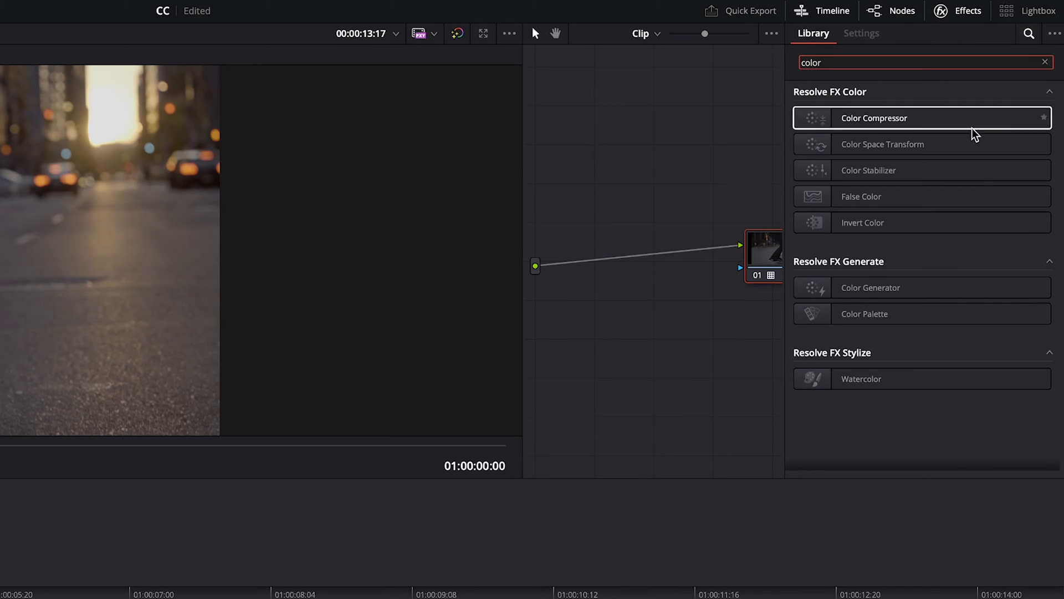
drag(883, 144, 771, 265)
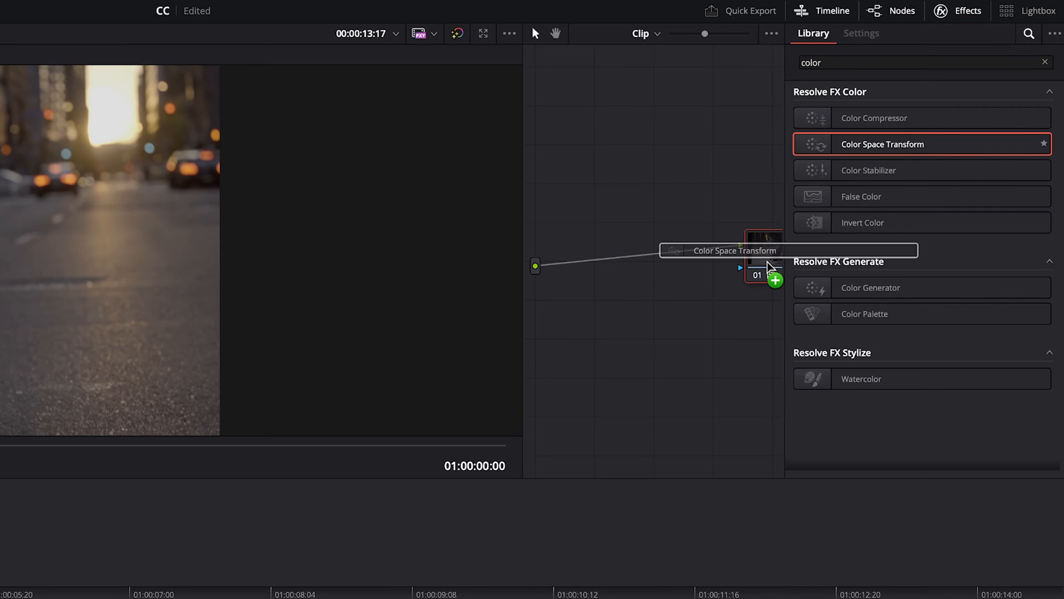
click(861, 32)
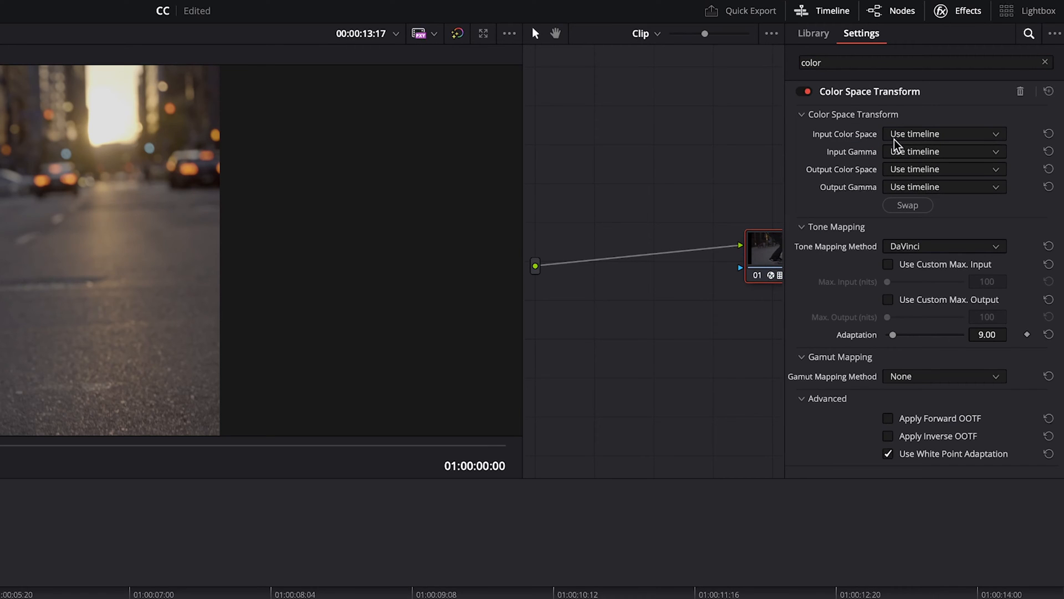
mouse_move(890, 299)
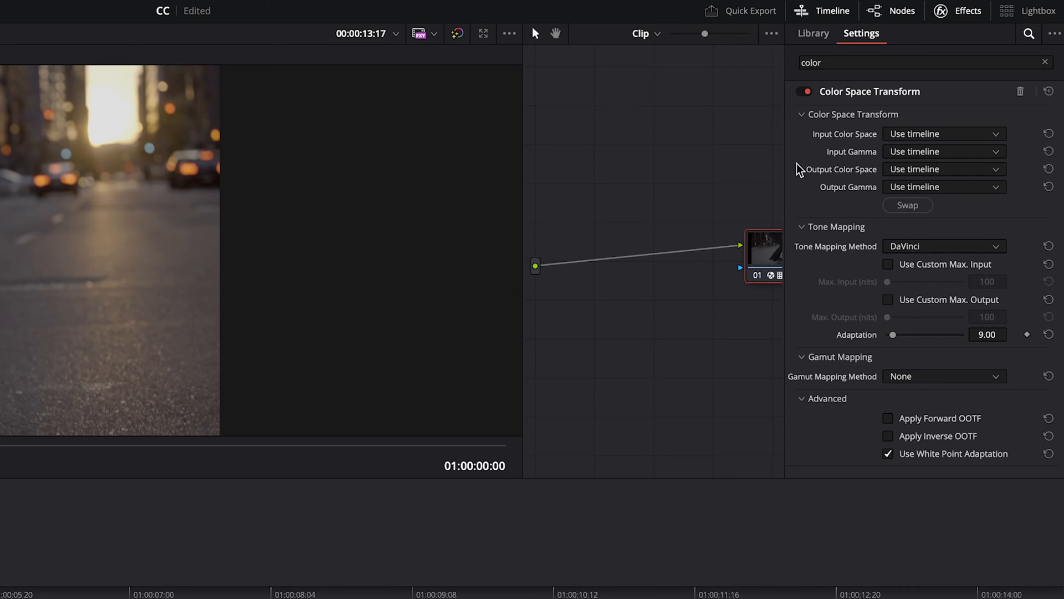
Set input to Sony S-Gamut3.Cine / S-Log3 and output to Rec.709 / Gamma 2.4.
click(943, 134)
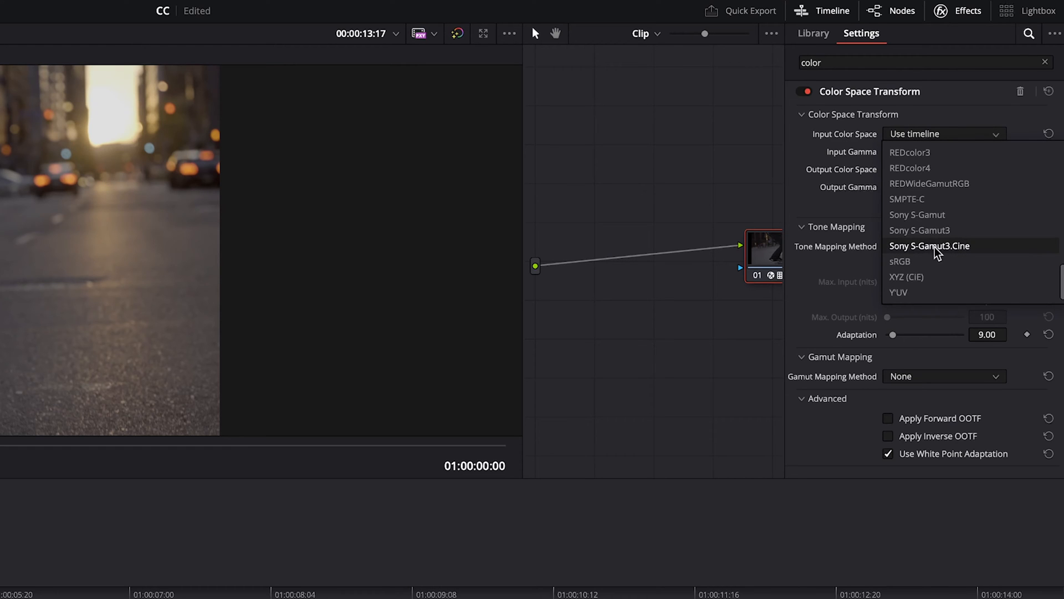
click(929, 246)
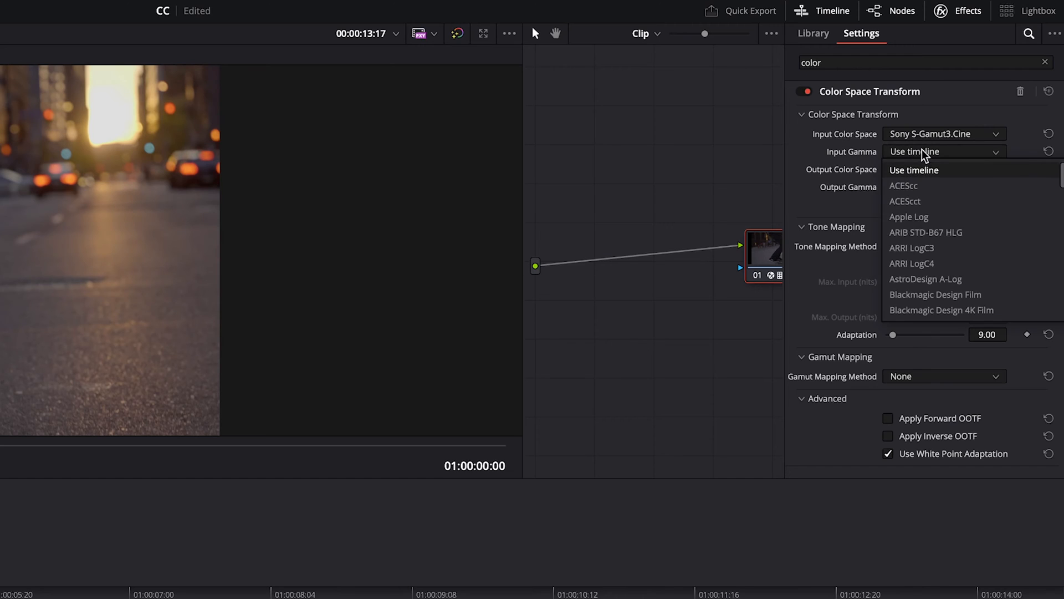
scroll(down, 3)
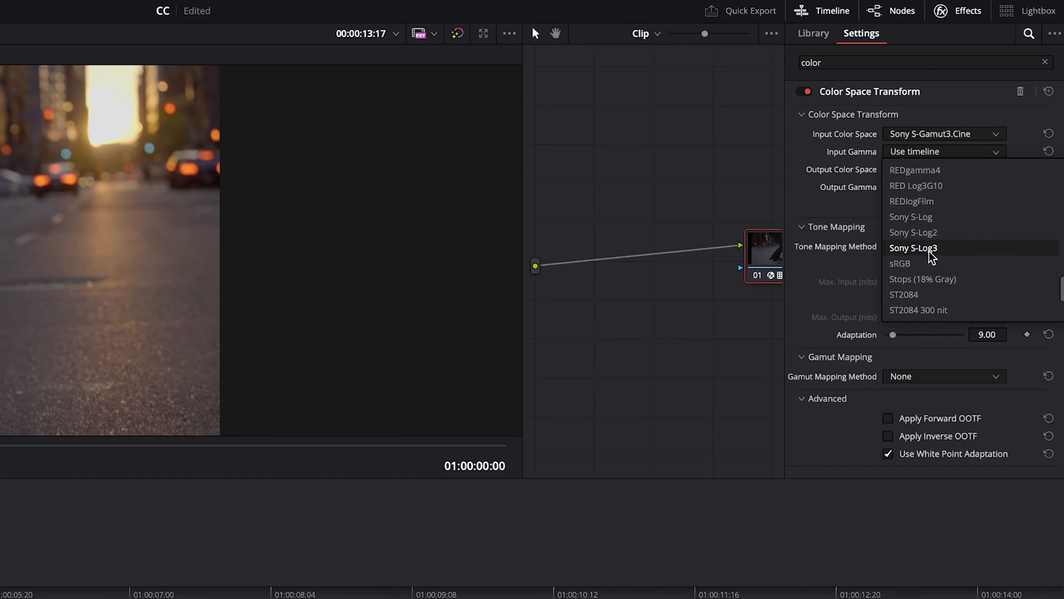
click(912, 247)
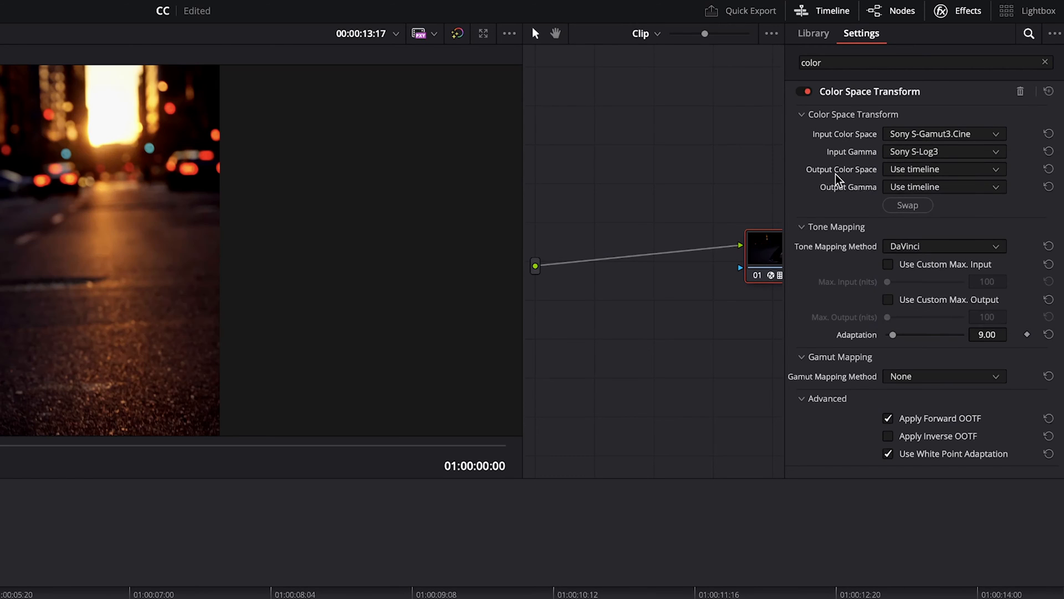
click(943, 169)
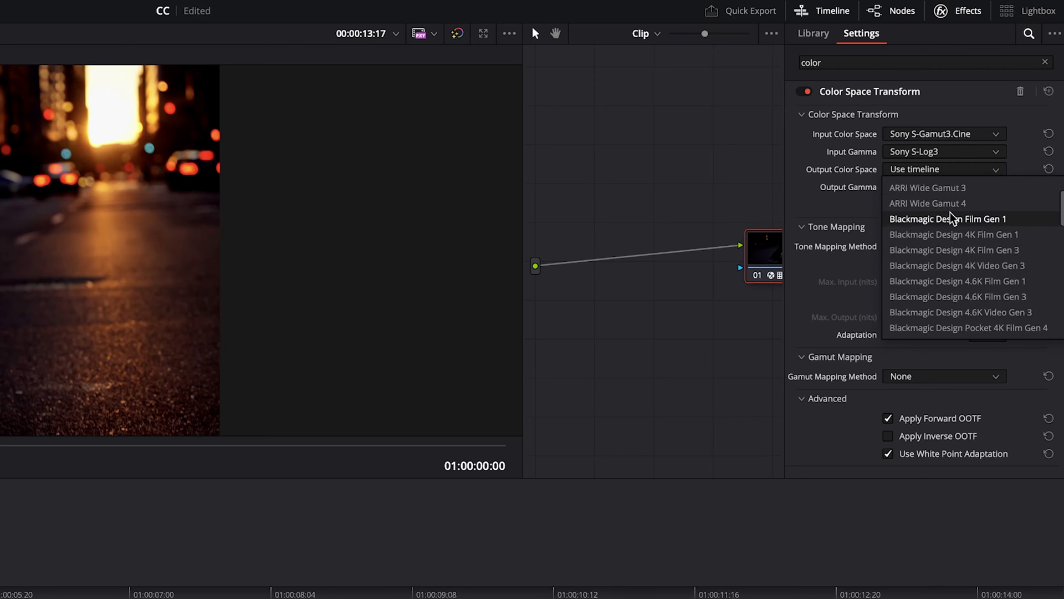
scroll(down, 3)
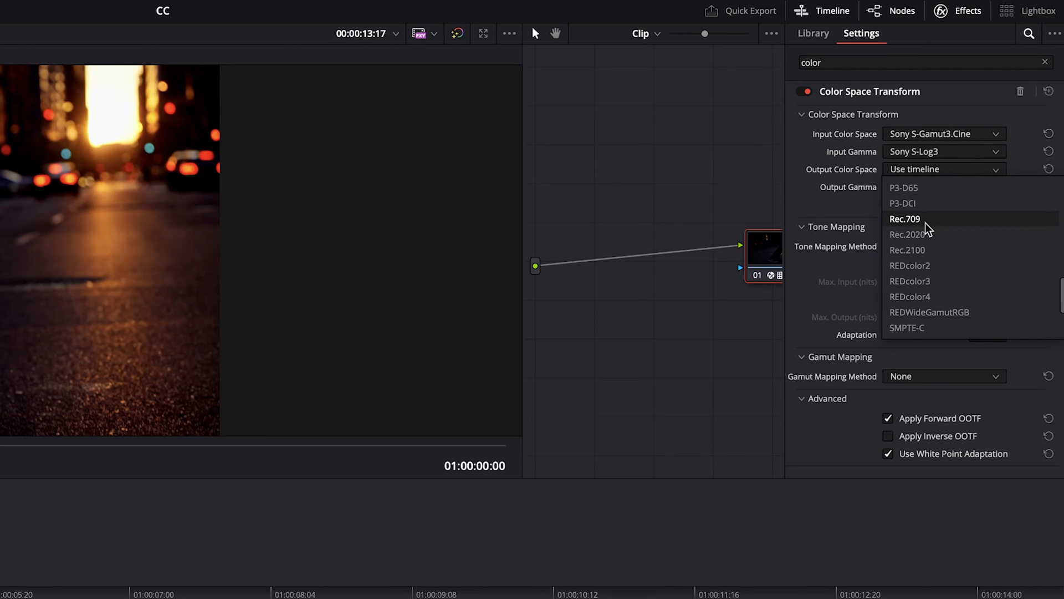
click(904, 218)
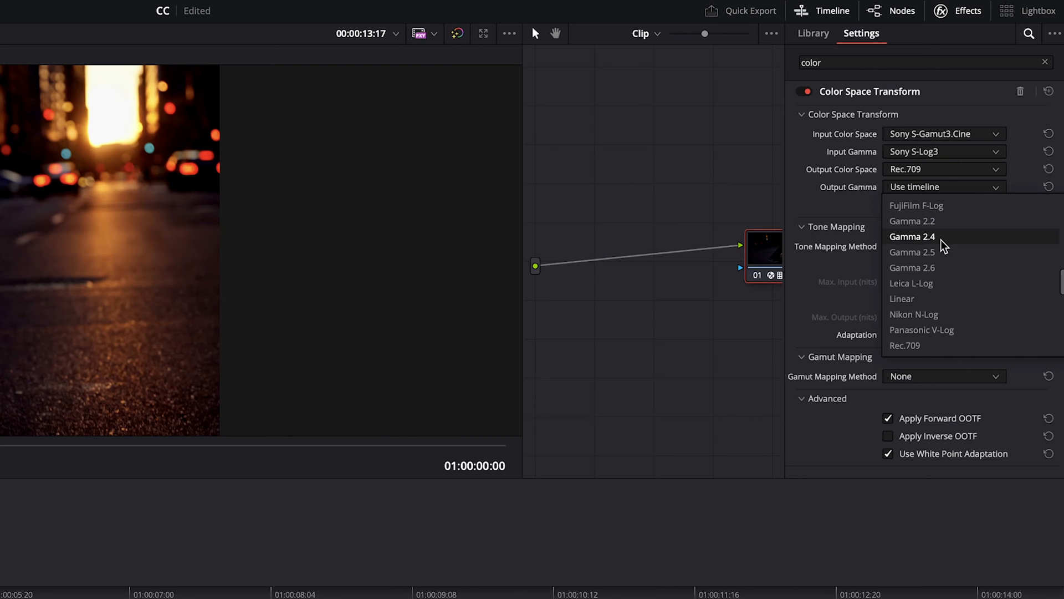
click(913, 236)
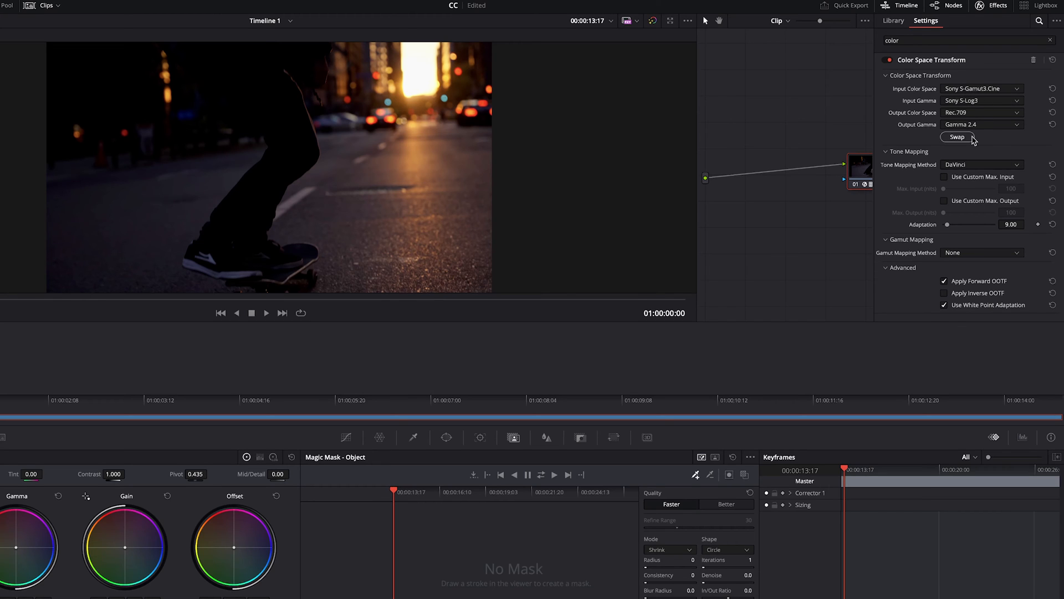
mouse_move(984, 155)
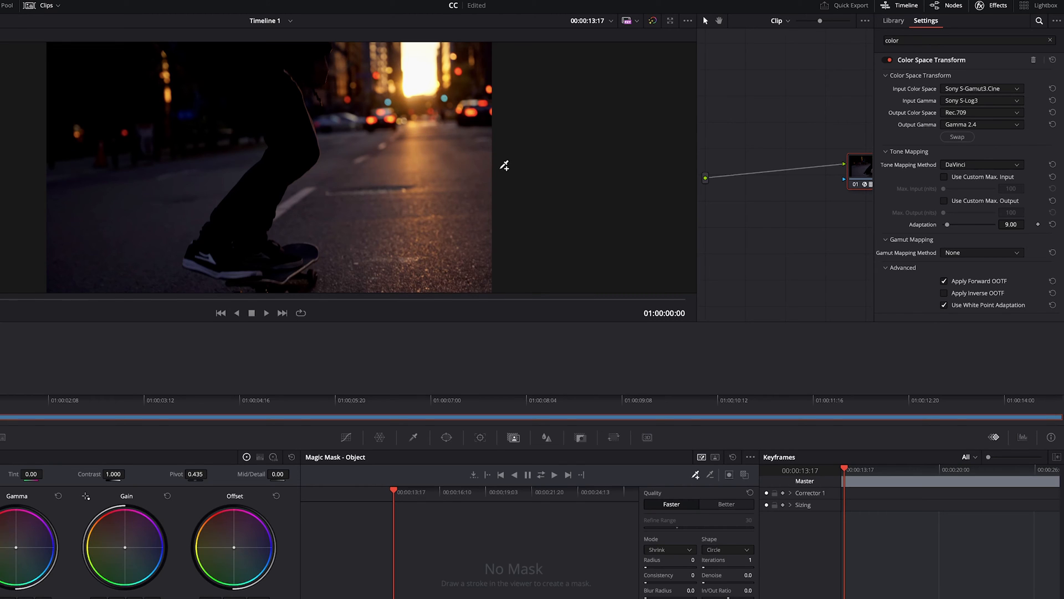
mouse_move(579, 194)
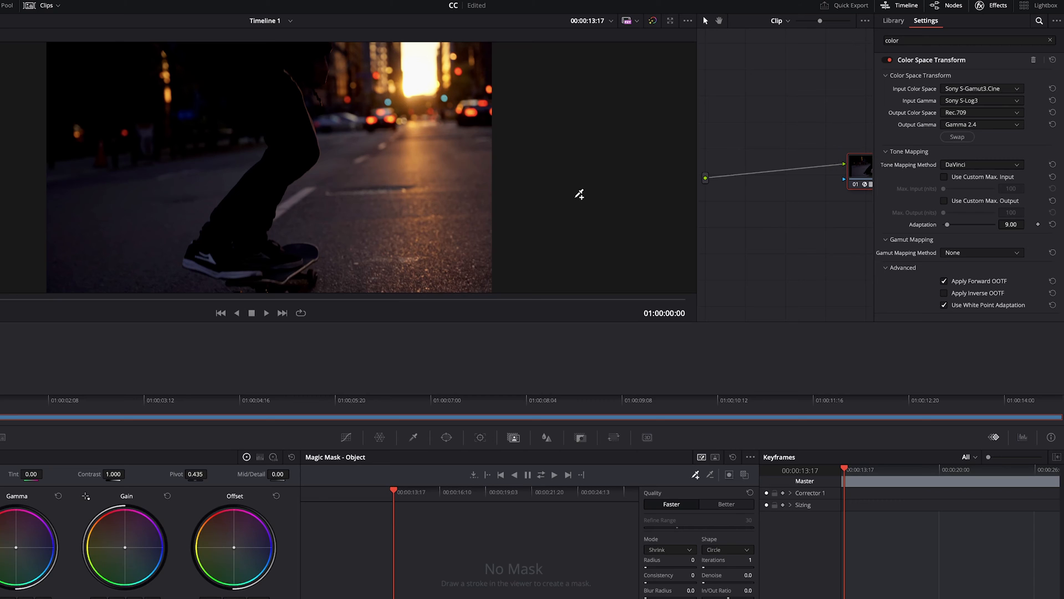
mouse_move(582, 190)
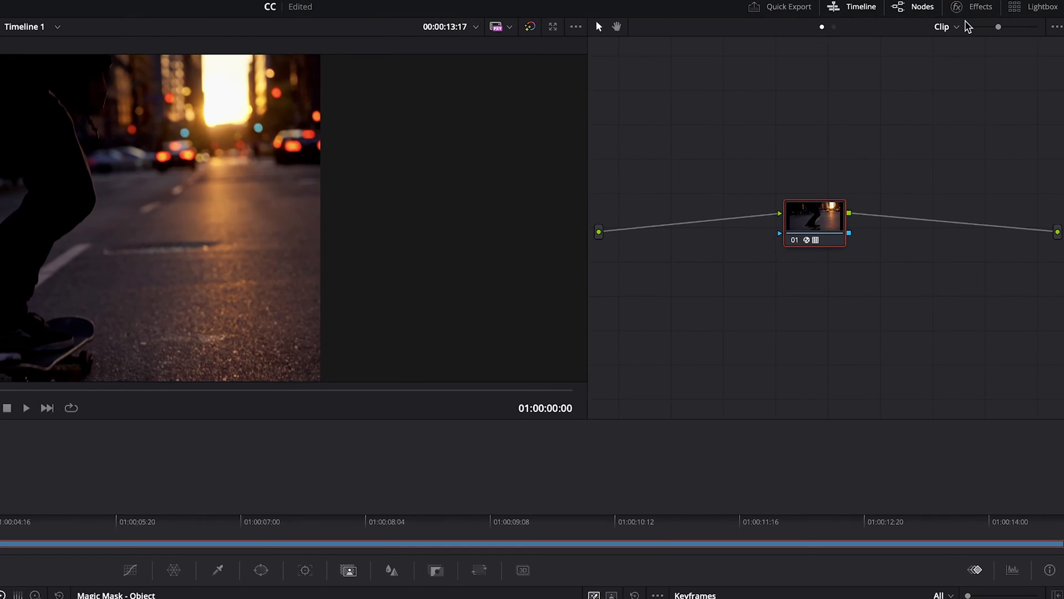
Bring up the context menu on the REC709 node carrying the Color Space Transform.
right_click(814, 224)
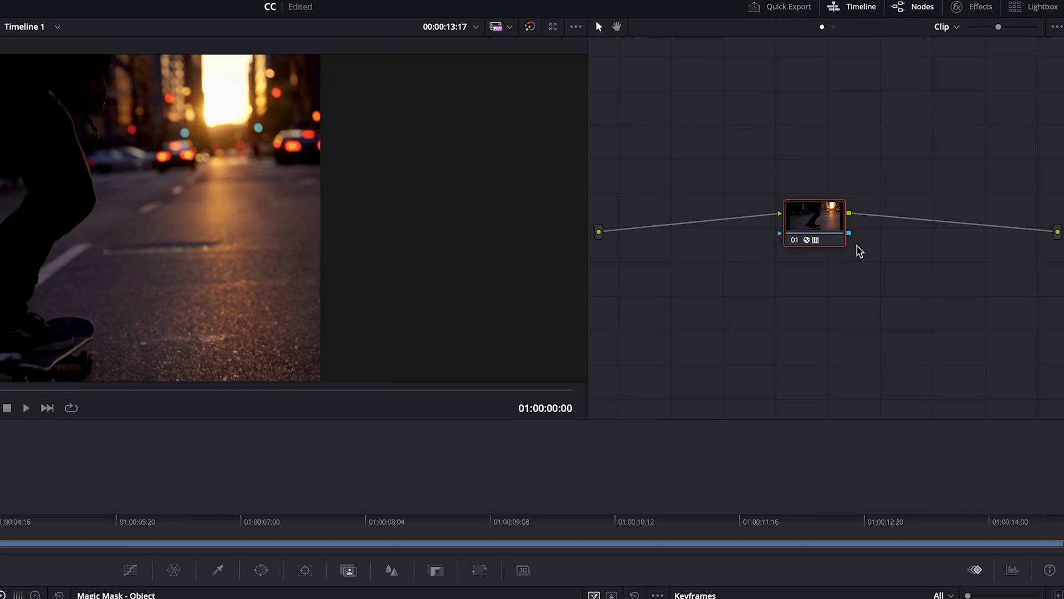
mouse_move(808, 207)
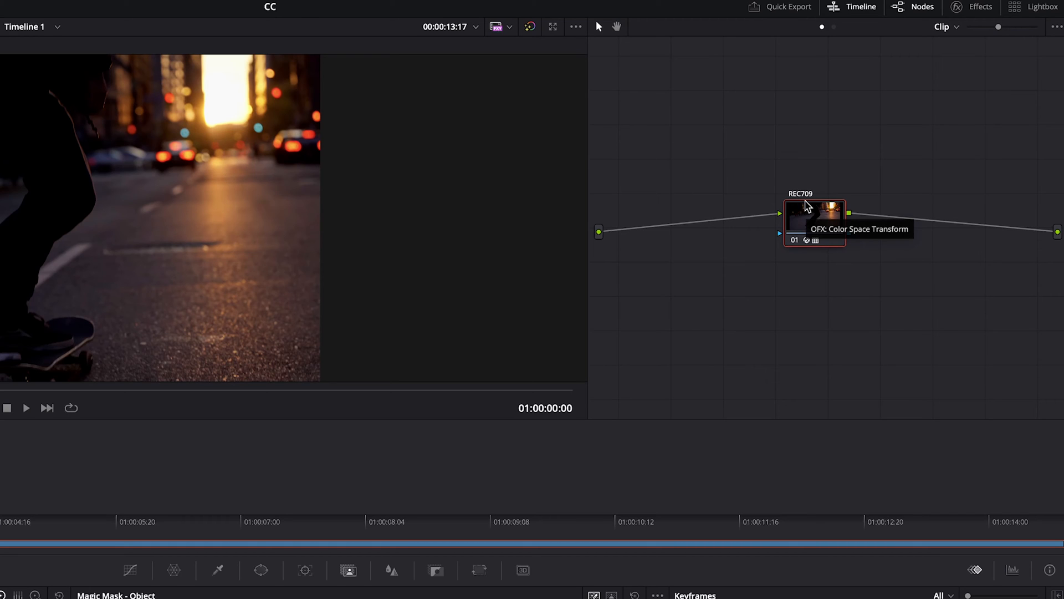
mouse_move(815, 204)
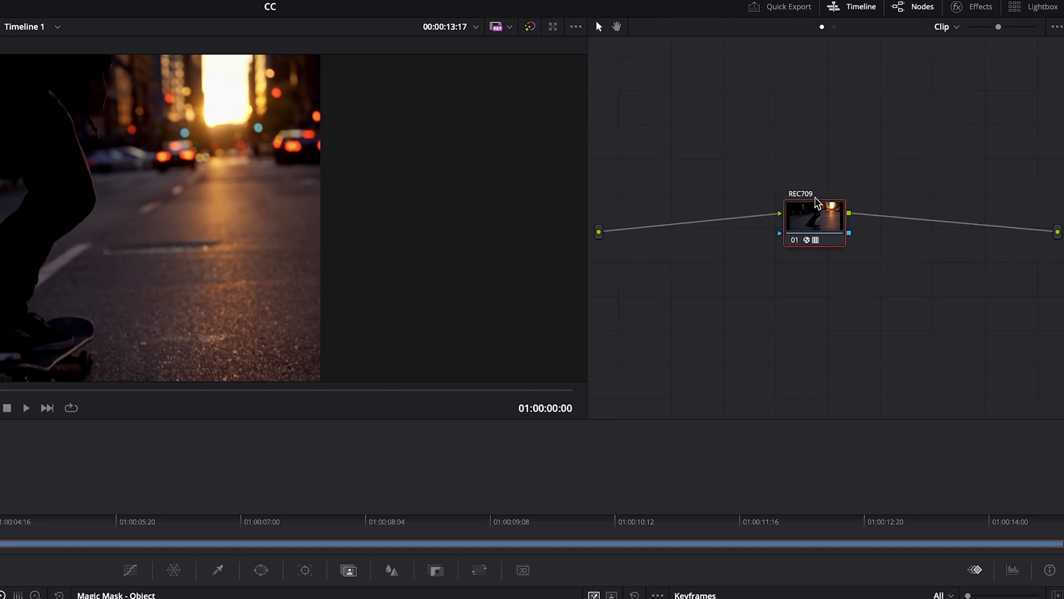
mouse_move(825, 233)
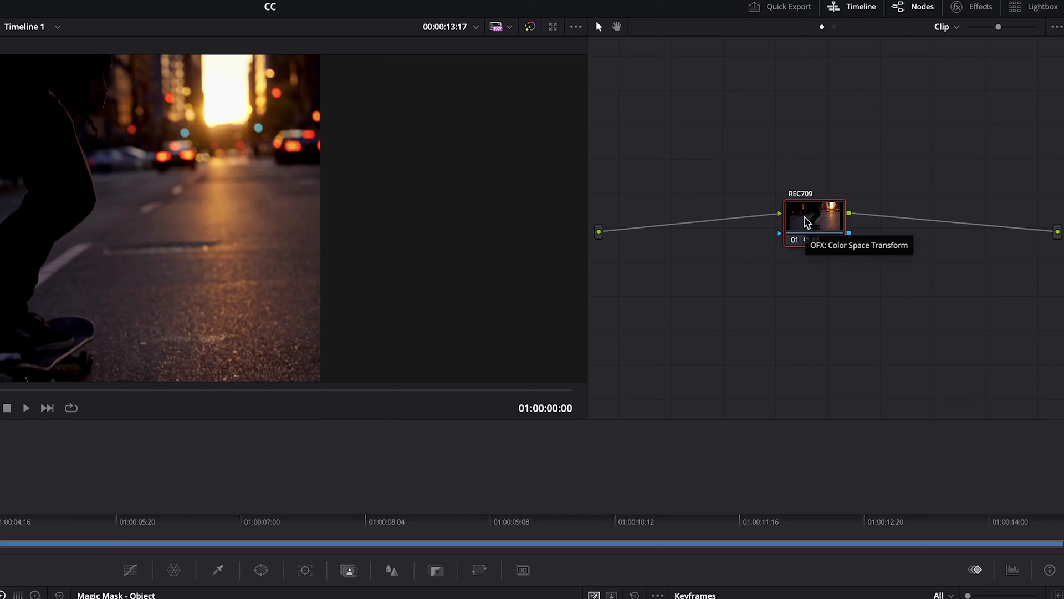
mouse_move(818, 349)
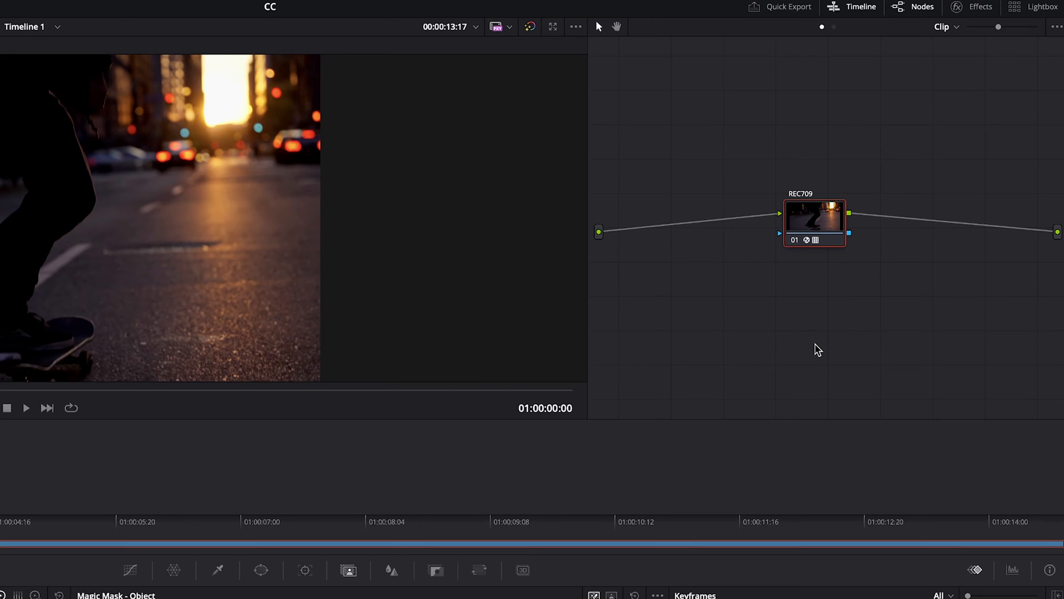
mouse_move(789, 347)
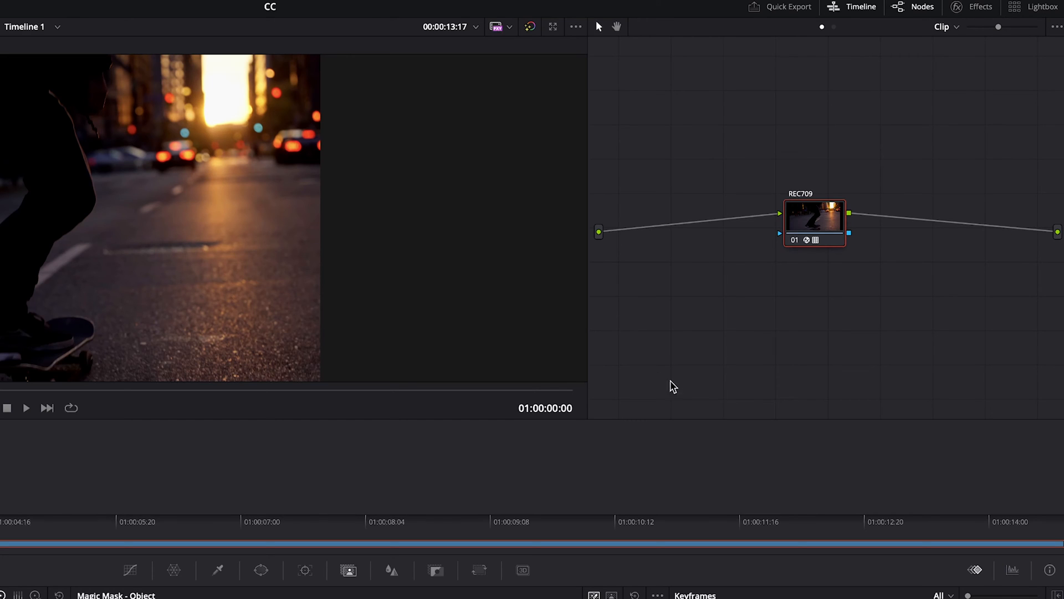
mouse_move(791, 355)
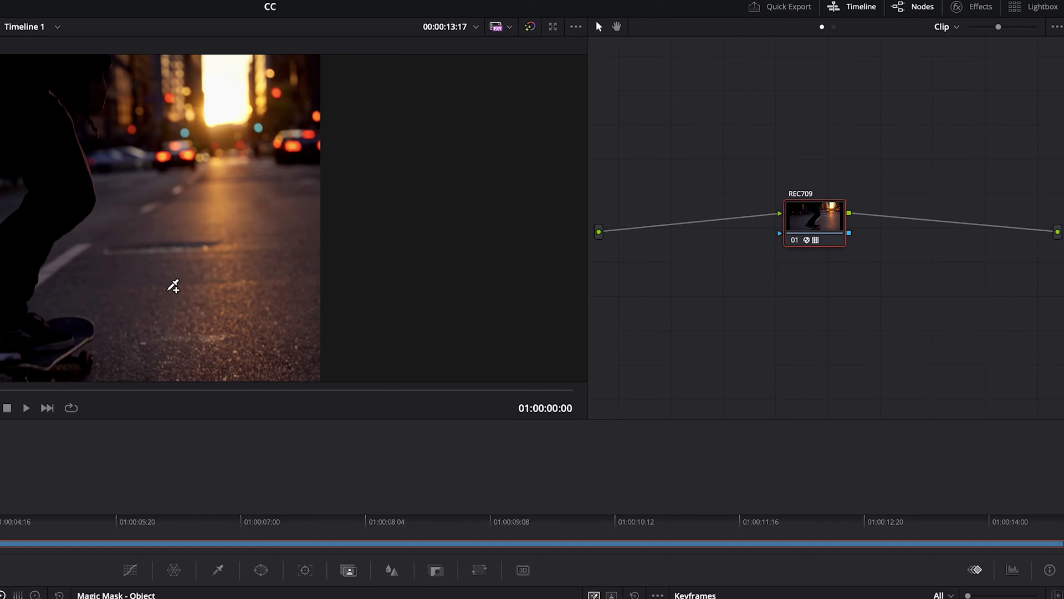
mouse_move(800, 298)
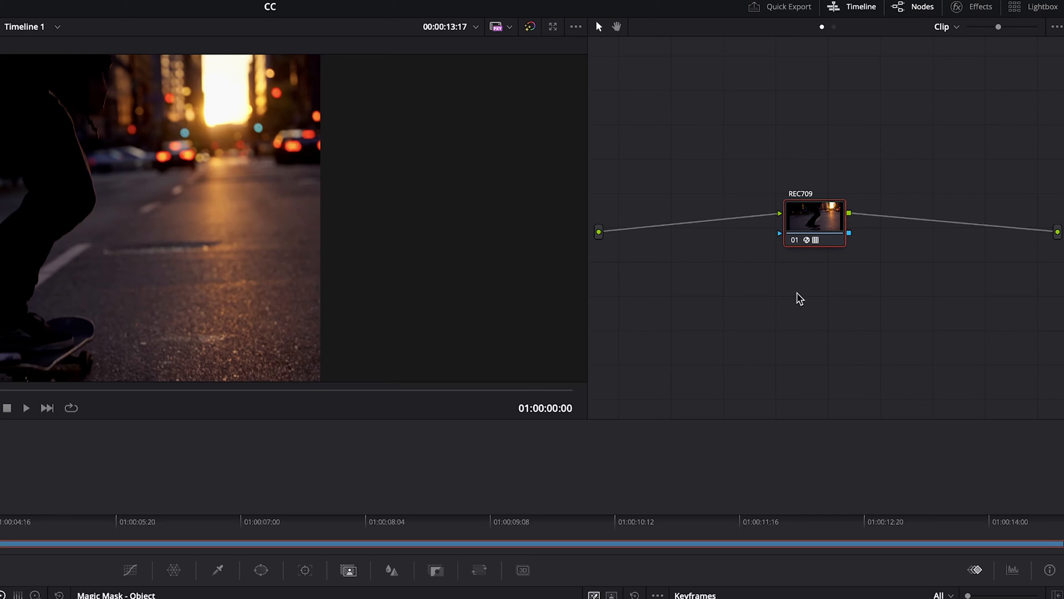
mouse_move(812, 239)
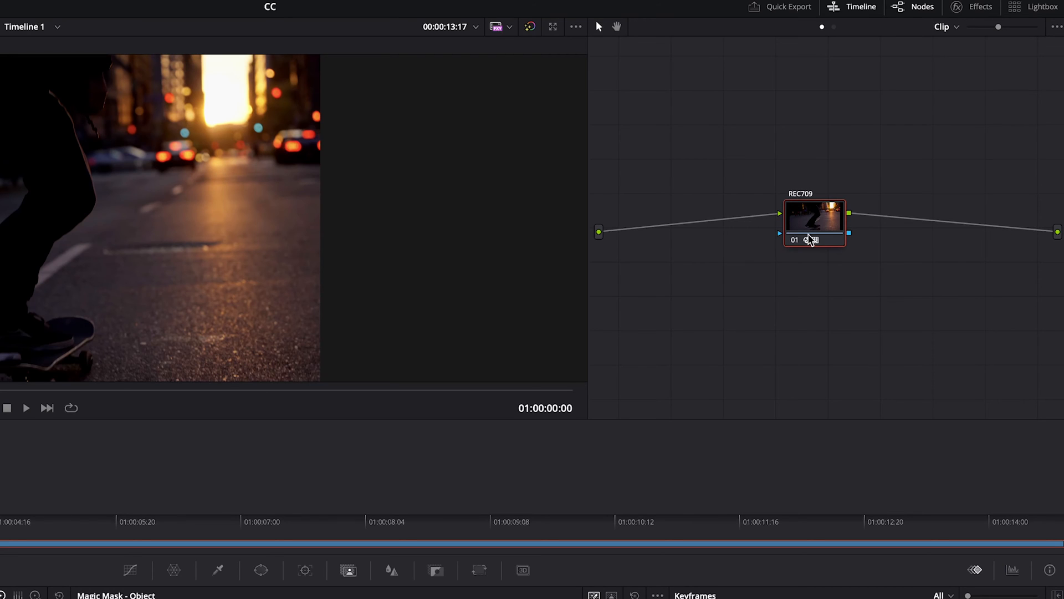
mouse_move(970, 242)
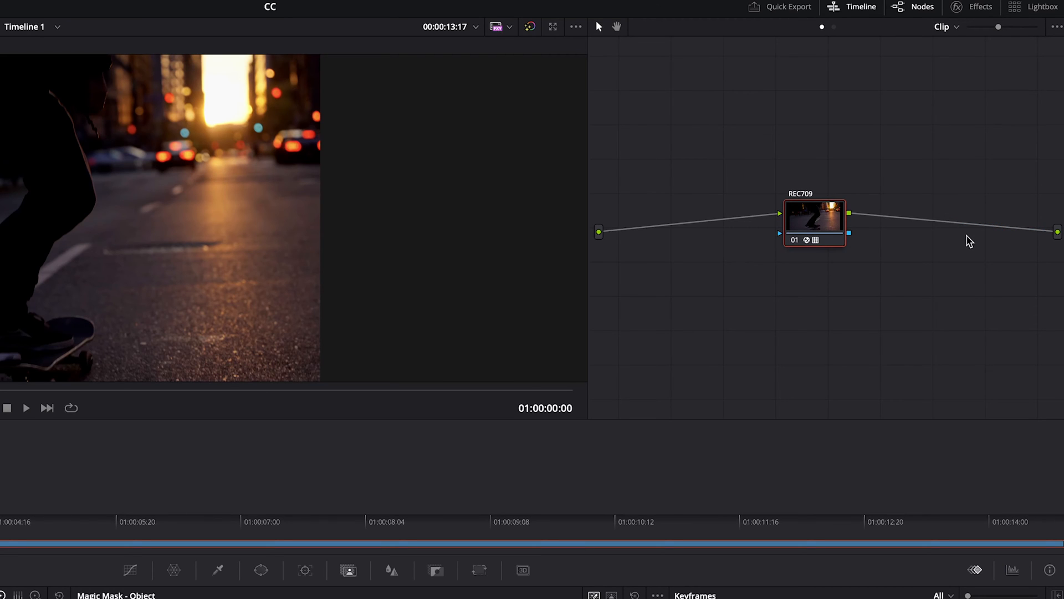
mouse_move(932, 245)
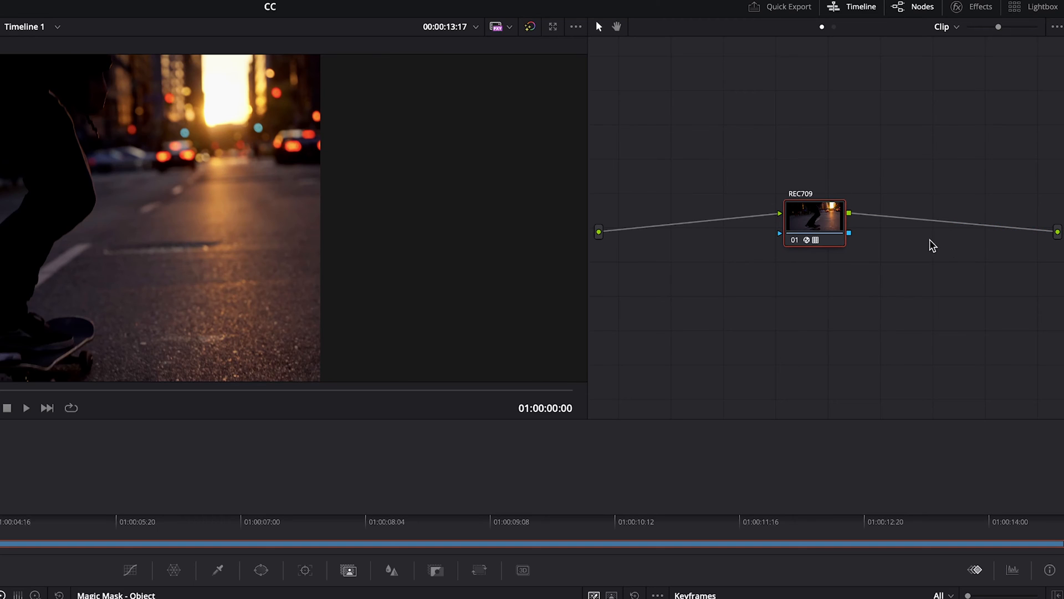
mouse_move(701, 304)
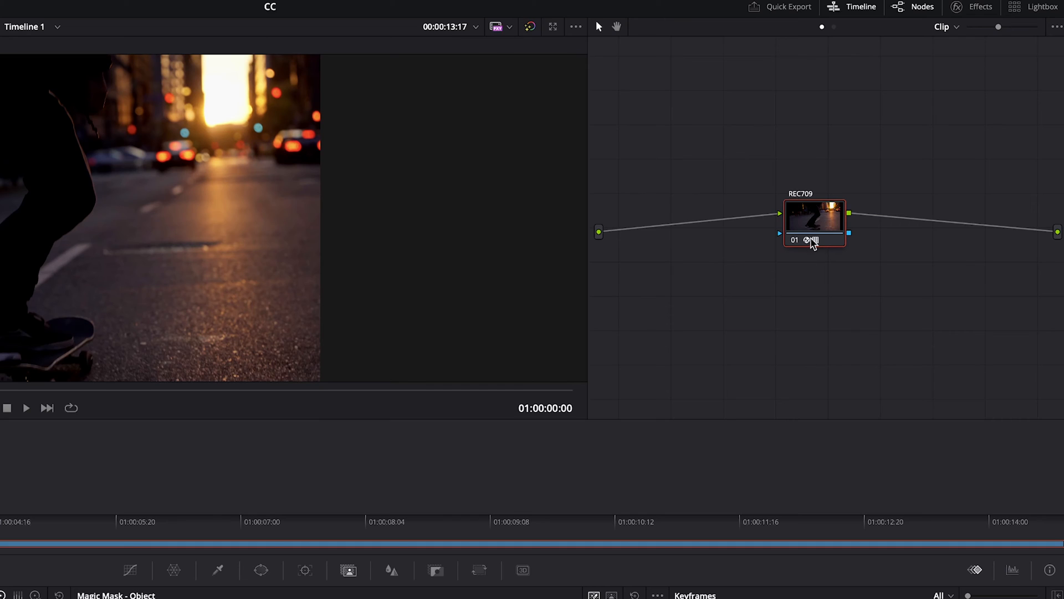
mouse_move(642, 326)
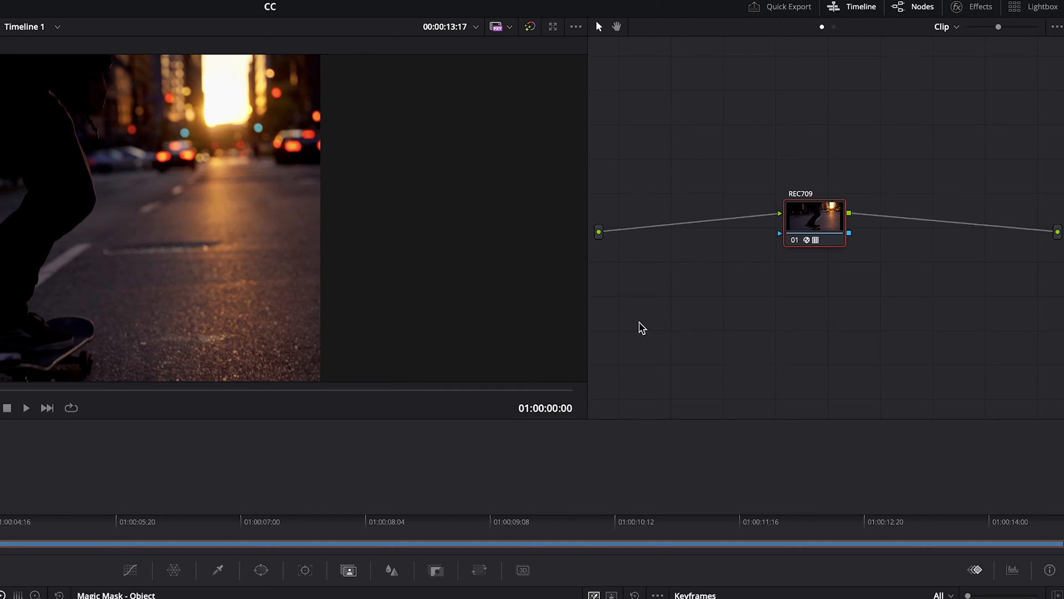
mouse_move(697, 204)
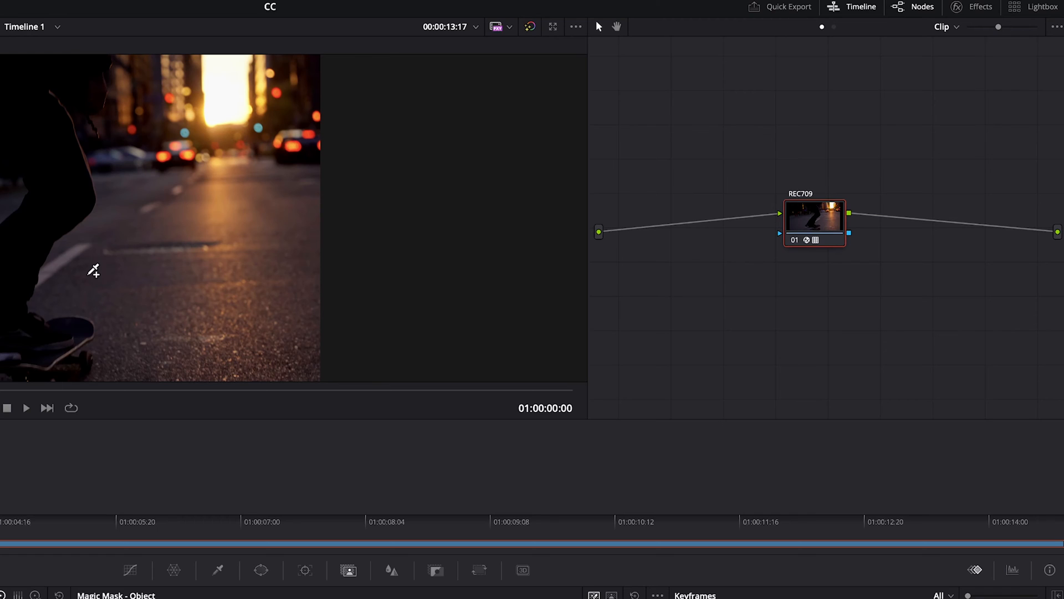
mouse_move(113, 352)
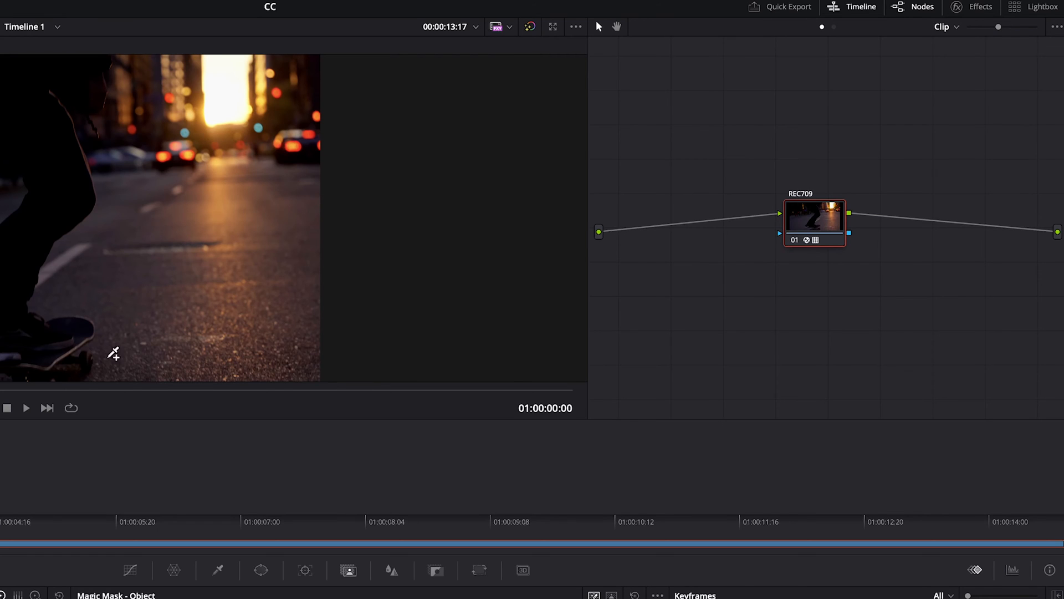
mouse_move(830, 166)
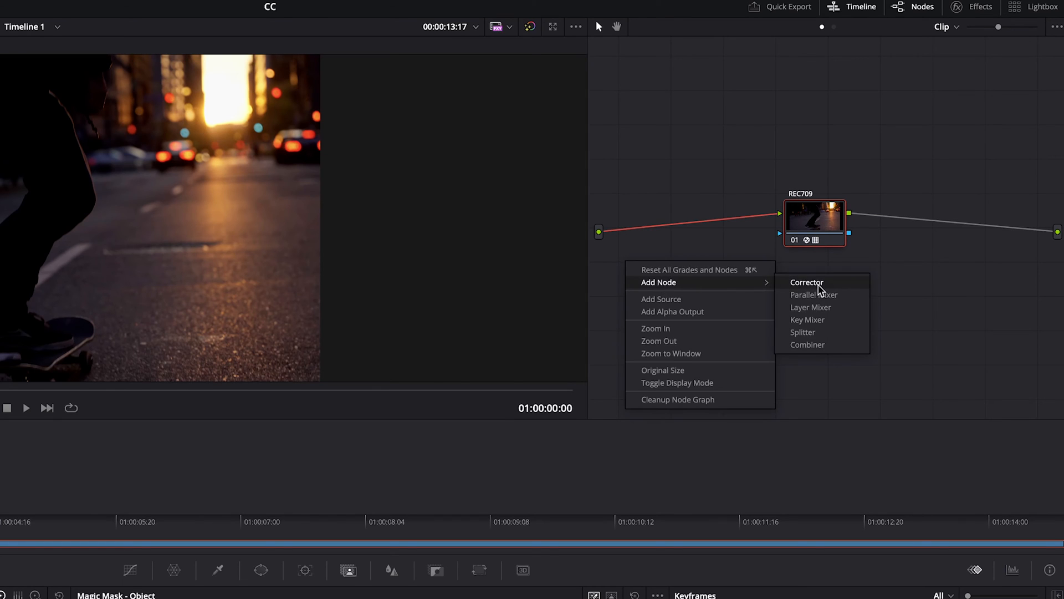
Add a corrector node and position it ahead of REC709 as node 01.
click(807, 281)
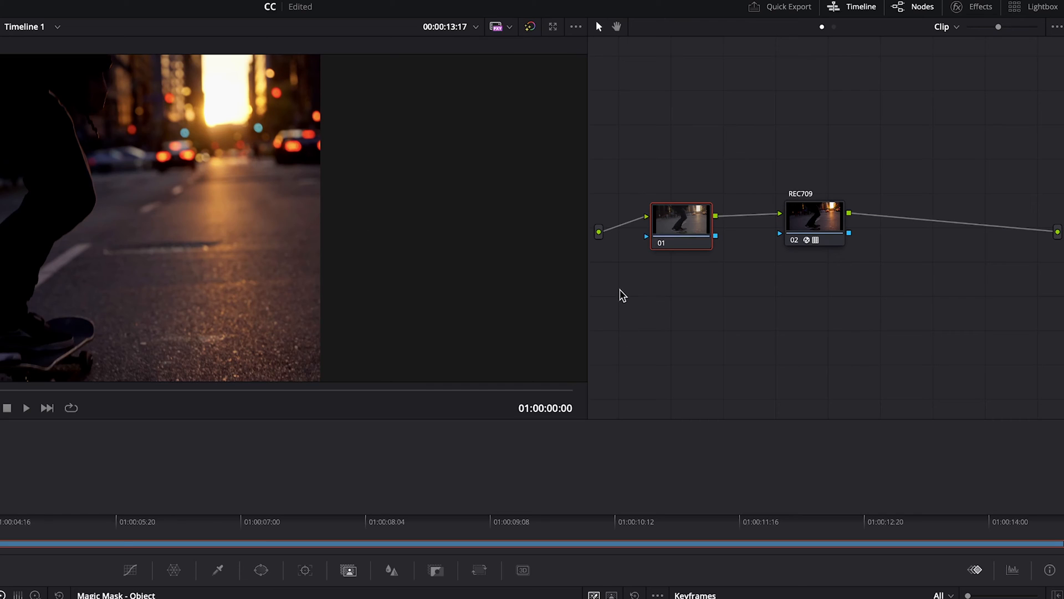
mouse_move(867, 271)
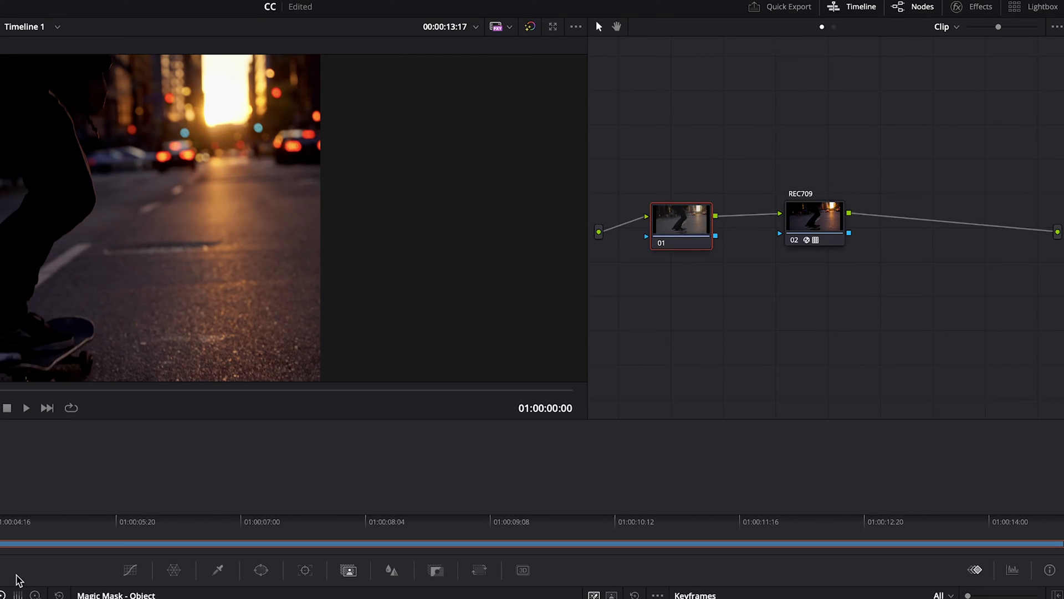
mouse_move(681, 234)
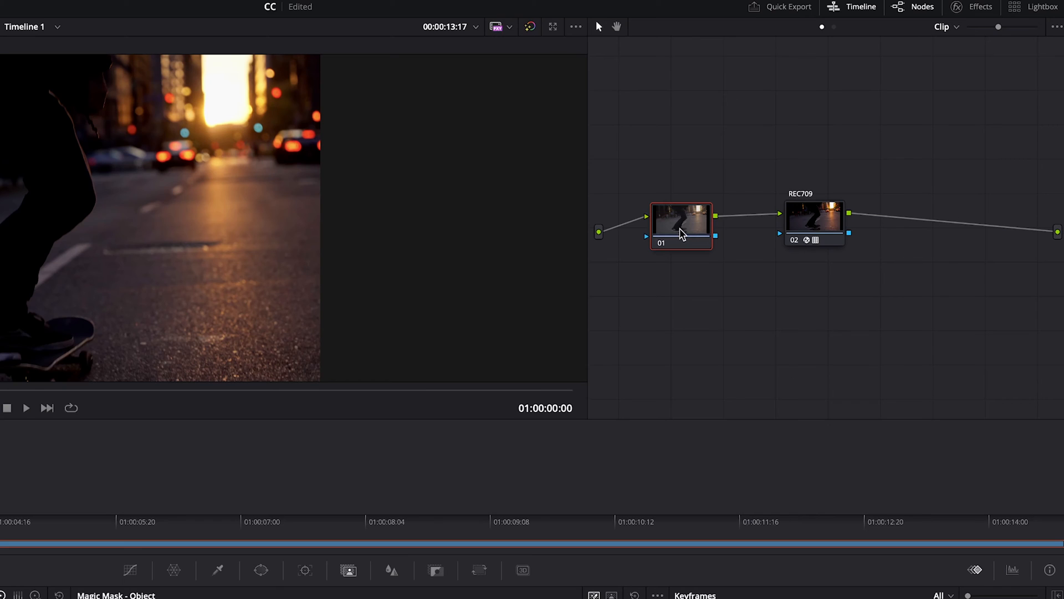
mouse_move(680, 234)
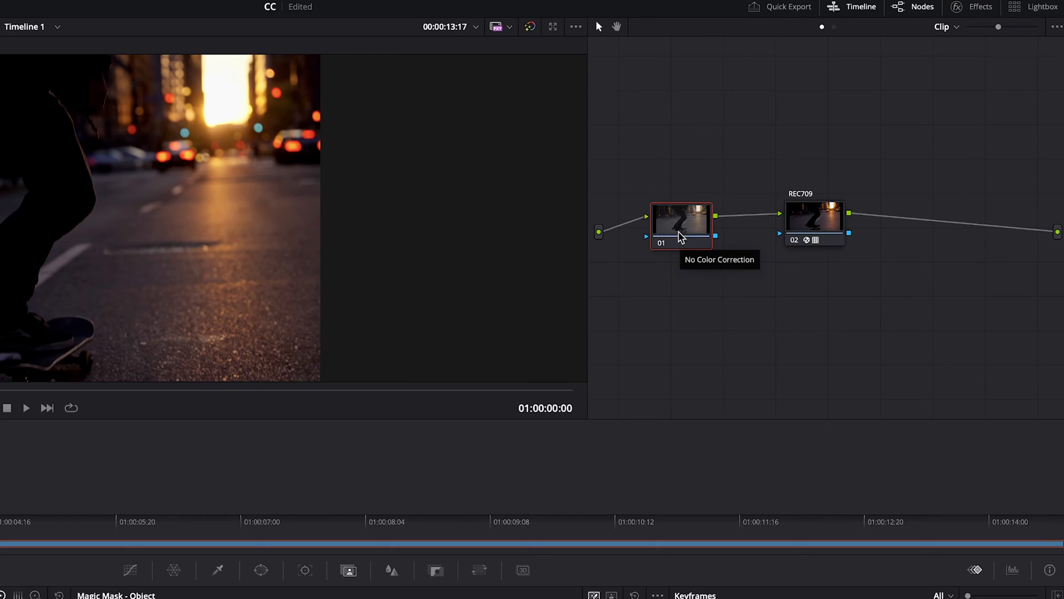
mouse_move(796, 180)
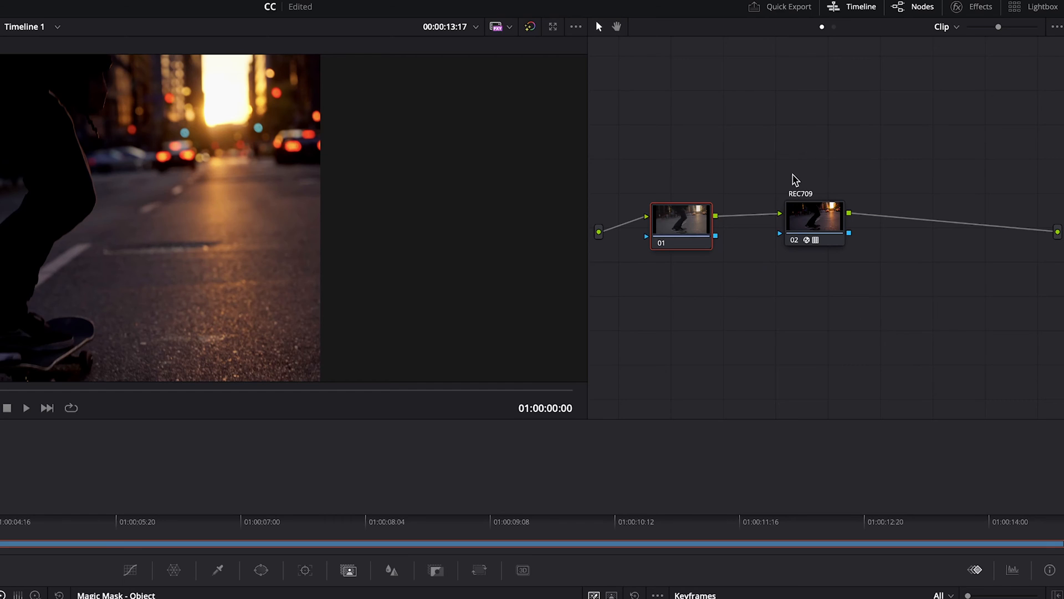
drag(680, 226, 684, 221)
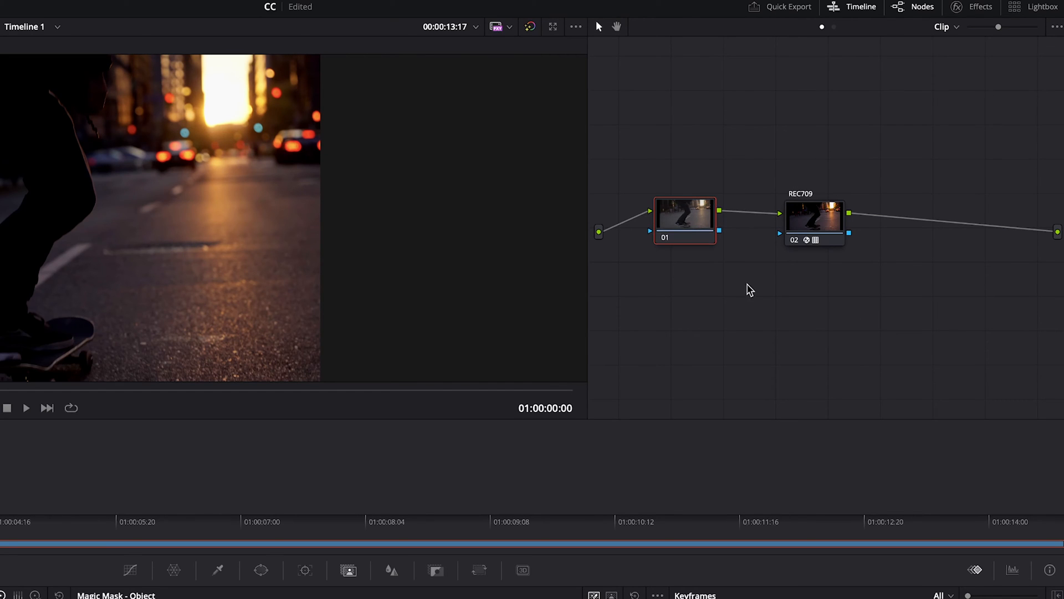
mouse_move(686, 220)
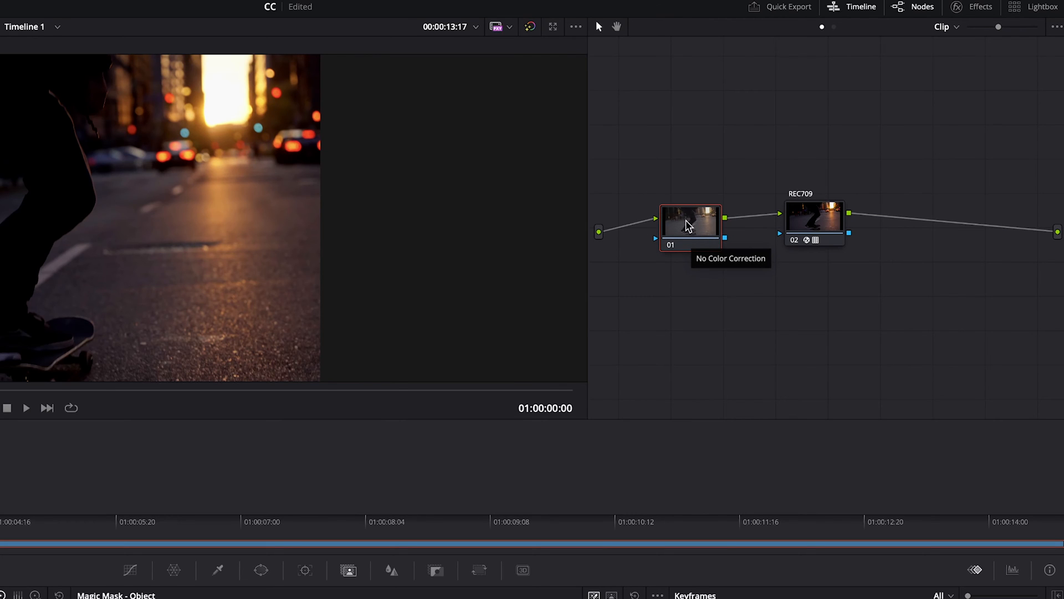
Open node 01's context menu to label it CC.
right_click(688, 224)
text(CC)
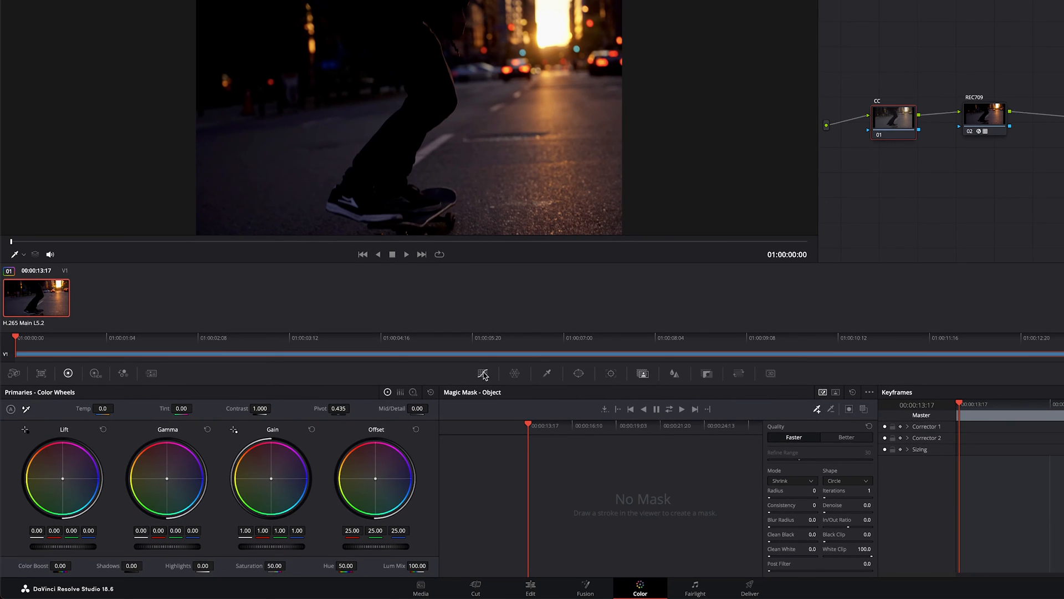
click(483, 373)
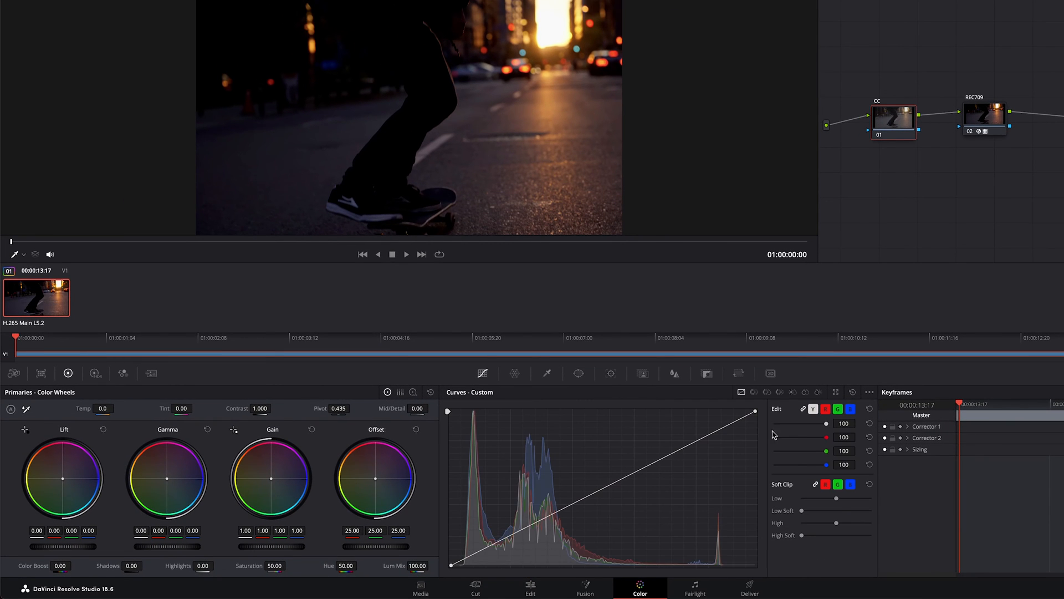
mouse_move(112, 458)
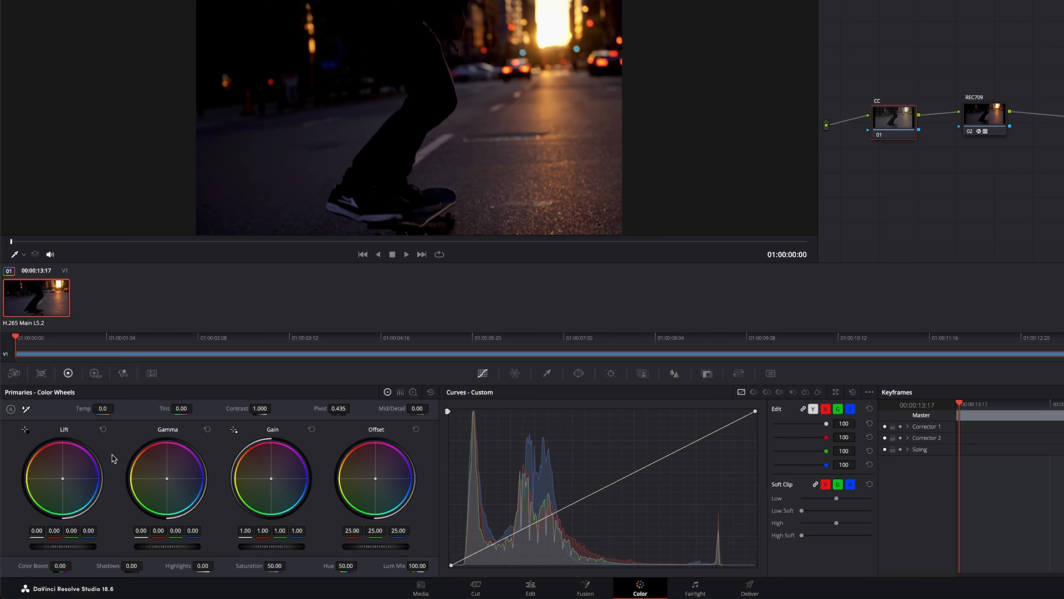
mouse_move(73, 445)
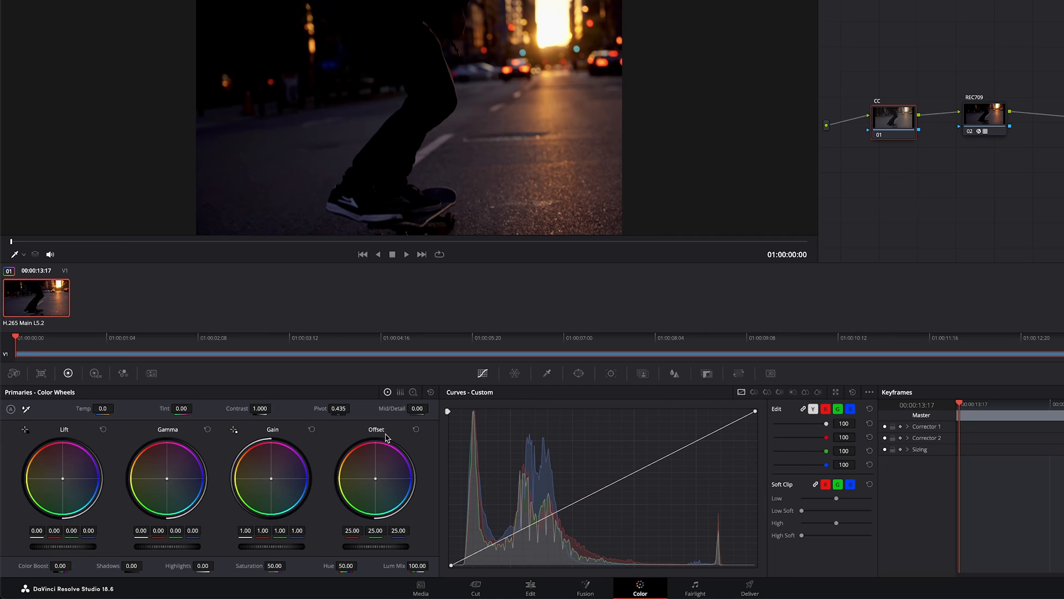
mouse_move(390, 471)
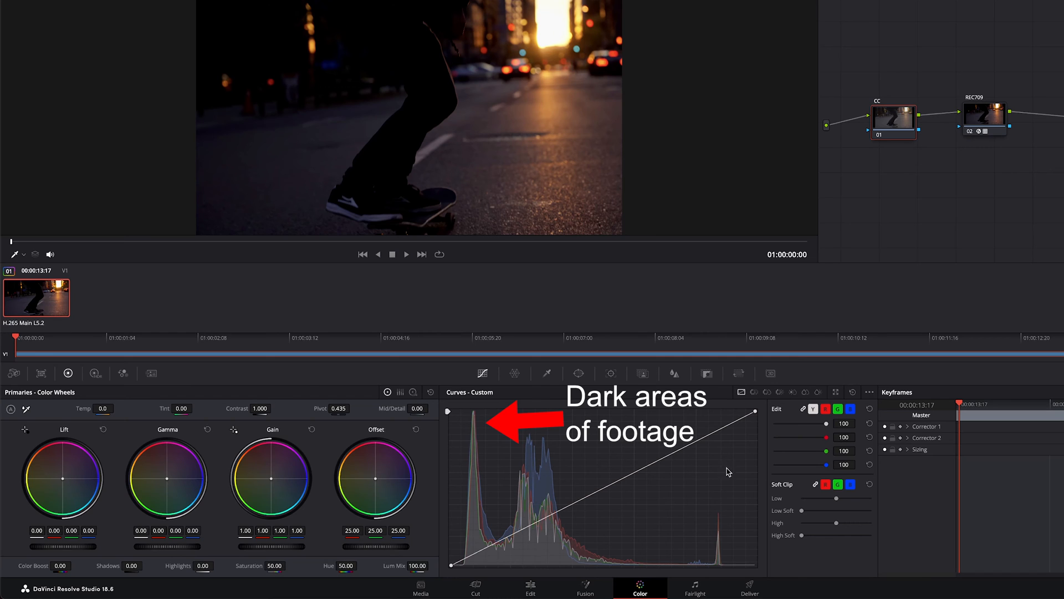
mouse_move(451, 568)
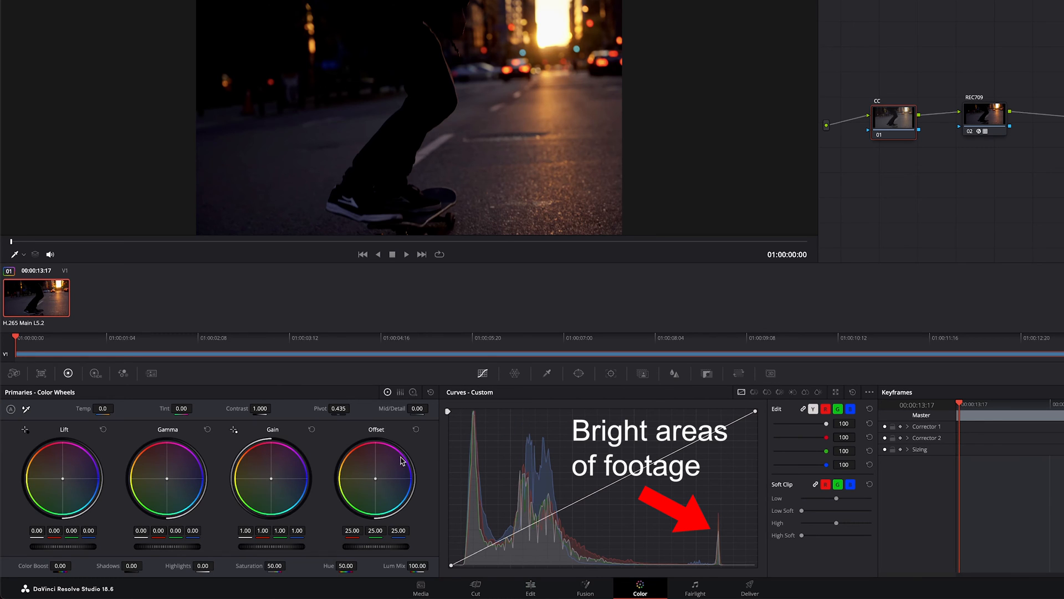
mouse_move(678, 431)
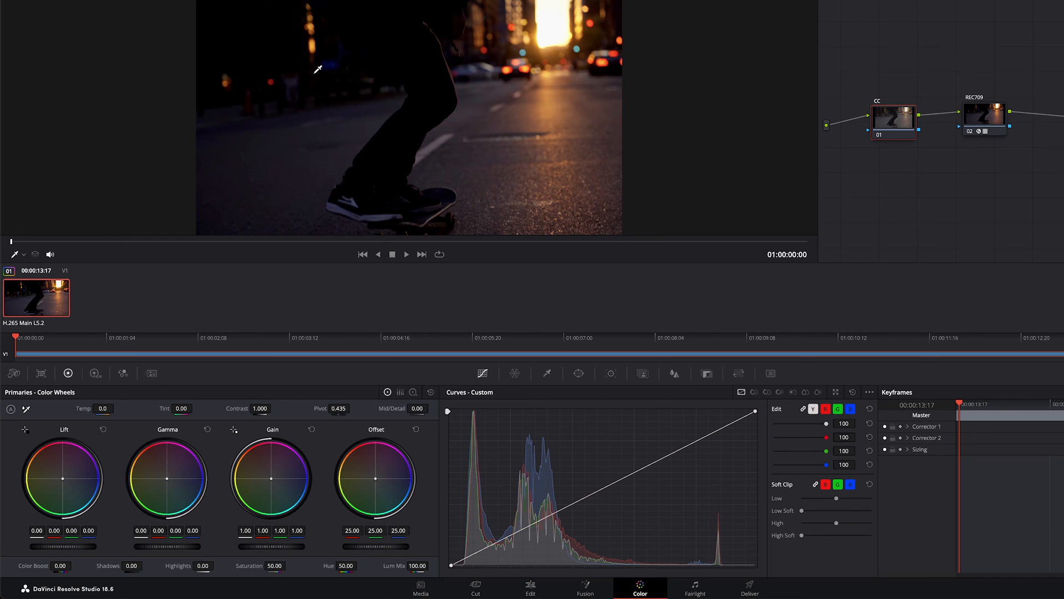
mouse_move(392, 147)
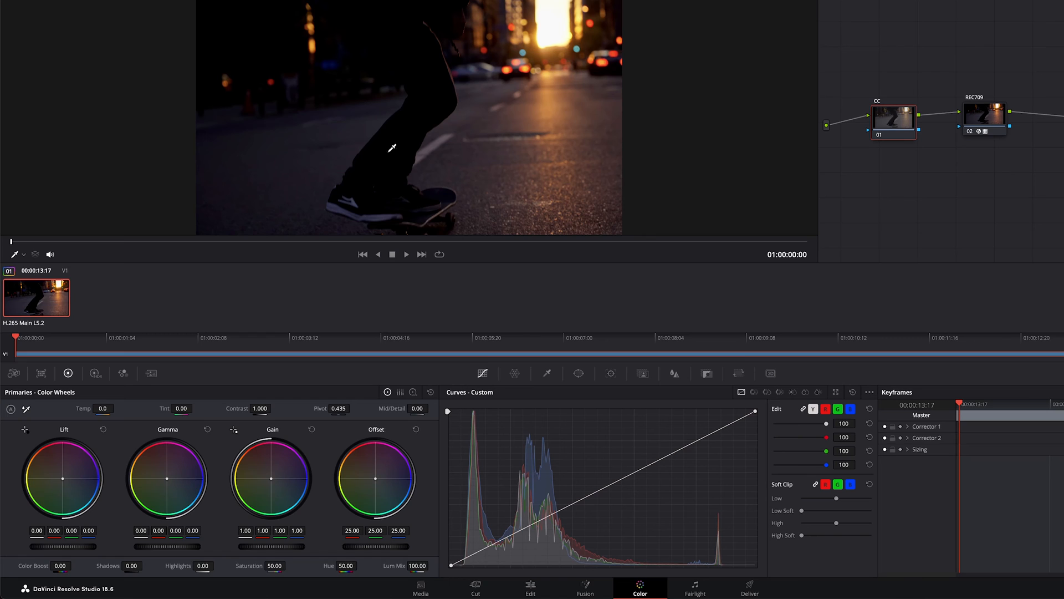
mouse_move(54, 423)
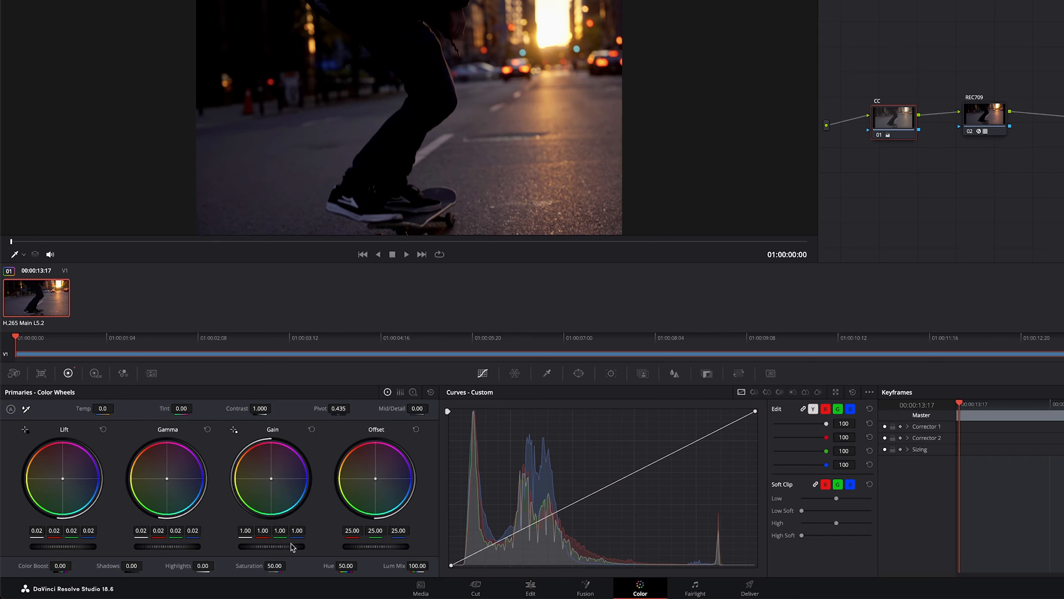
drag(272, 546, 267, 547)
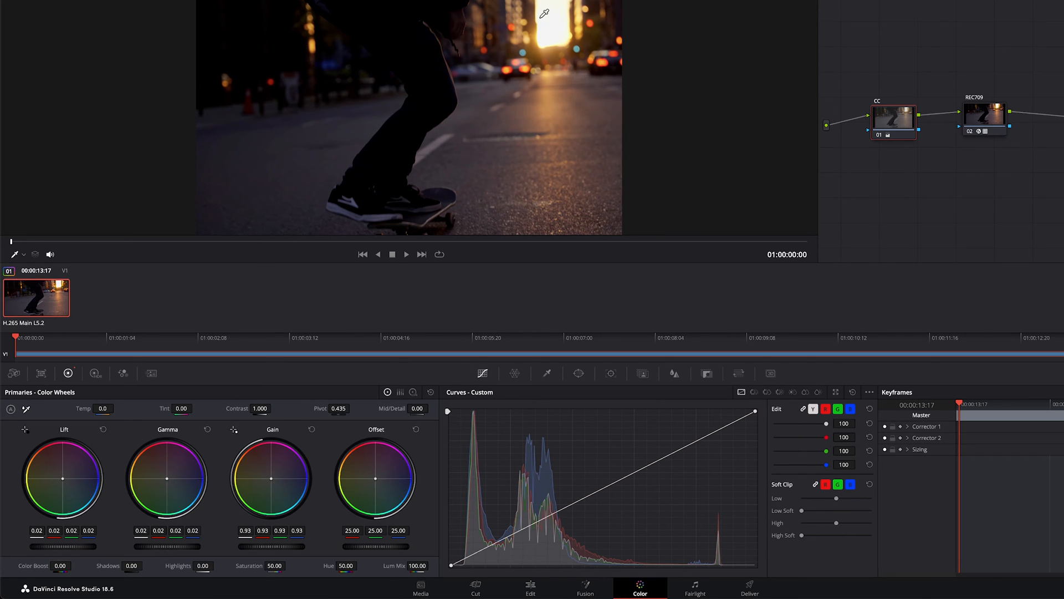
mouse_move(539, 39)
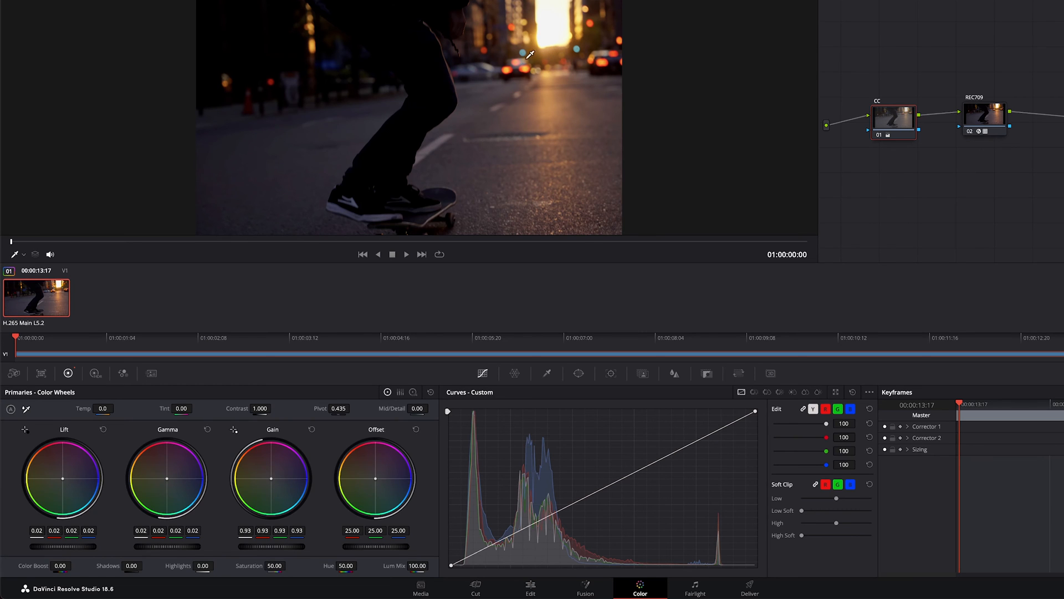
mouse_move(442, 172)
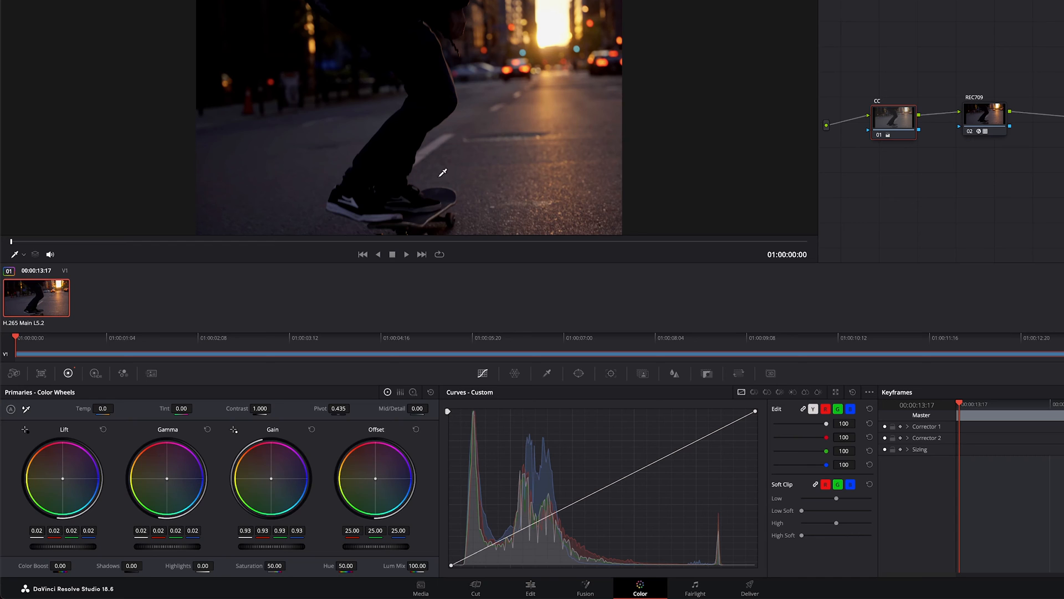
mouse_move(552, 36)
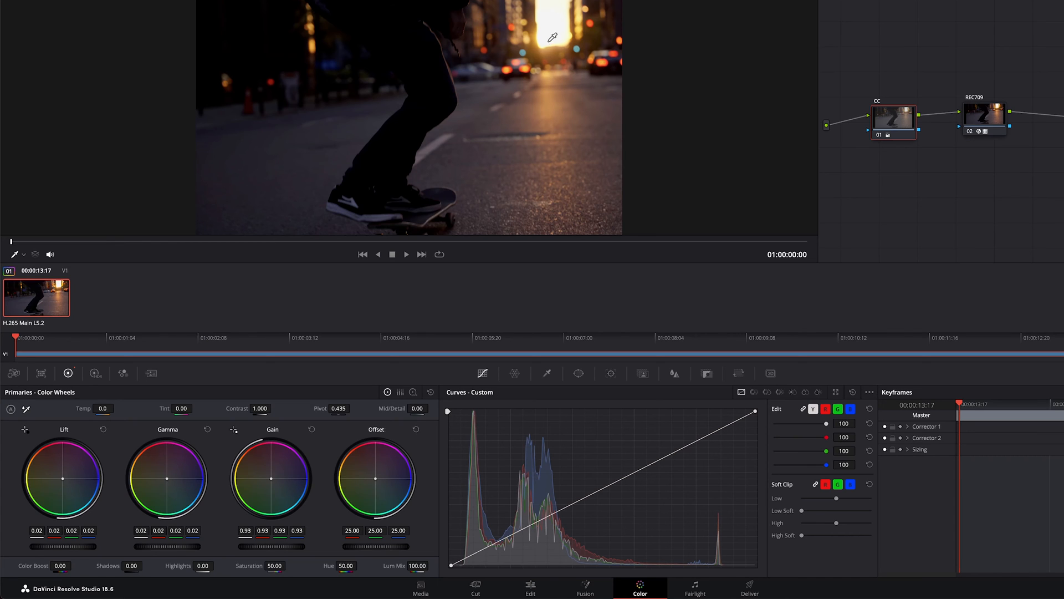
mouse_move(421, 102)
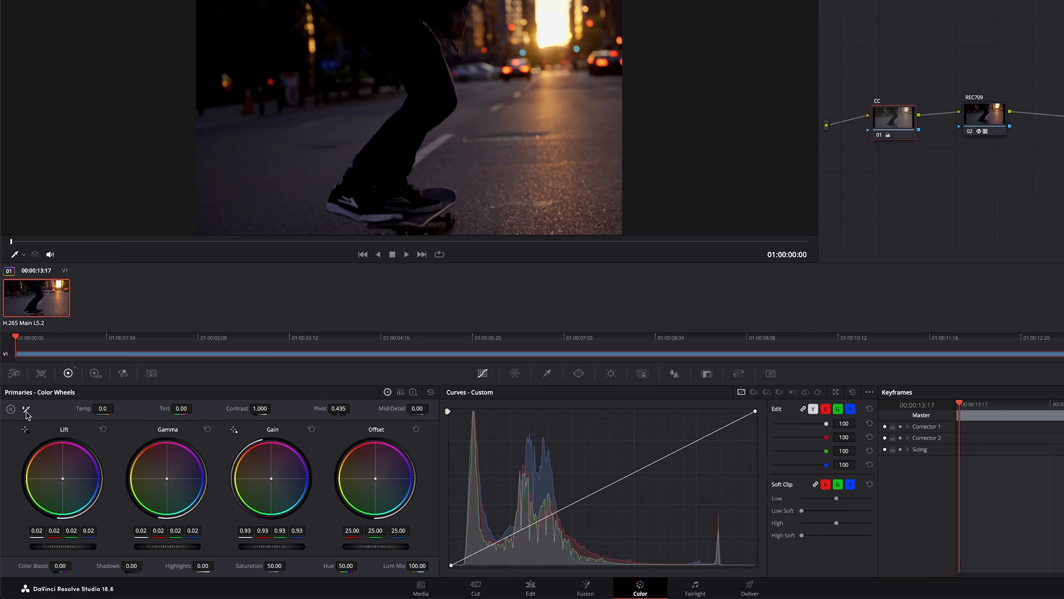
mouse_move(275, 292)
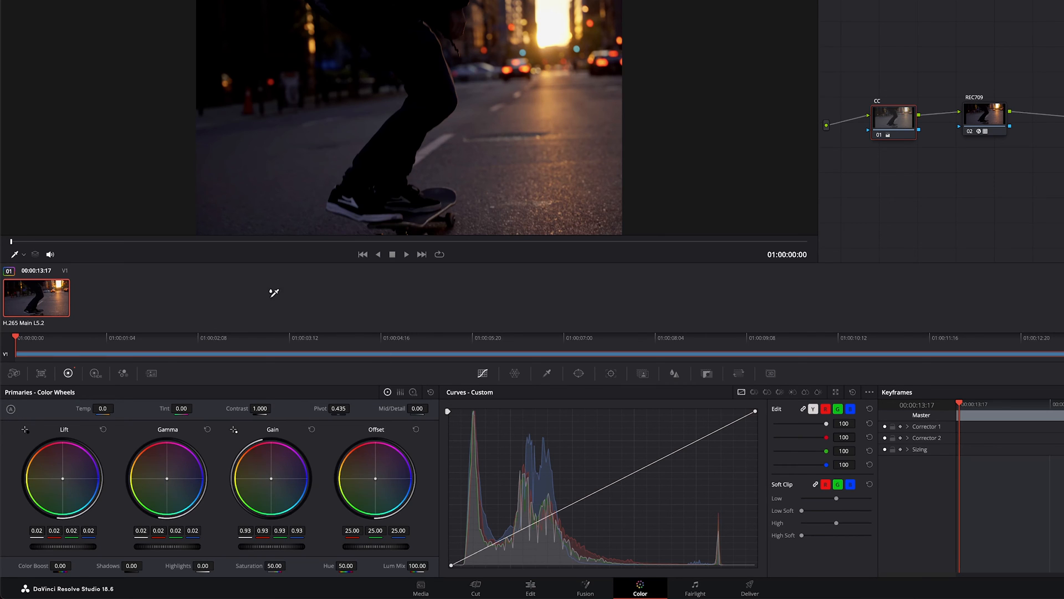
mouse_move(499, 143)
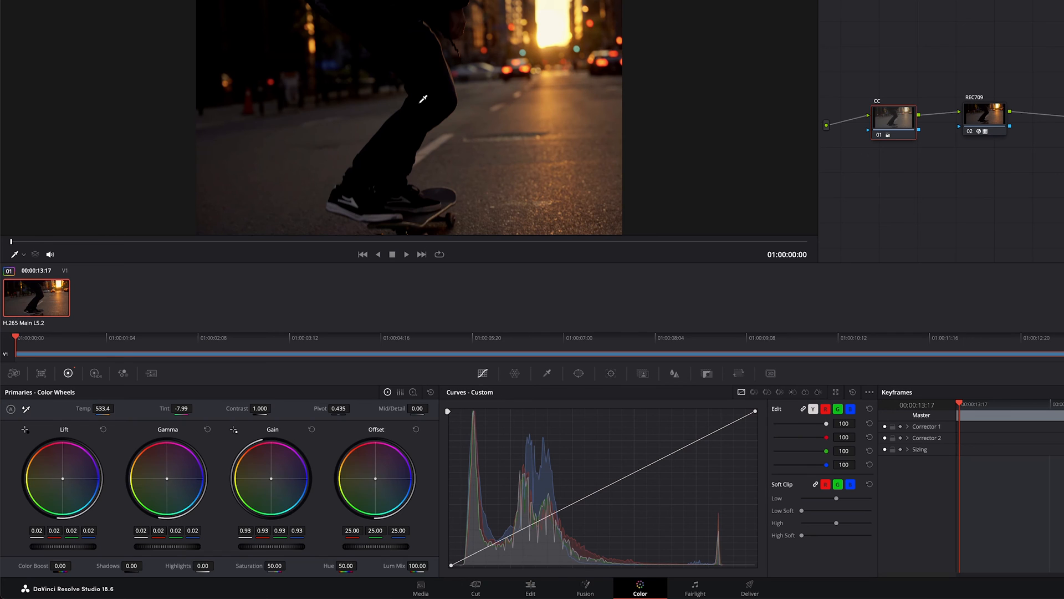
mouse_move(495, 108)
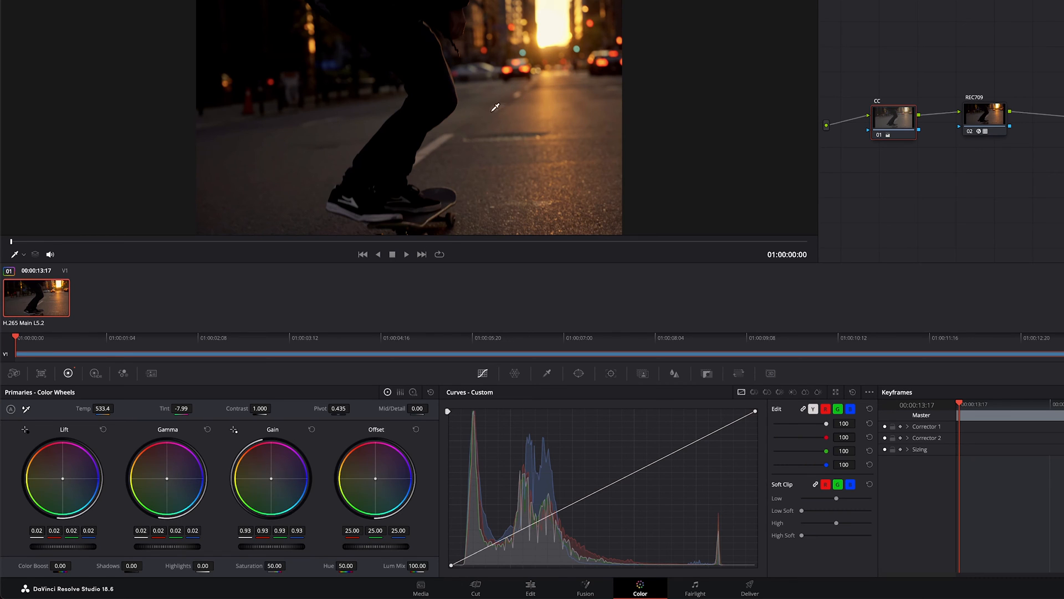
mouse_move(550, 109)
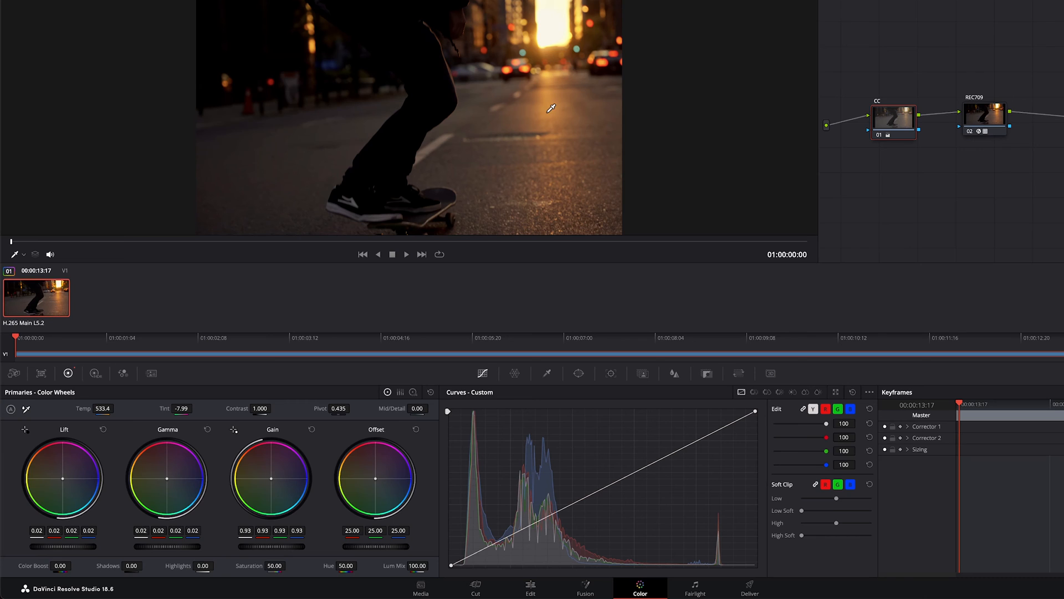
mouse_move(453, 127)
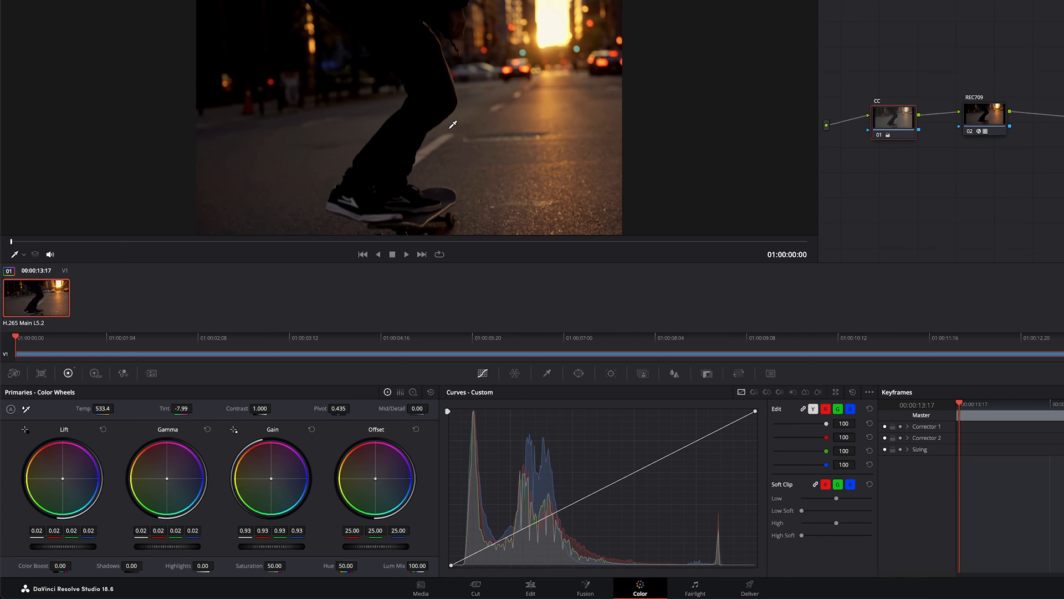
mouse_move(489, 128)
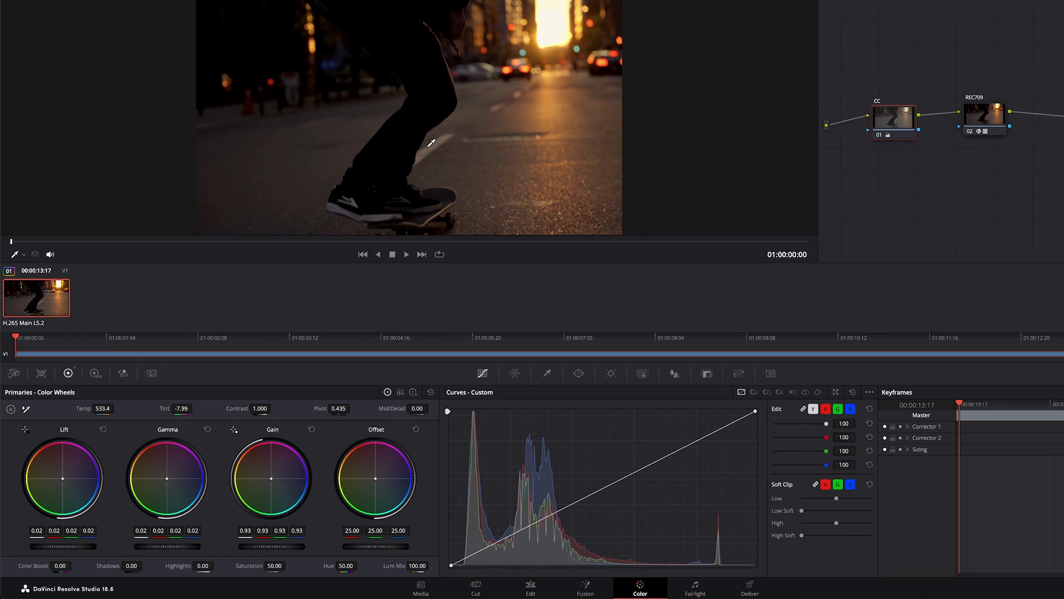
mouse_move(550, 81)
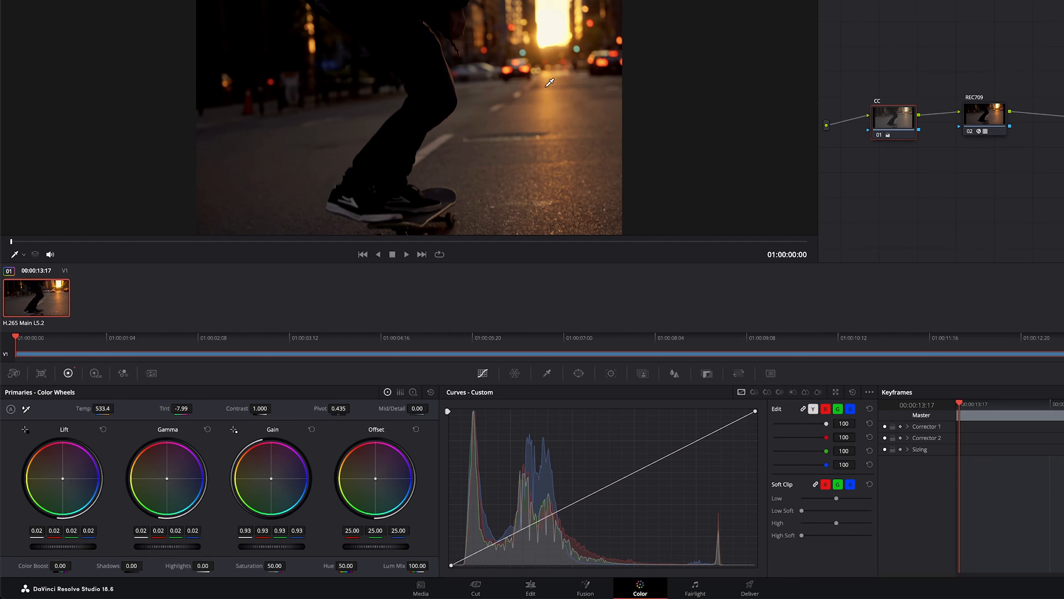
mouse_move(539, 102)
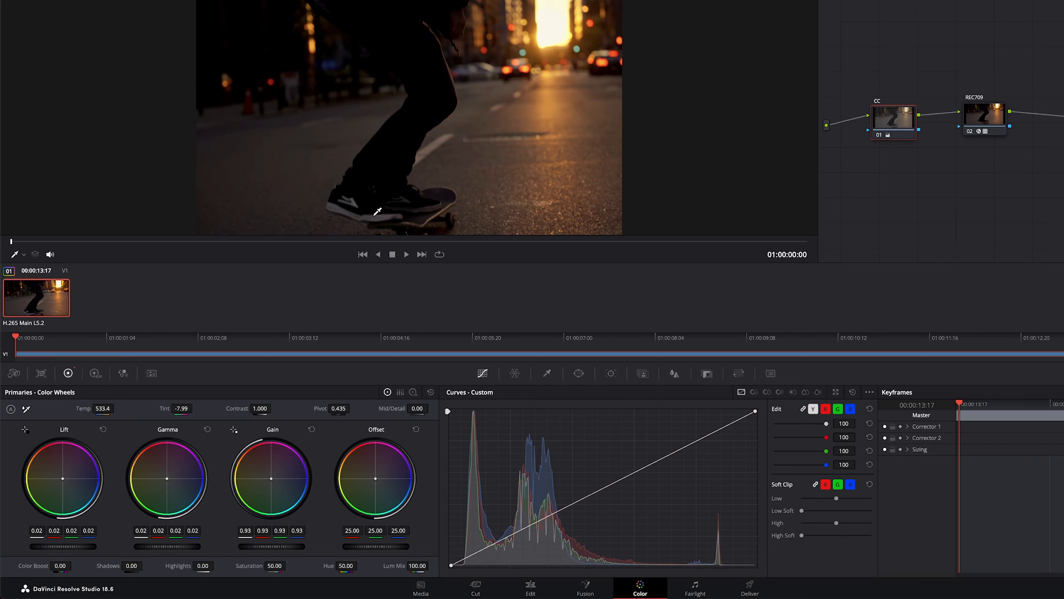
mouse_move(198, 339)
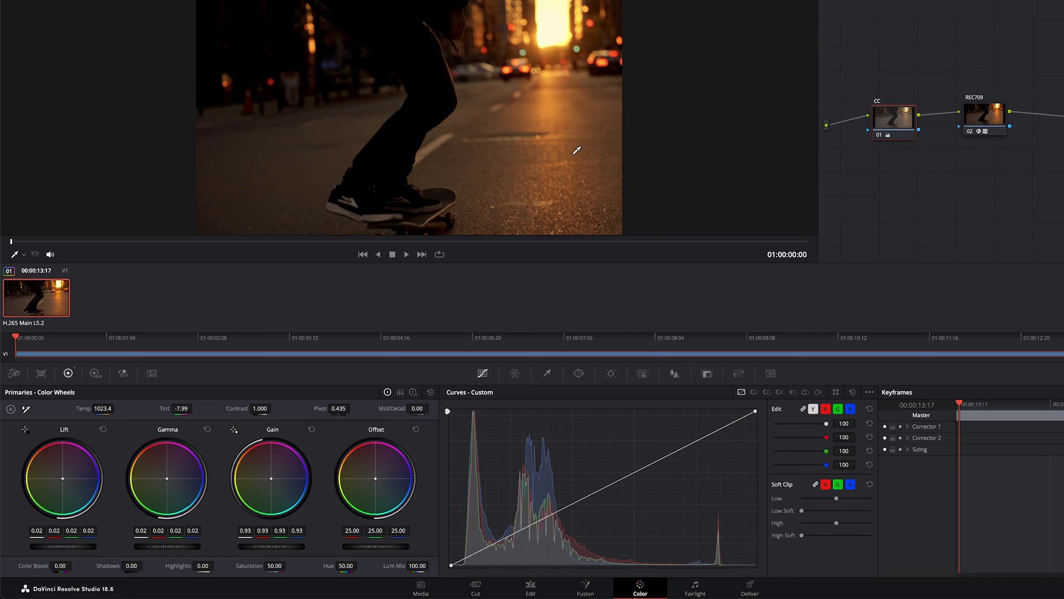
mouse_move(540, 137)
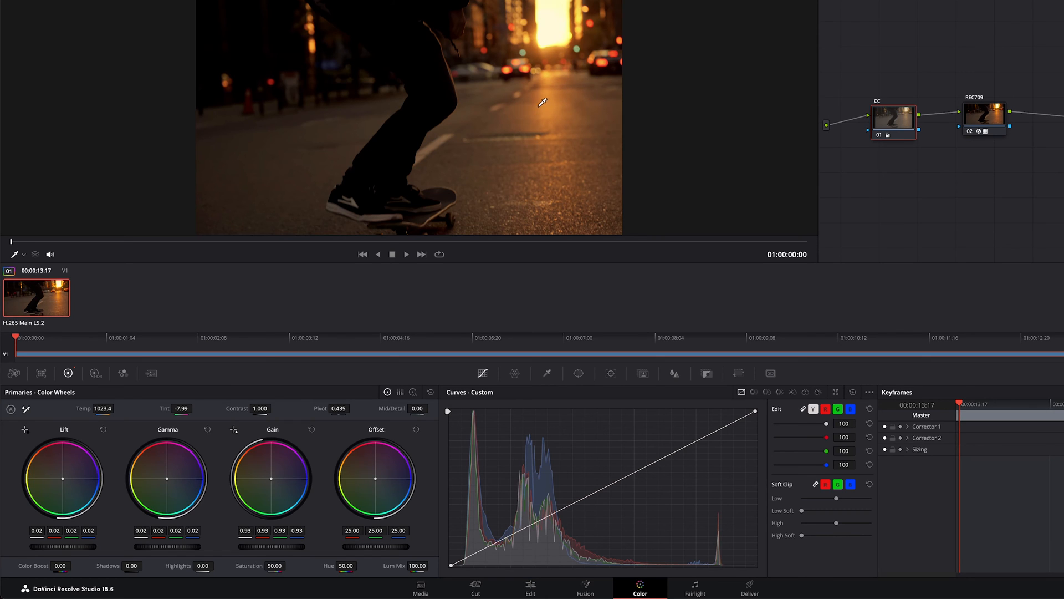
mouse_move(549, 93)
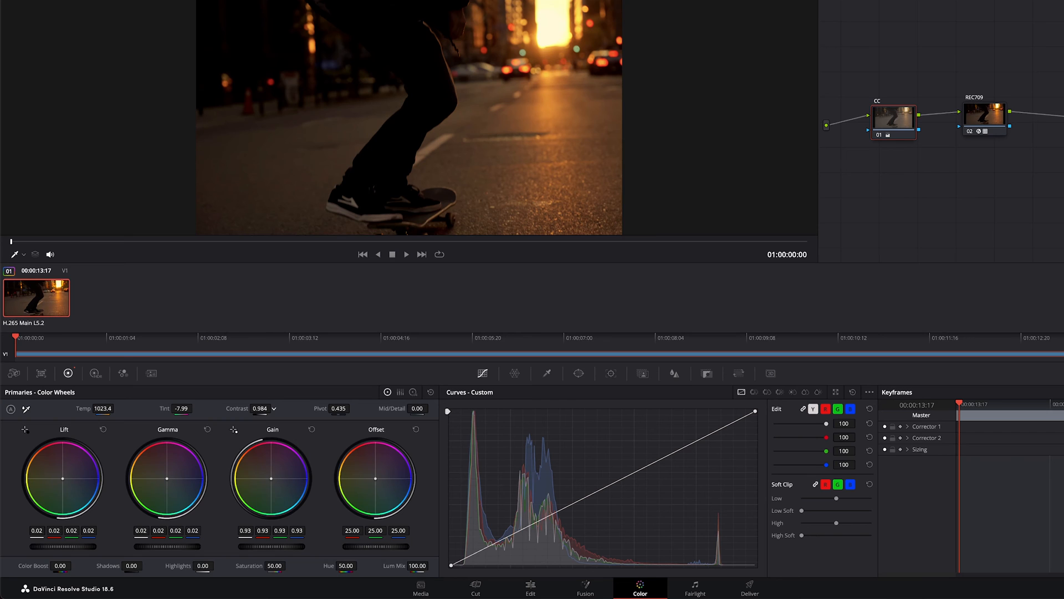
Lower the CC node's contrast to 0.920 and shift the gamma colour balance slightly.
drag(259, 408, 257, 408)
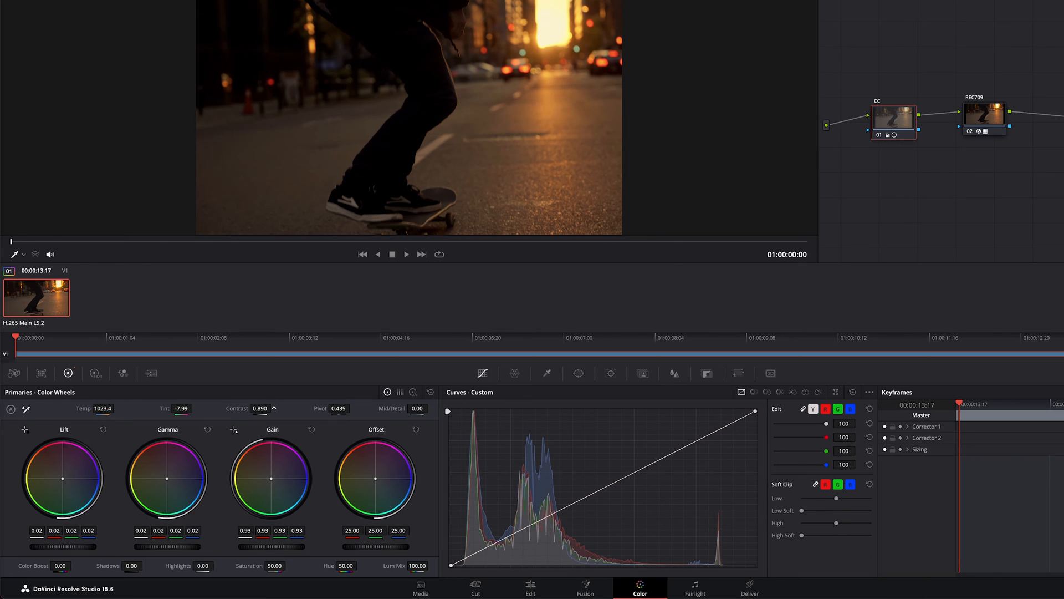
drag(260, 408, 271, 408)
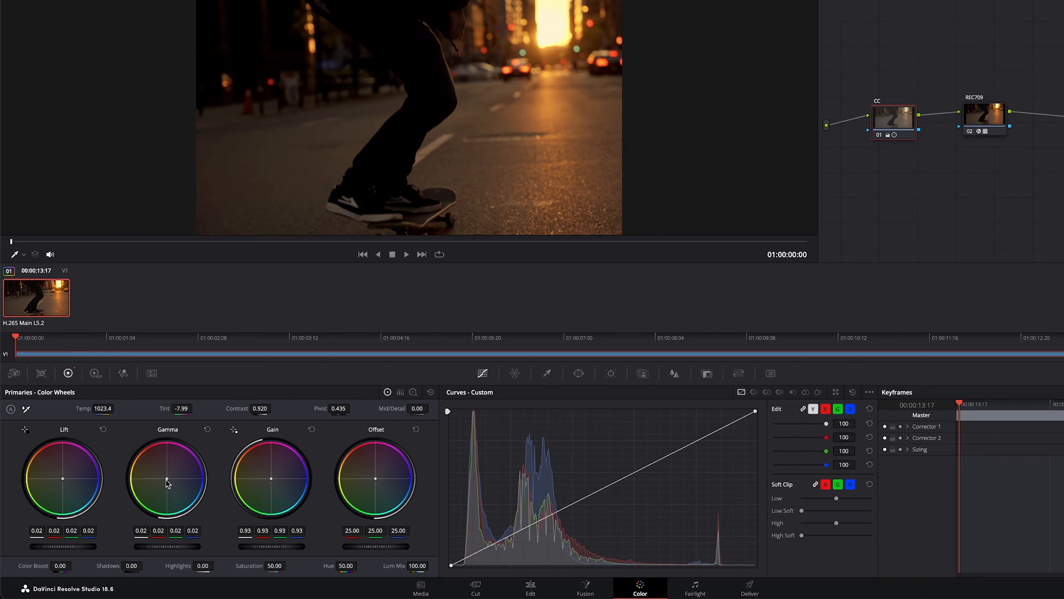
drag(168, 479, 169, 480)
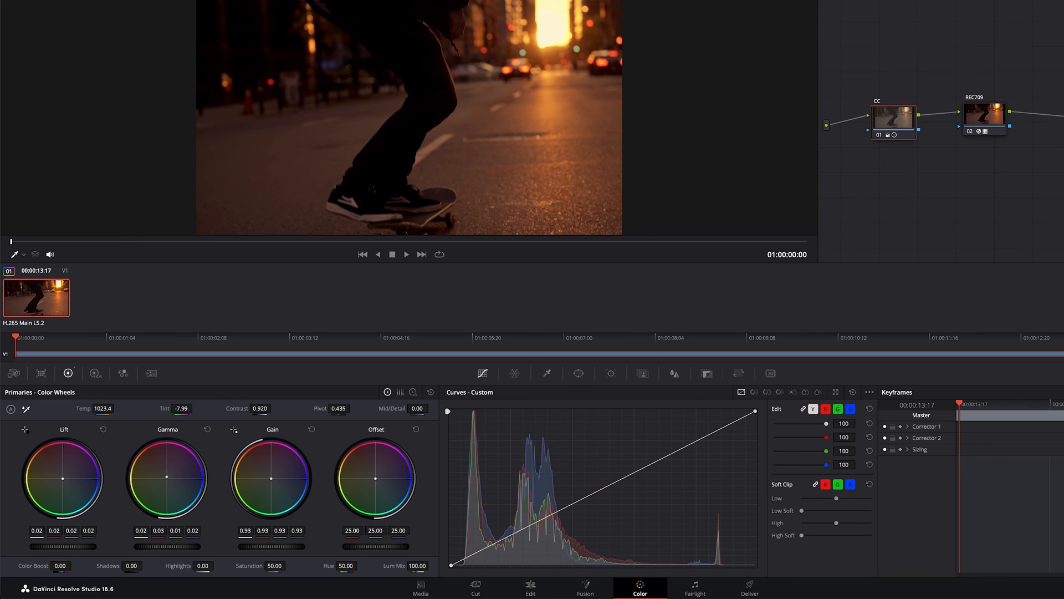
mouse_move(171, 486)
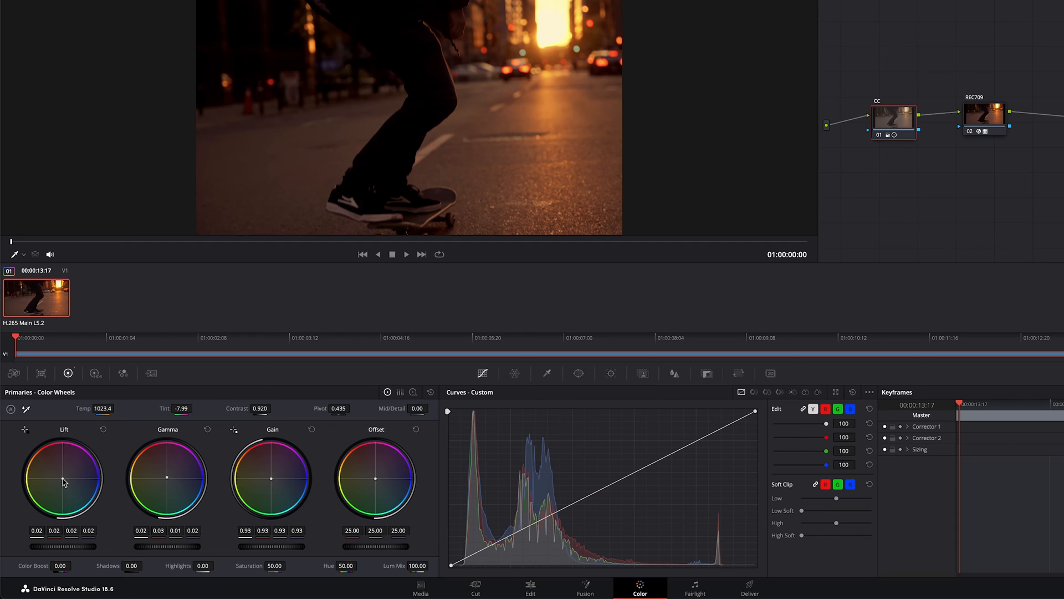
mouse_move(76, 508)
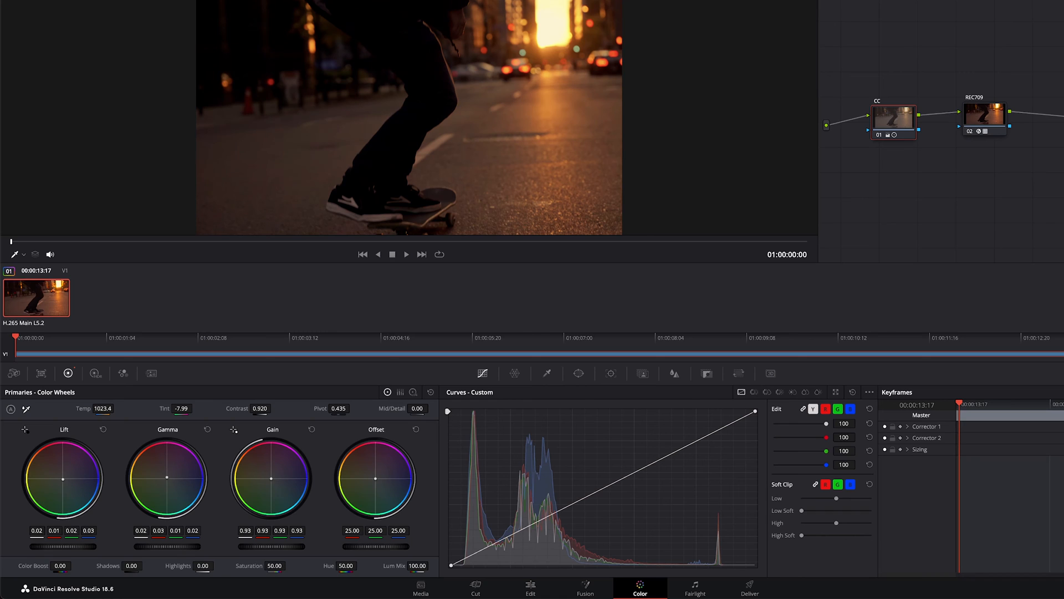
mouse_move(132, 528)
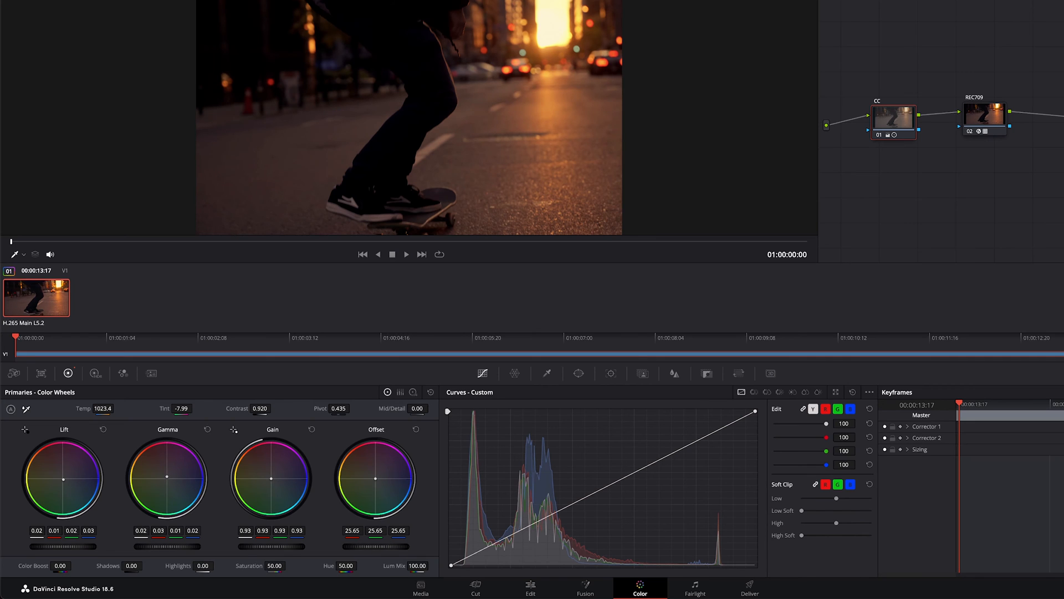
mouse_move(413, 119)
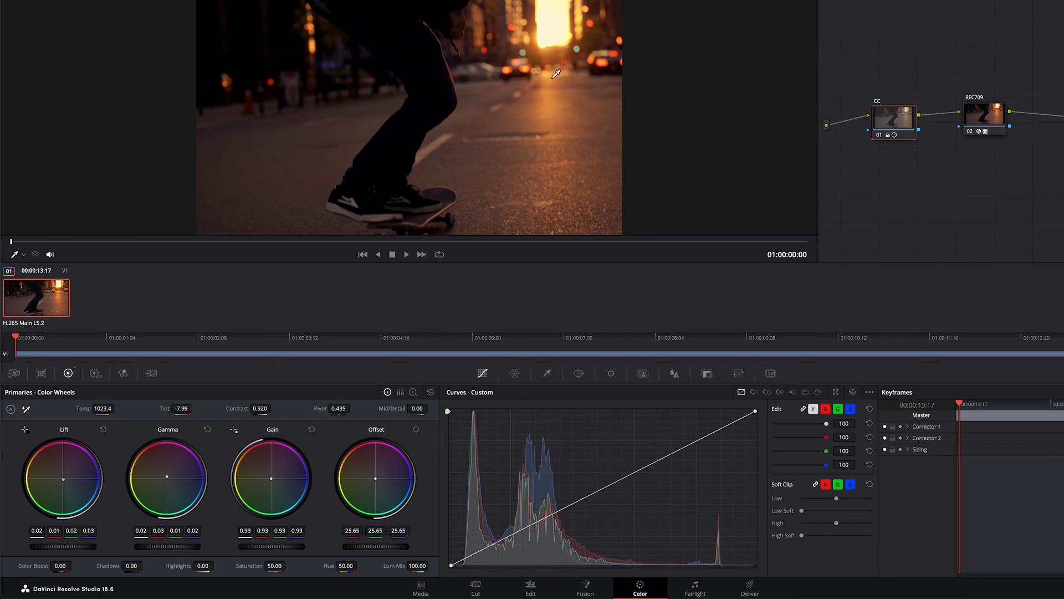
mouse_move(501, 148)
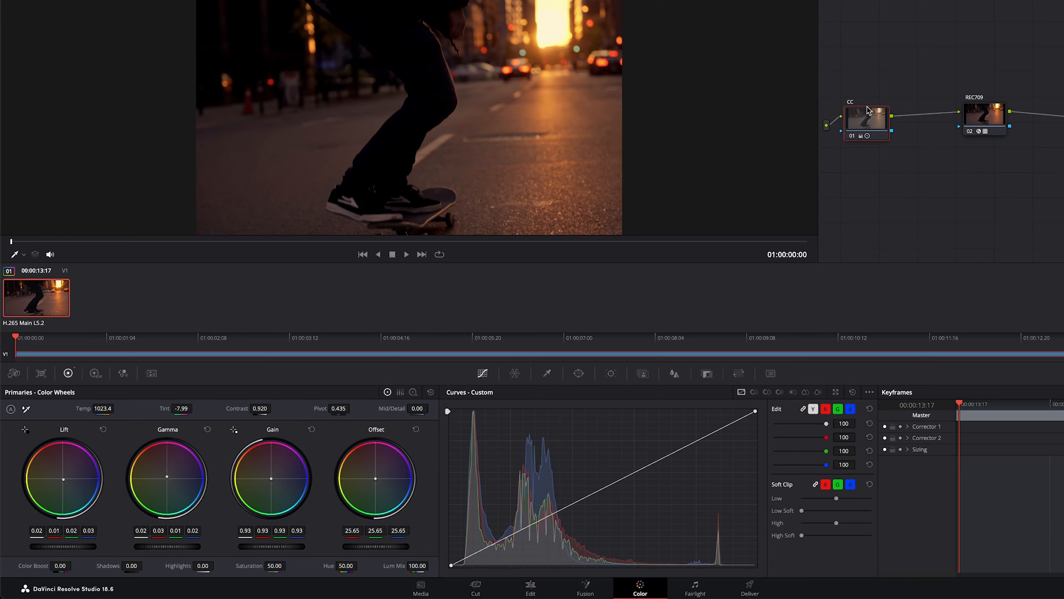
mouse_move(901, 156)
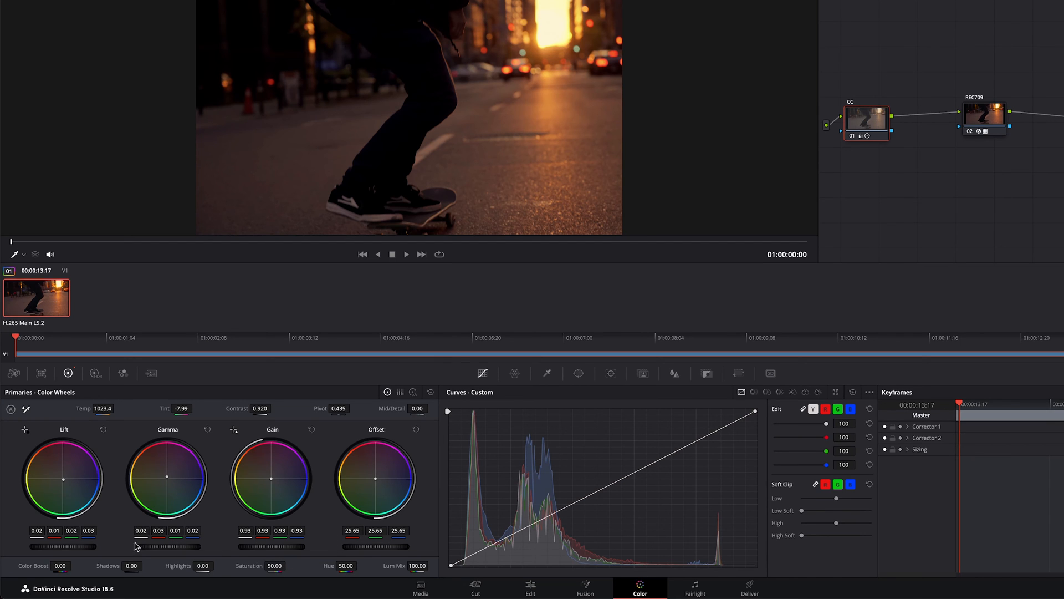
mouse_move(888, 192)
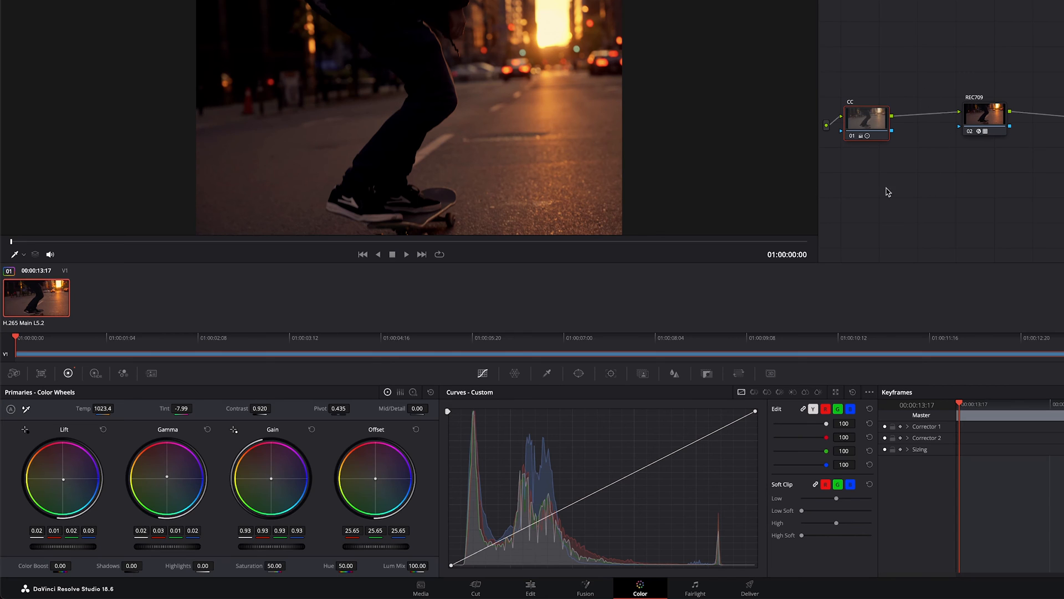
mouse_move(223, 483)
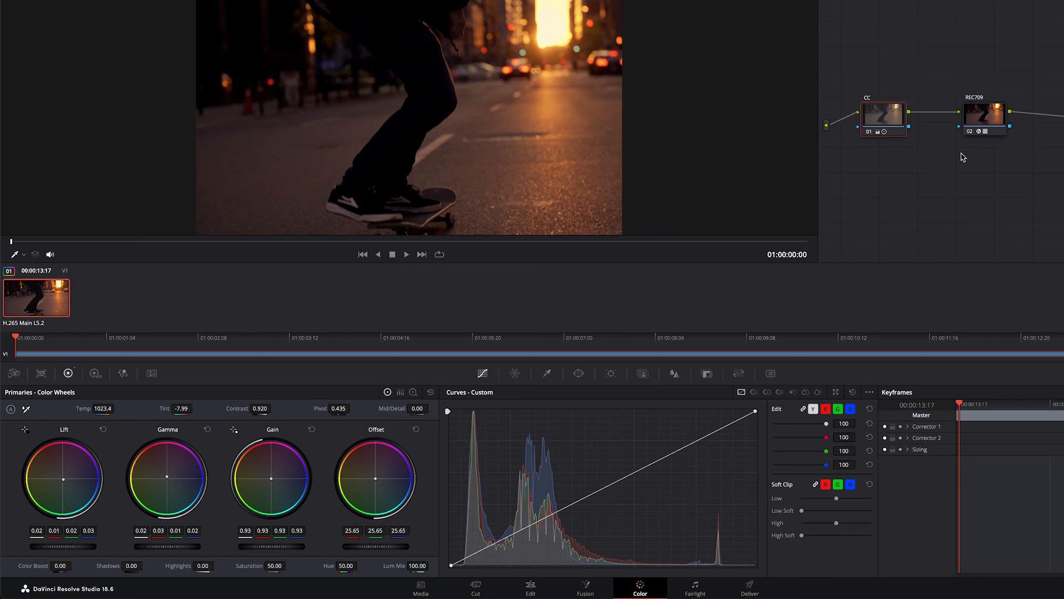
mouse_move(937, 154)
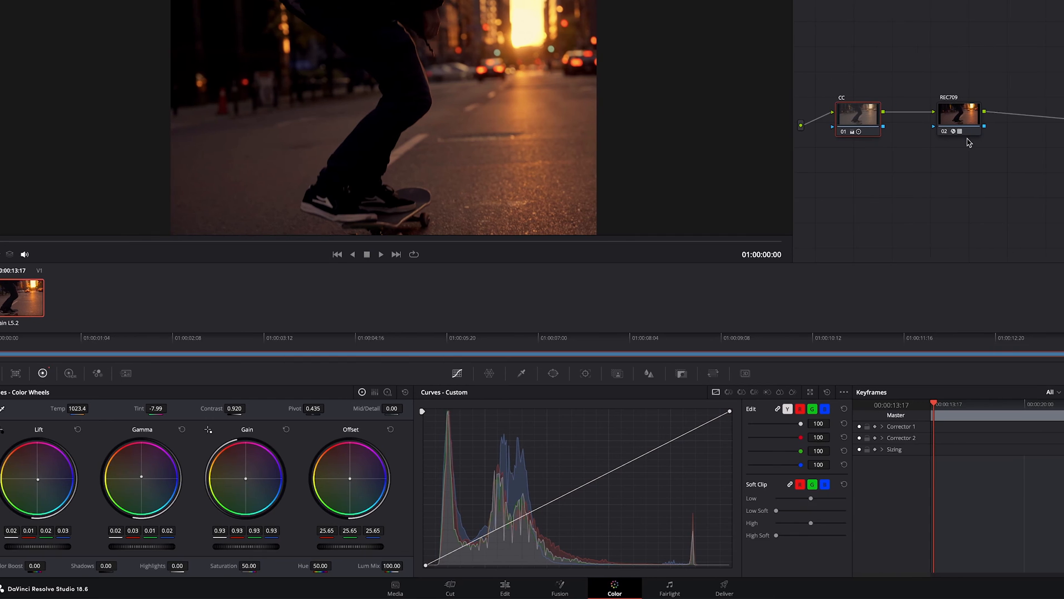
Add a corrector node after REC709 and start labelling it GRADE.
right_click(969, 136)
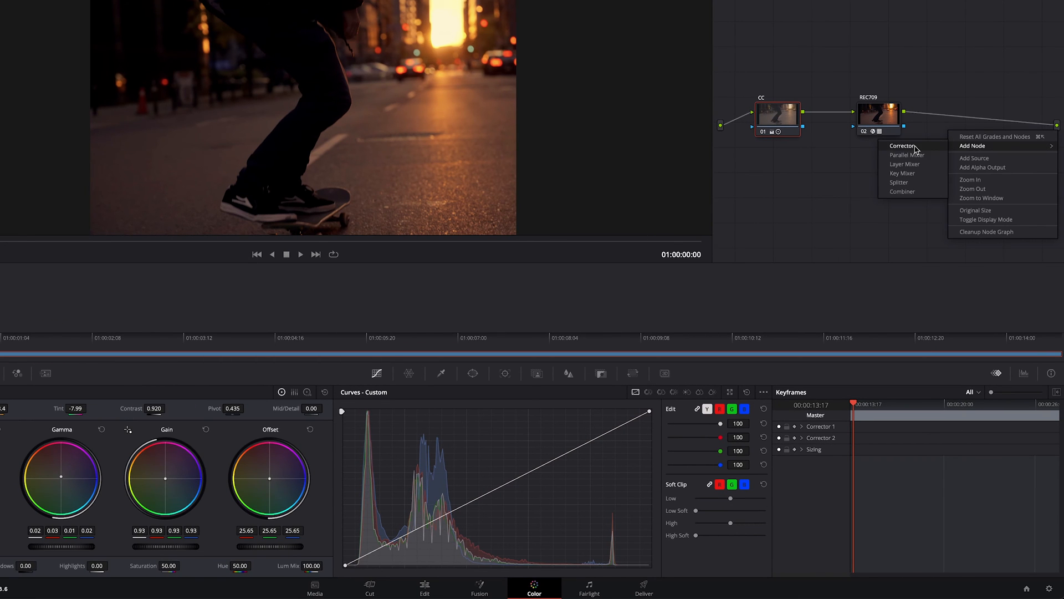
click(903, 145)
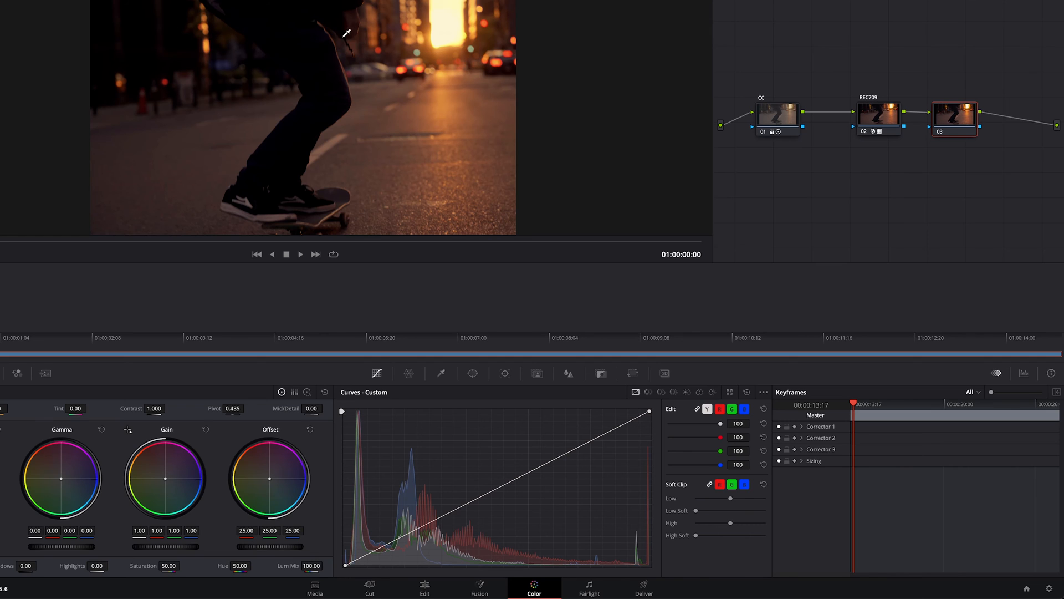
mouse_move(404, 169)
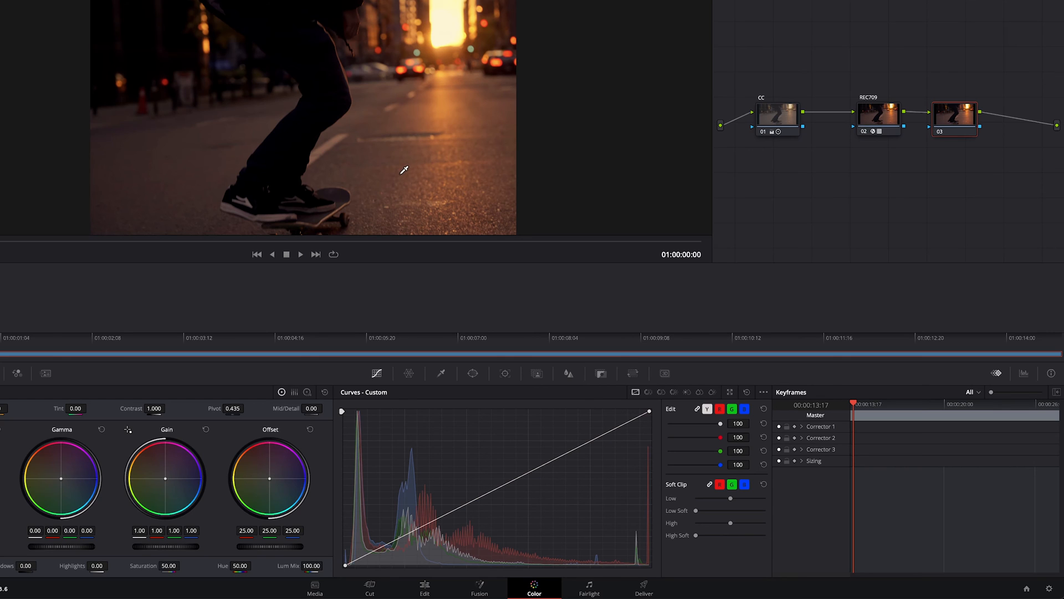
right_click(954, 116)
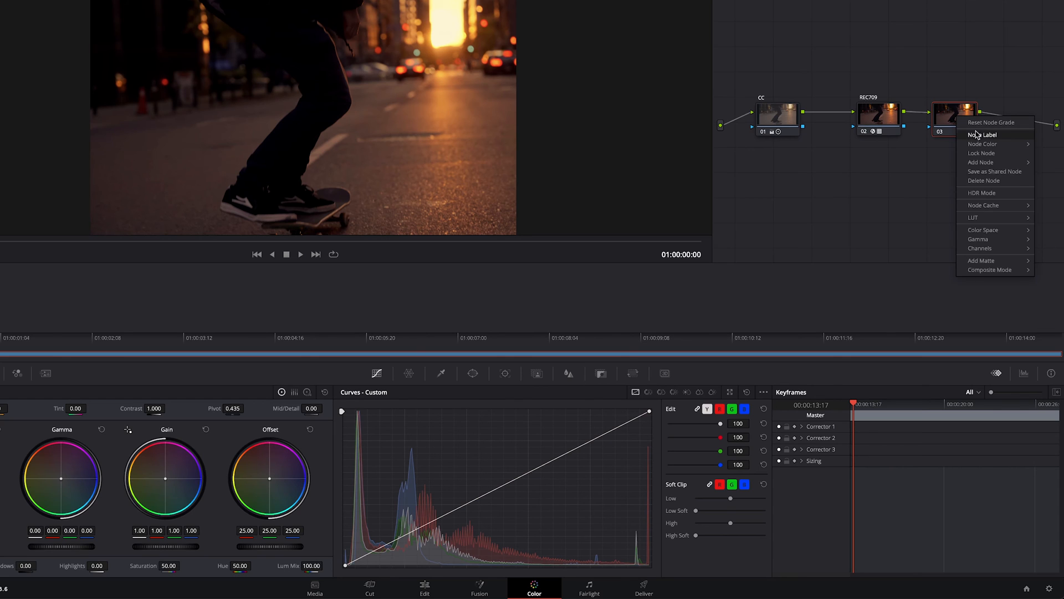
click(982, 134)
text(GRADE)
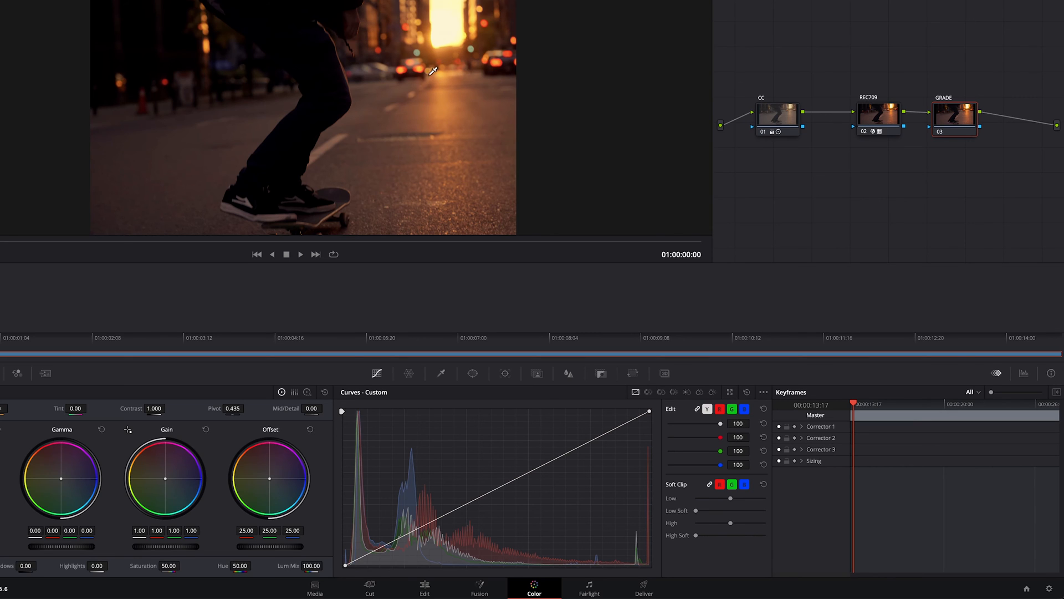
mouse_move(425, 140)
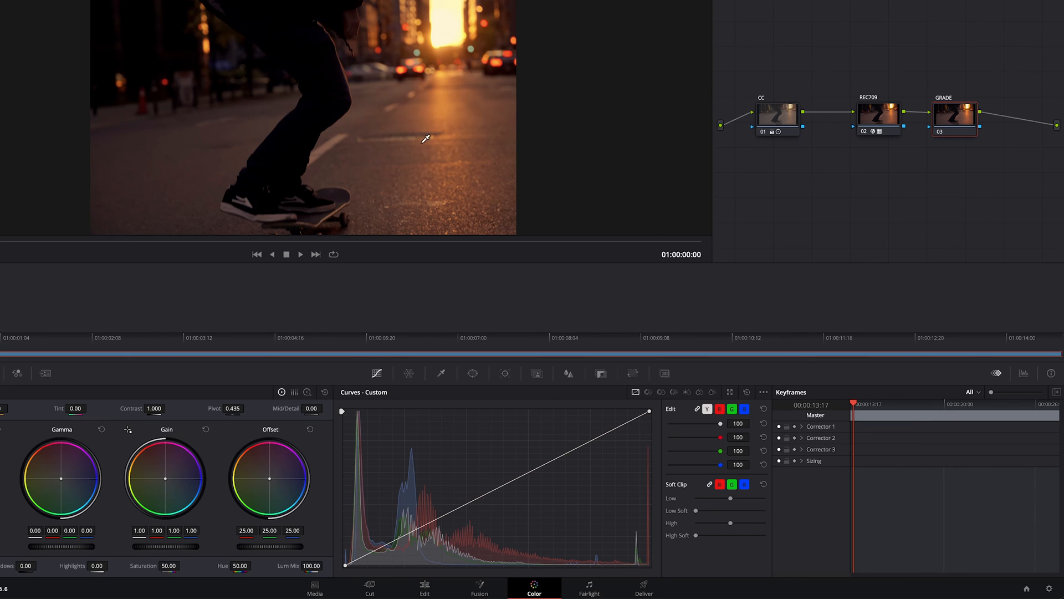
mouse_move(441, 116)
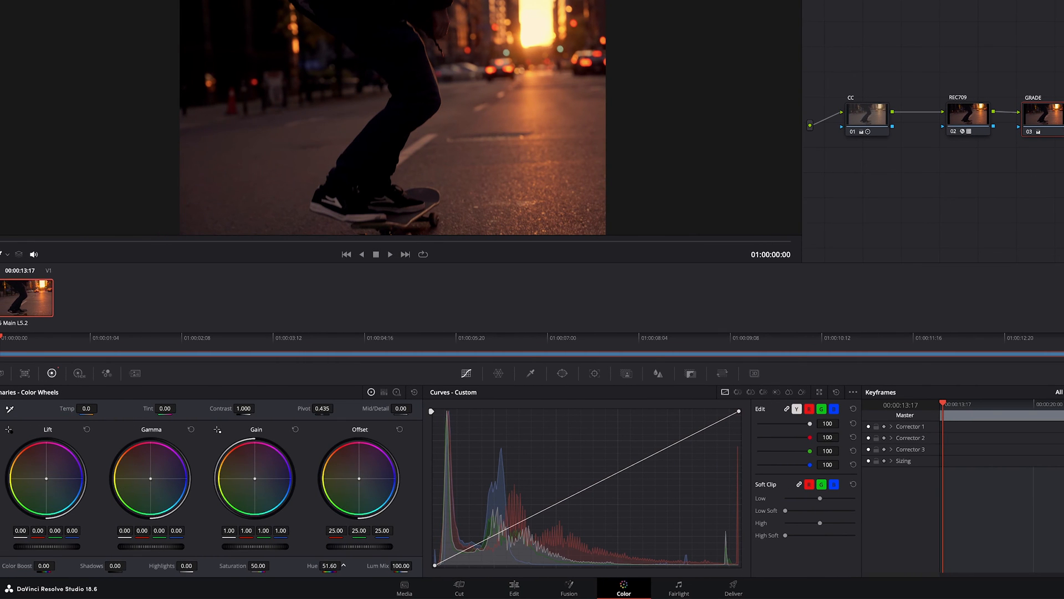
Raise the GRADE node's saturation to 56.20.
drag(333, 566, 353, 566)
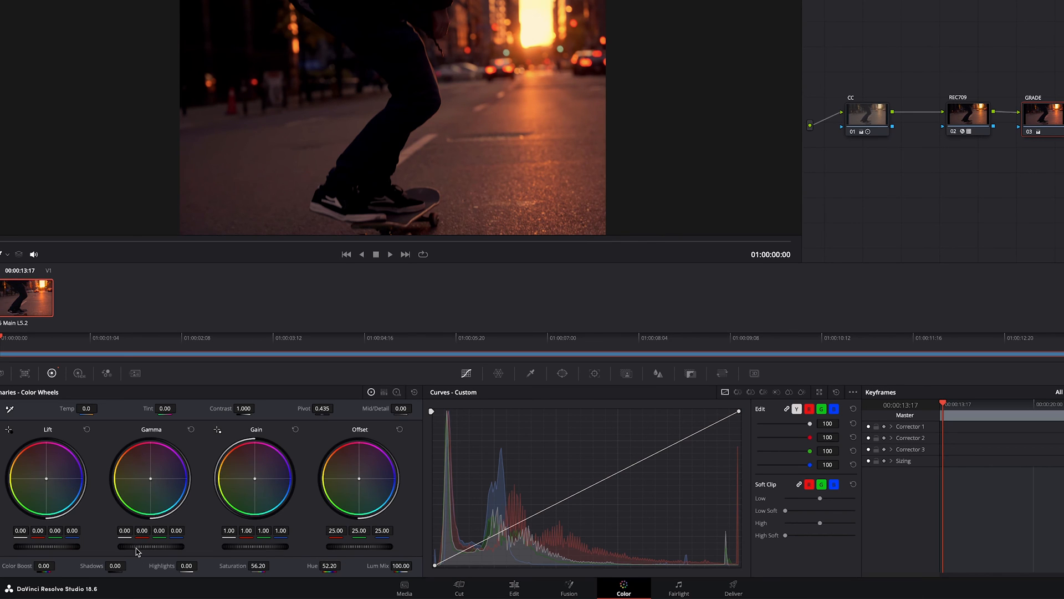
mouse_move(154, 551)
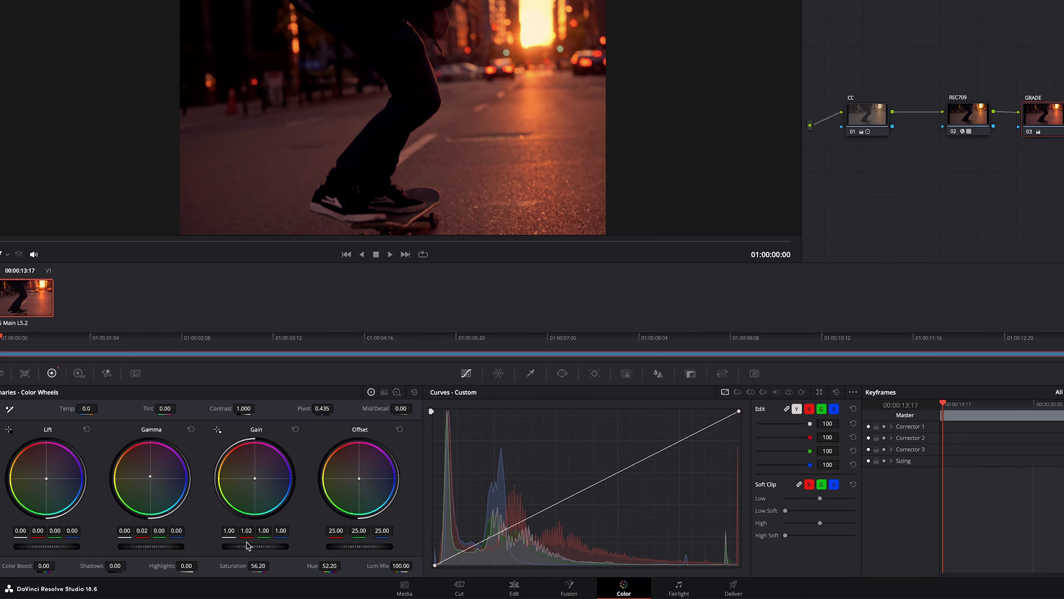
mouse_move(534, 54)
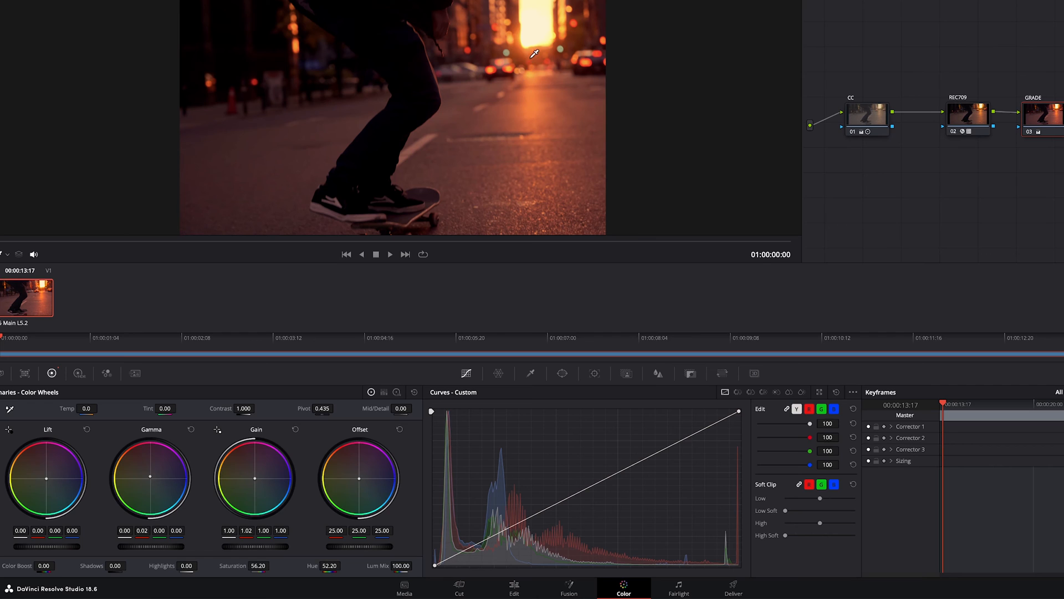
mouse_move(512, 82)
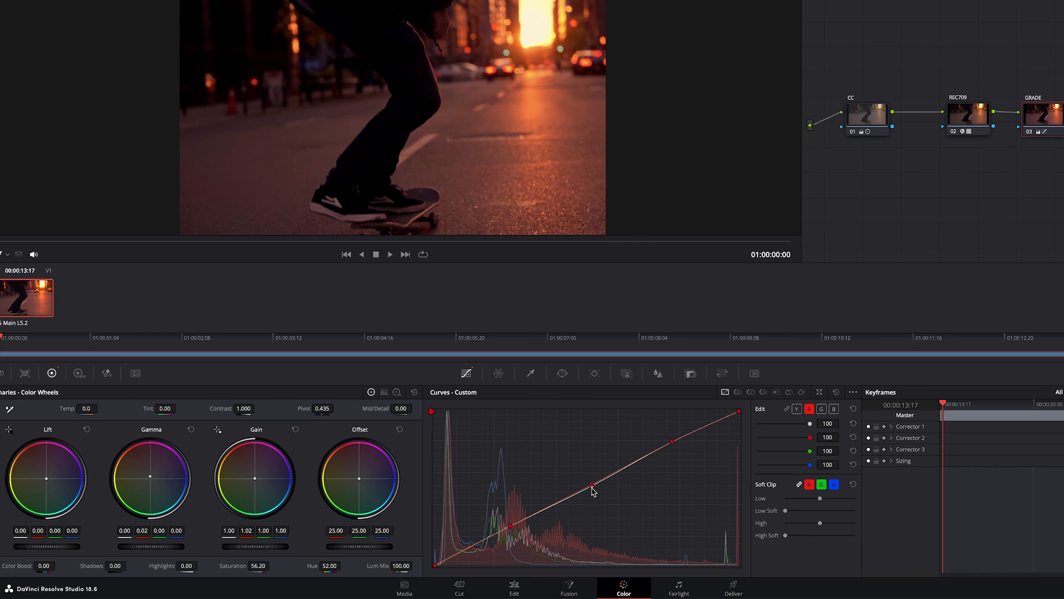
mouse_move(518, 73)
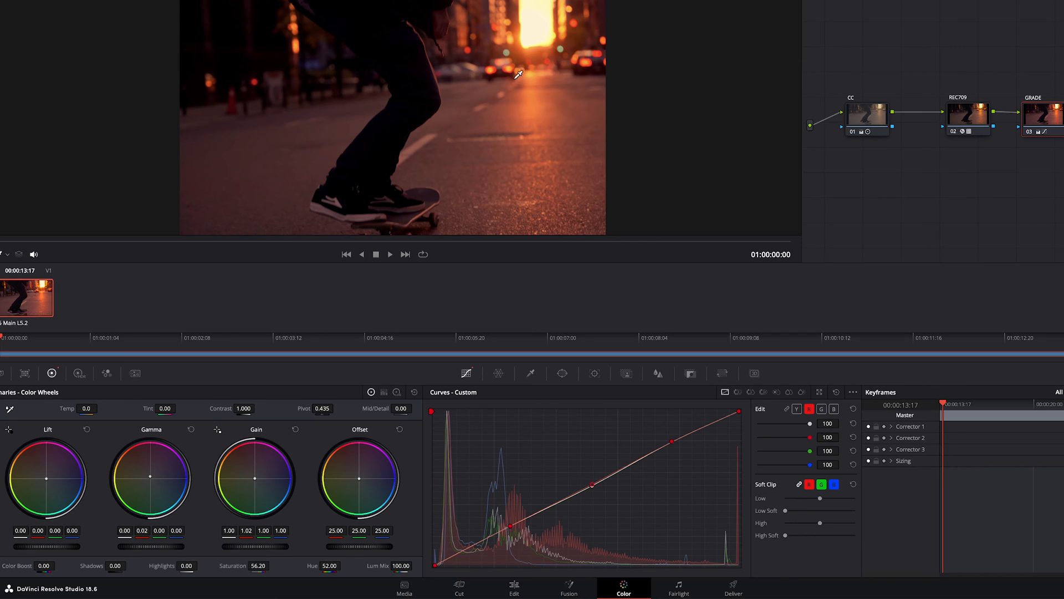
mouse_move(572, 81)
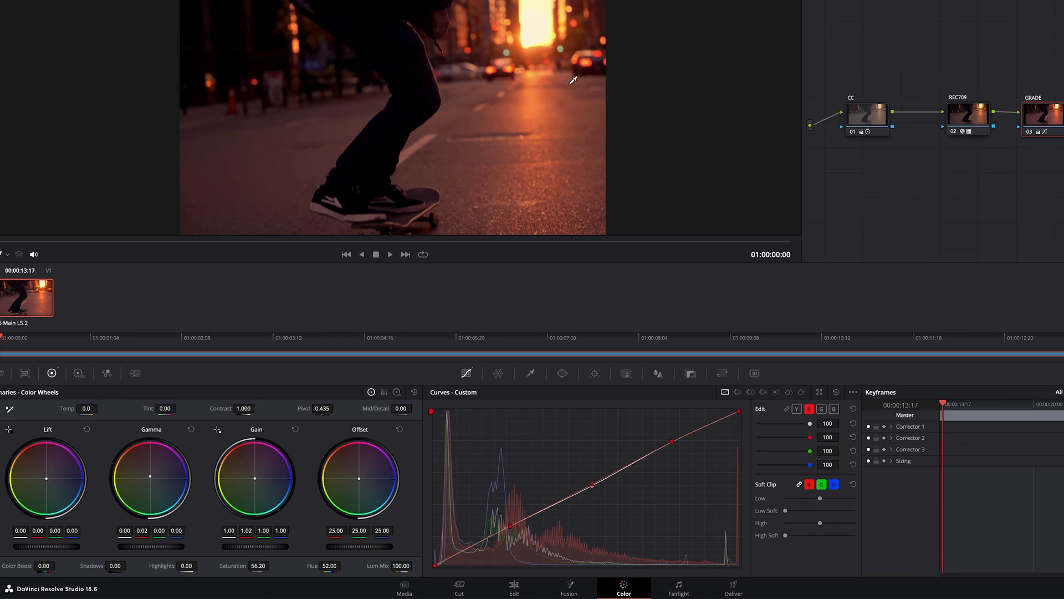
mouse_move(553, 170)
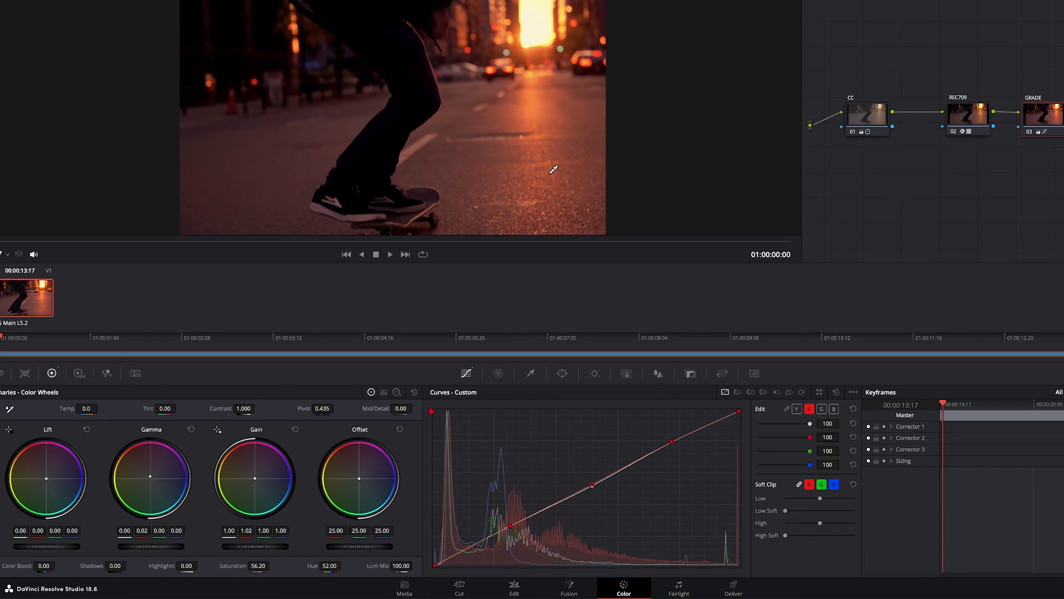
Add a point on the GRADE node's red custom curve along the diagonal.
click(389, 254)
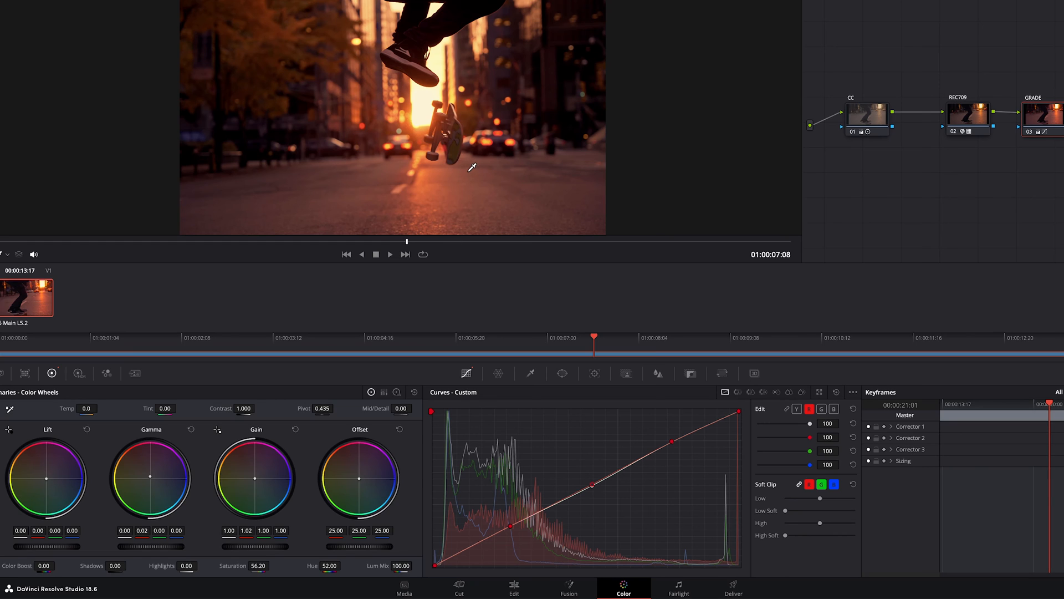
mouse_move(314, 123)
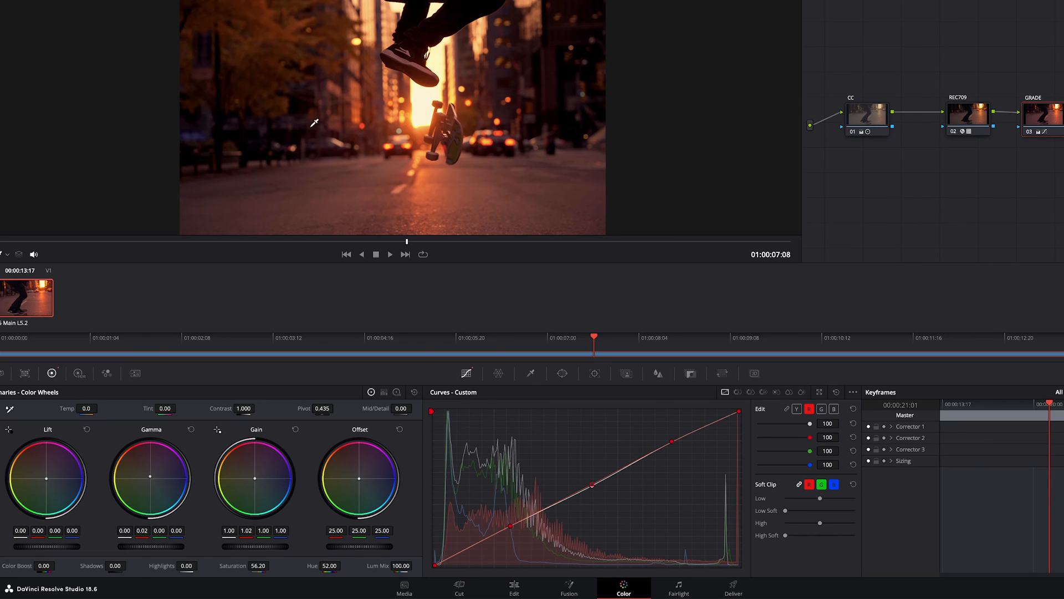
mouse_move(468, 111)
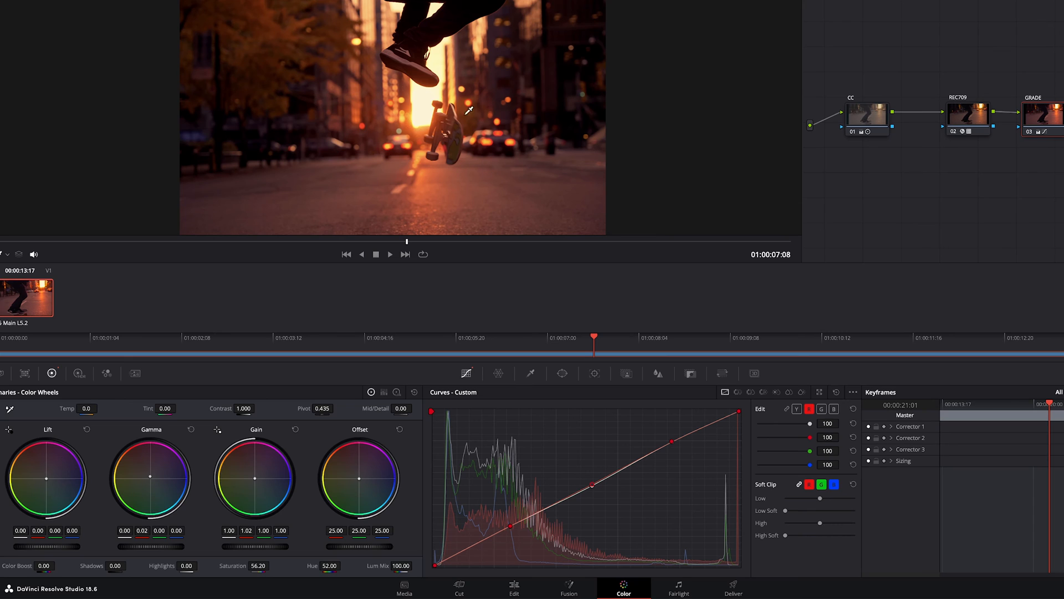
mouse_move(451, 174)
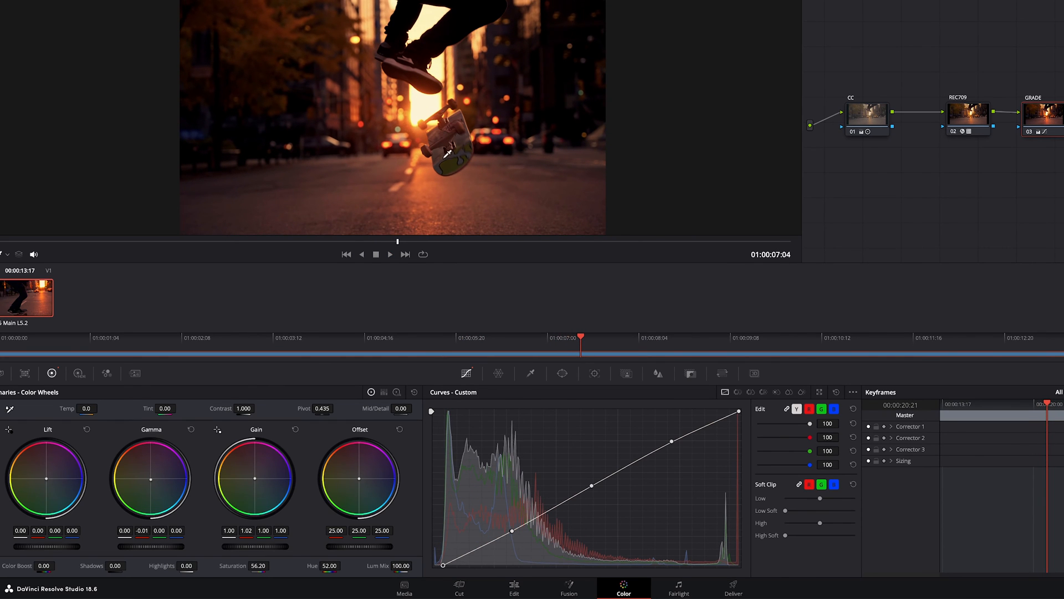
mouse_move(871, 207)
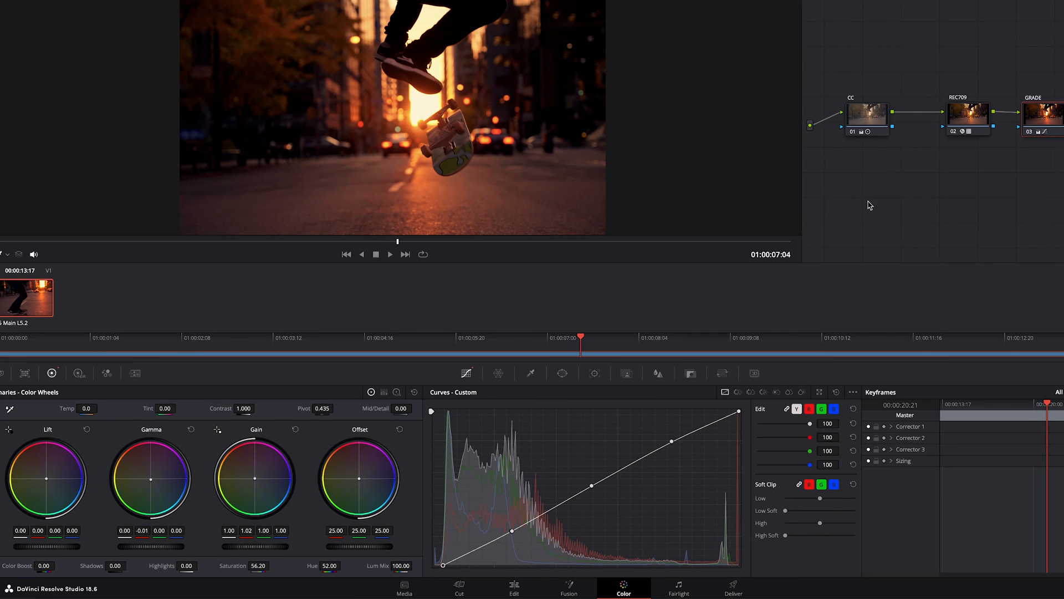
mouse_move(952, 194)
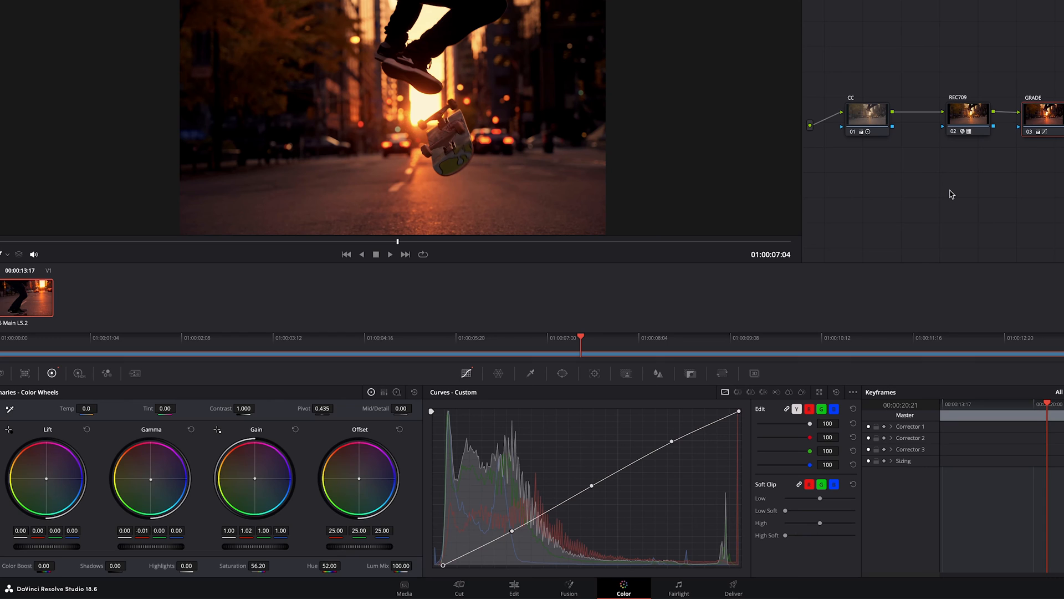
mouse_move(990, 216)
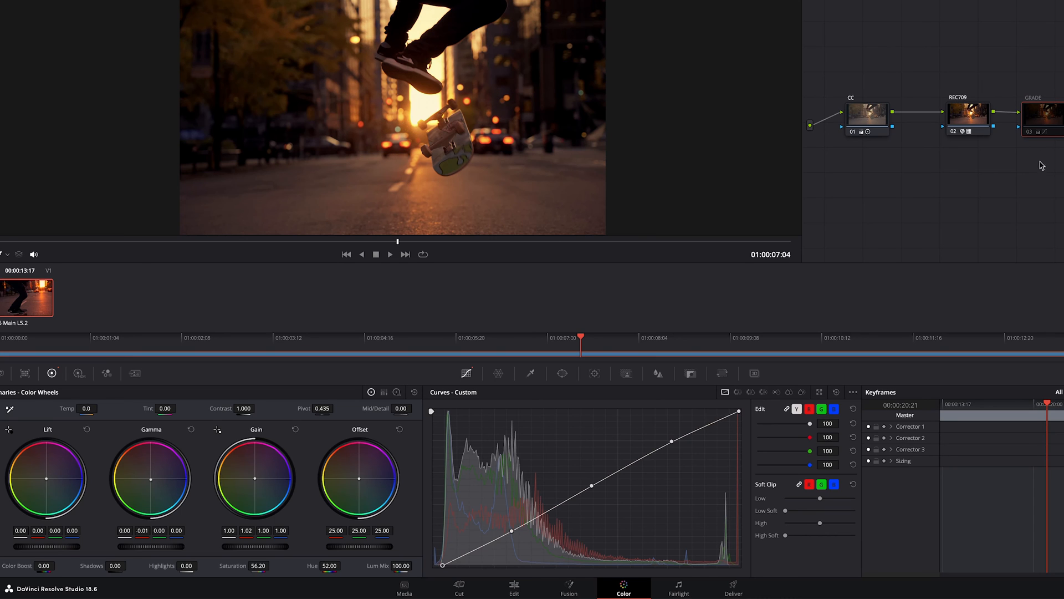
mouse_move(1027, 219)
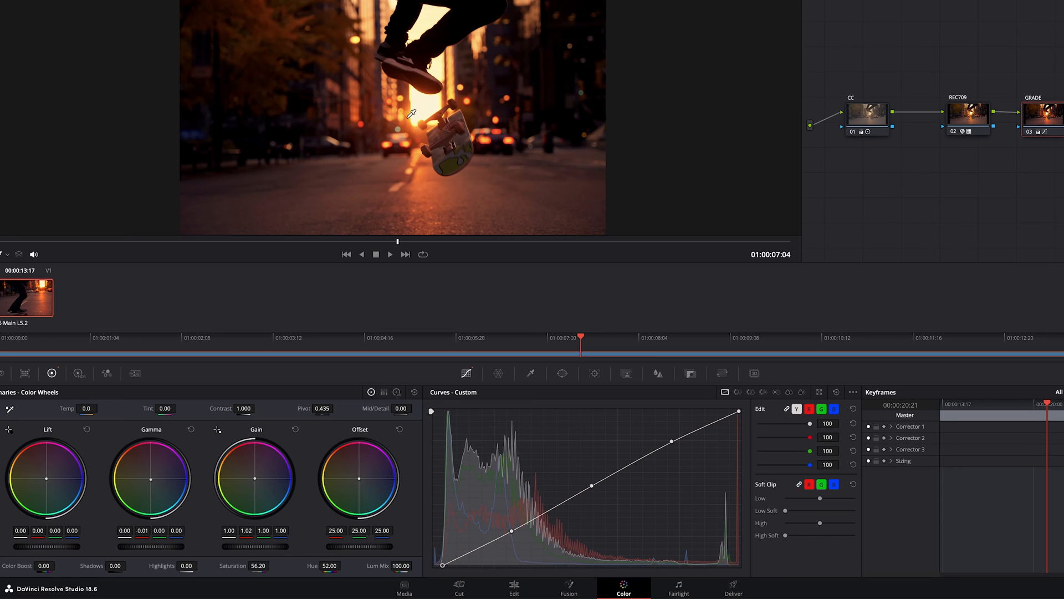
mouse_move(291, 165)
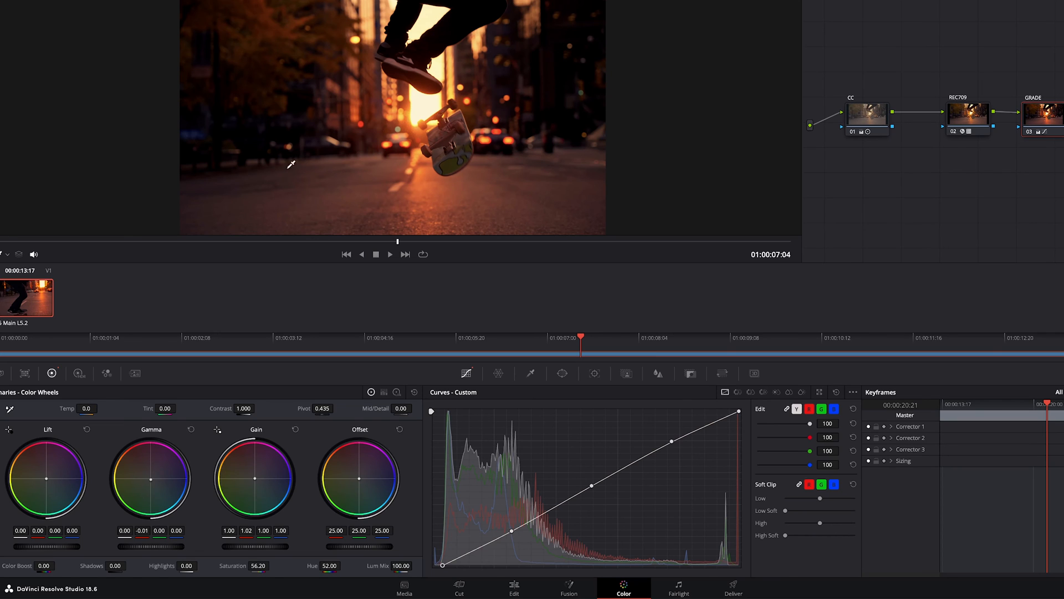
mouse_move(949, 208)
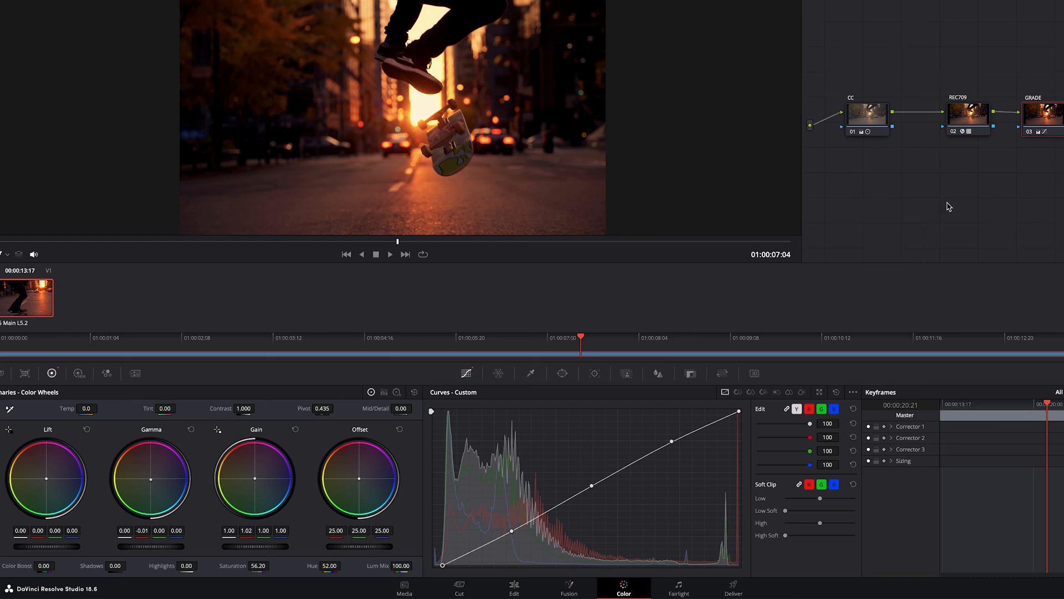
mouse_move(473, 73)
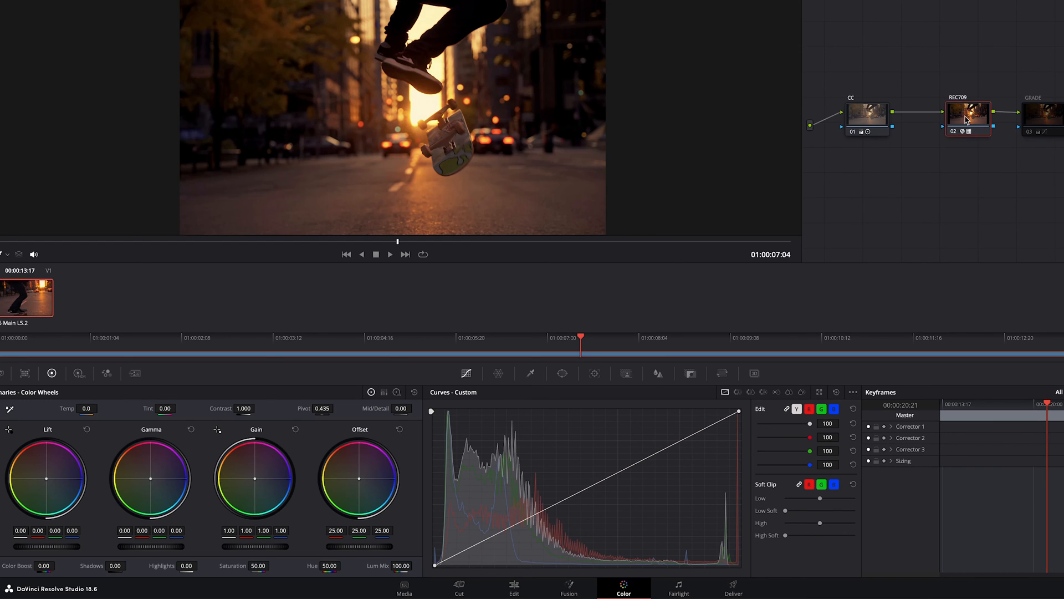
Re-enable the GRADE node's correction after the before/after comparison.
click(866, 119)
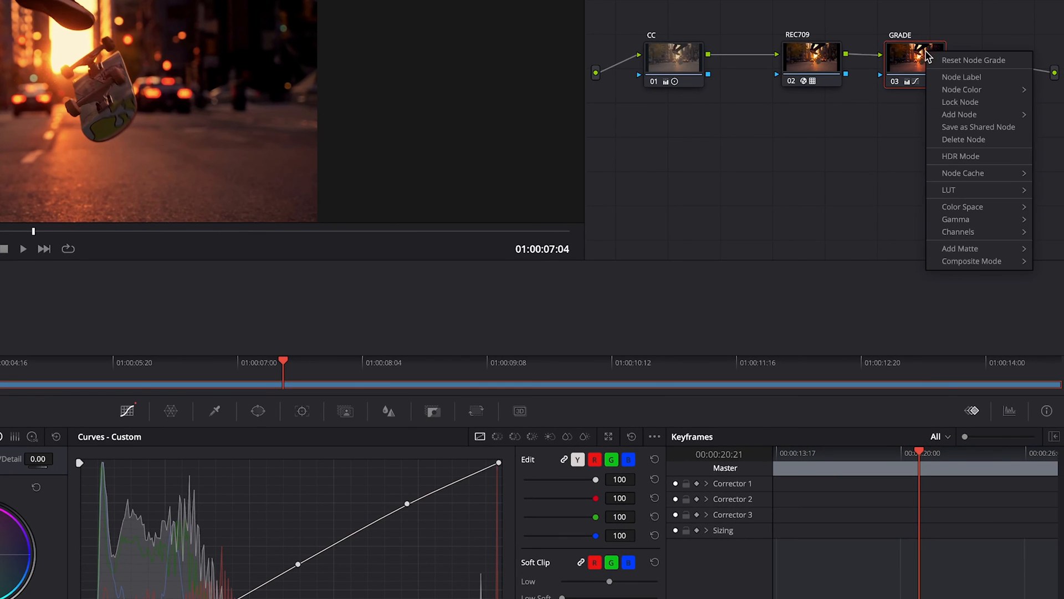
mouse_move(960, 114)
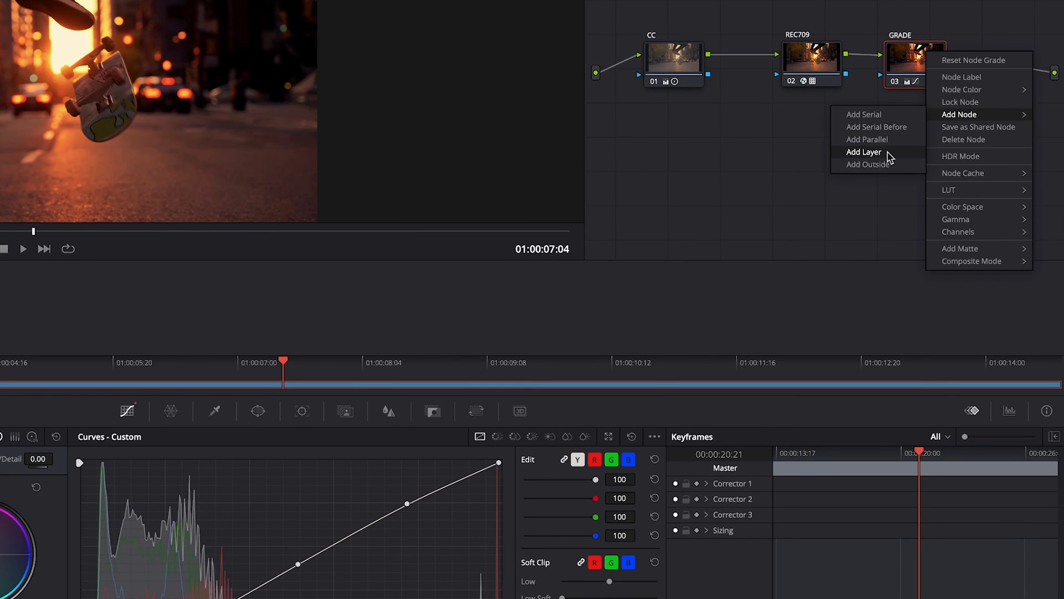
Add a layer node under GRADE and pick a colour from the shot with the HSL qualifier.
click(864, 152)
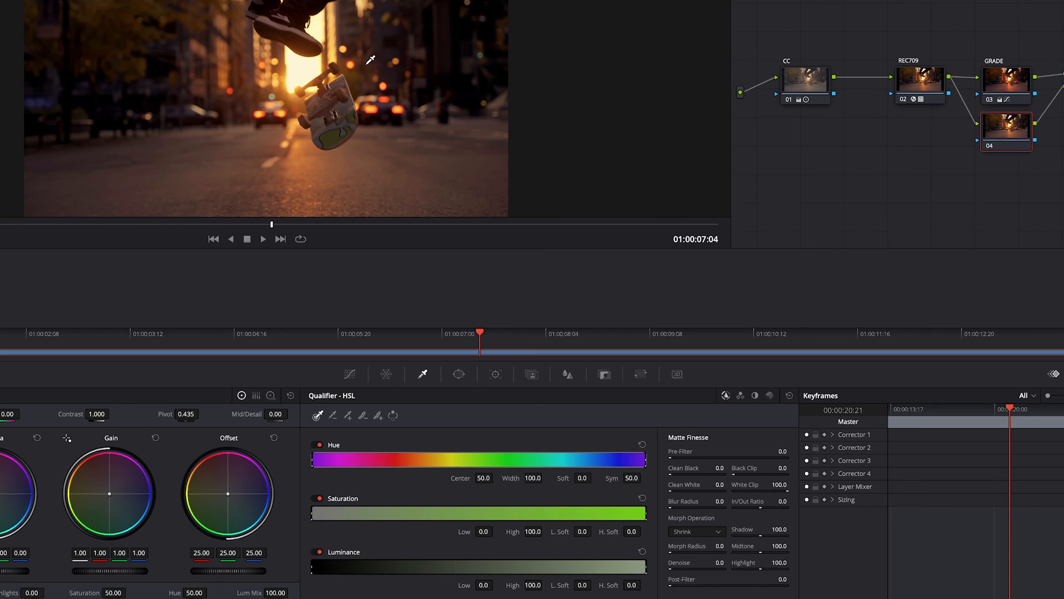
mouse_move(247, 40)
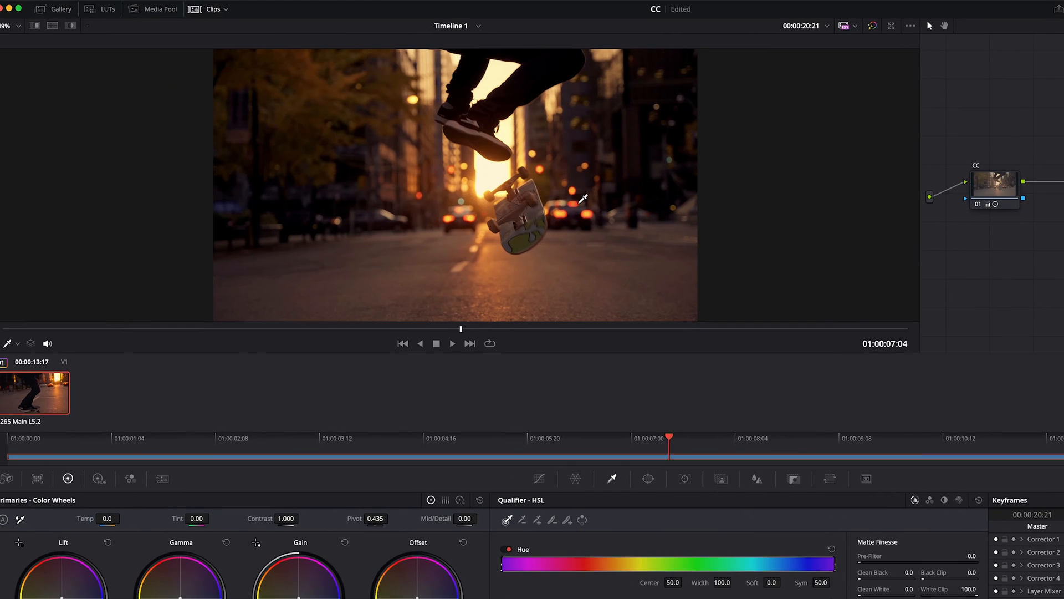
click(522, 237)
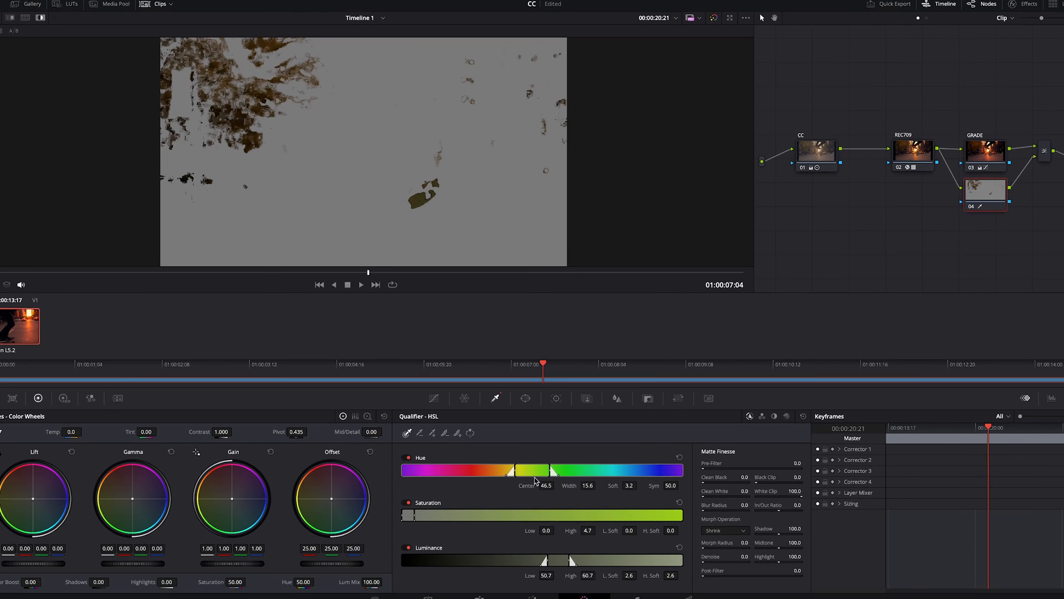
mouse_move(422, 538)
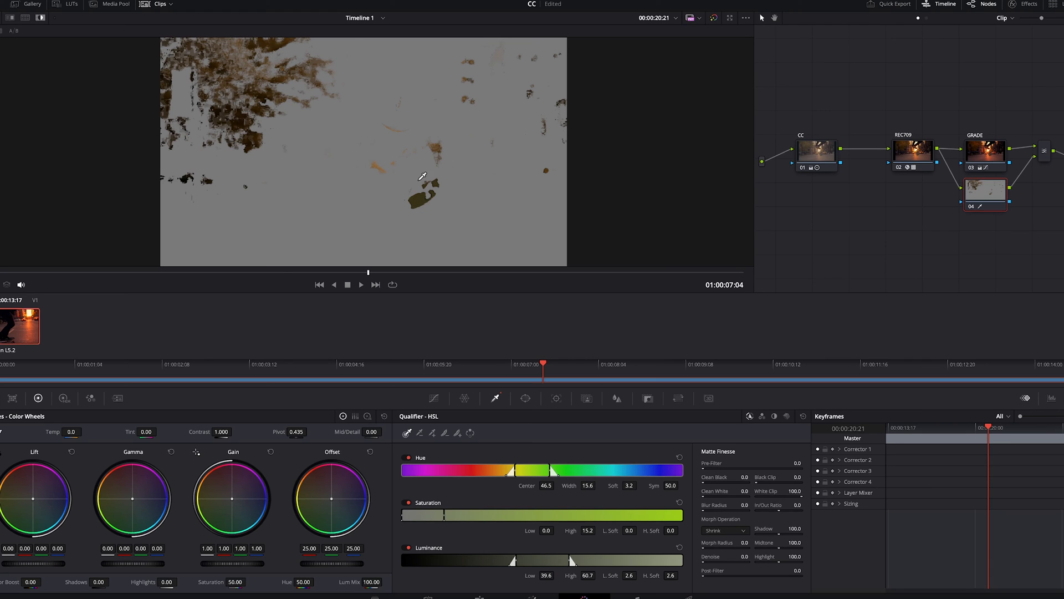
mouse_move(582, 240)
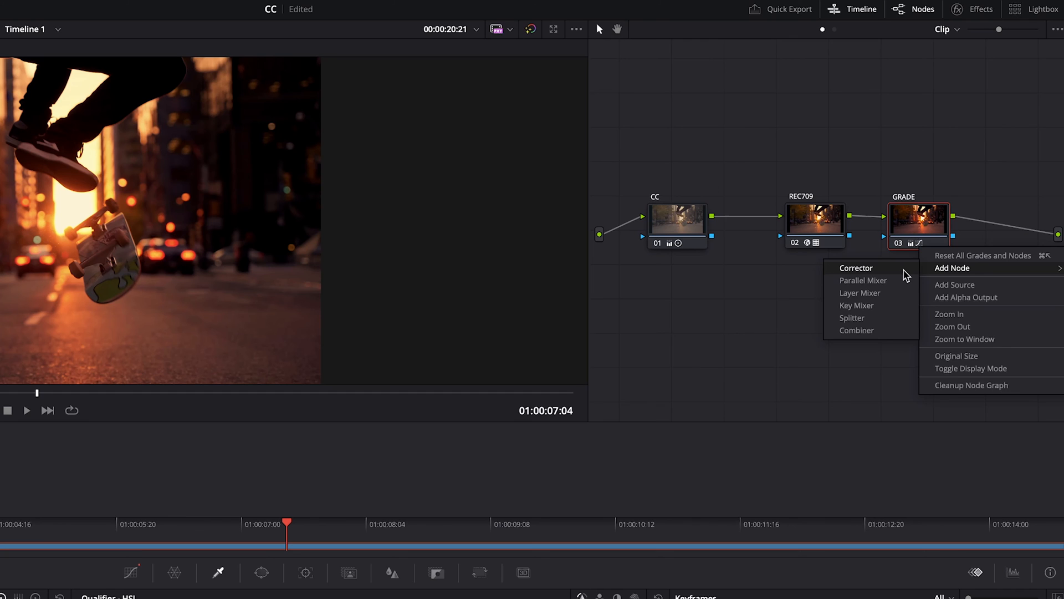
Add corrector node 04 after GRADE and find the Glow effect by searching 'glo'.
click(856, 267)
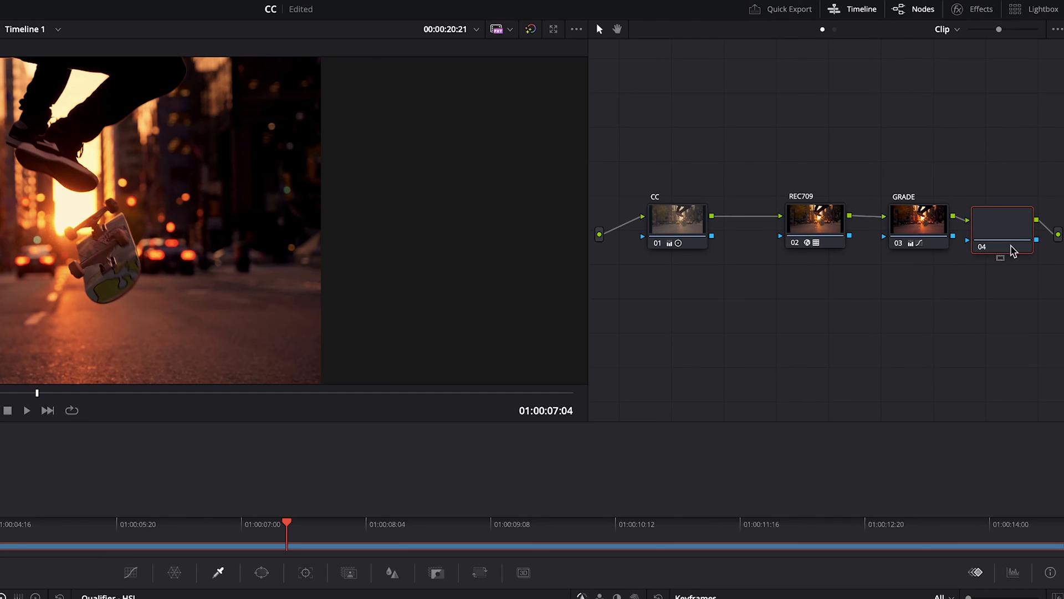
text(glow)
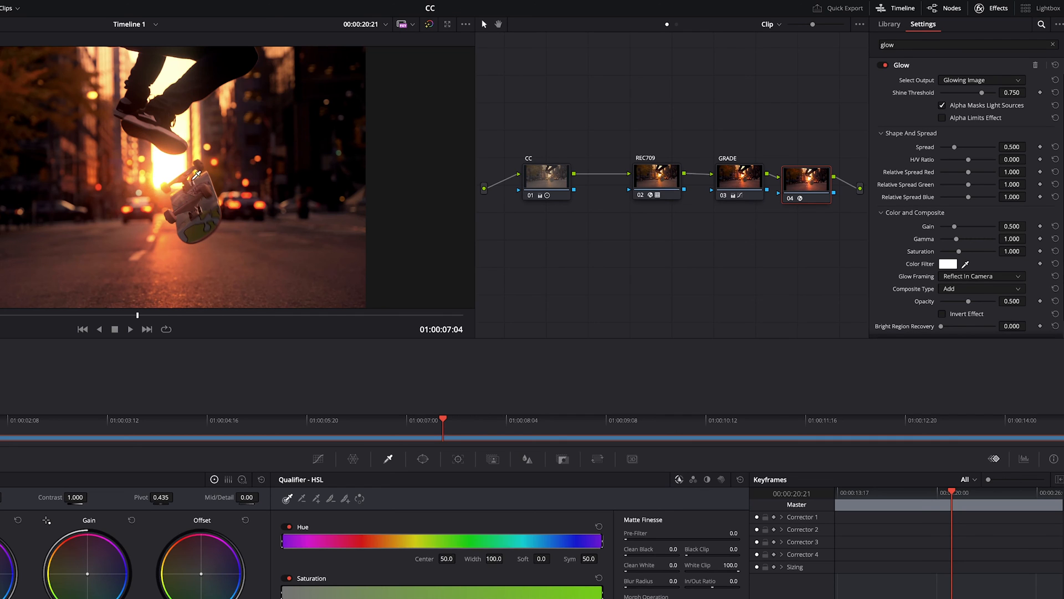
mouse_move(361, 168)
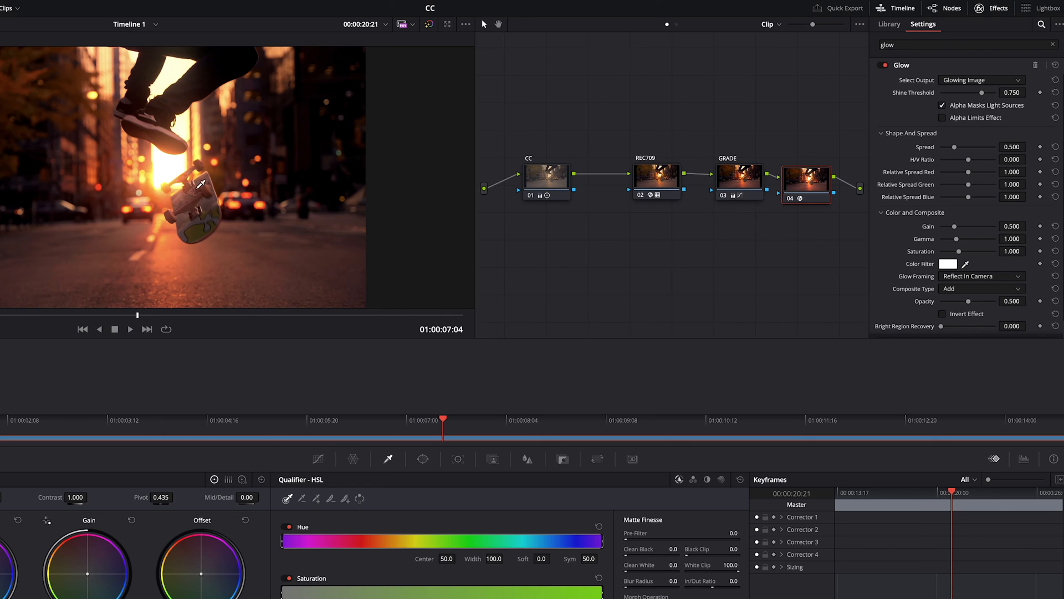
Set the glow's shine threshold to 0.909 and spread to 0.826, then compare with it off.
drag(978, 92, 984, 92)
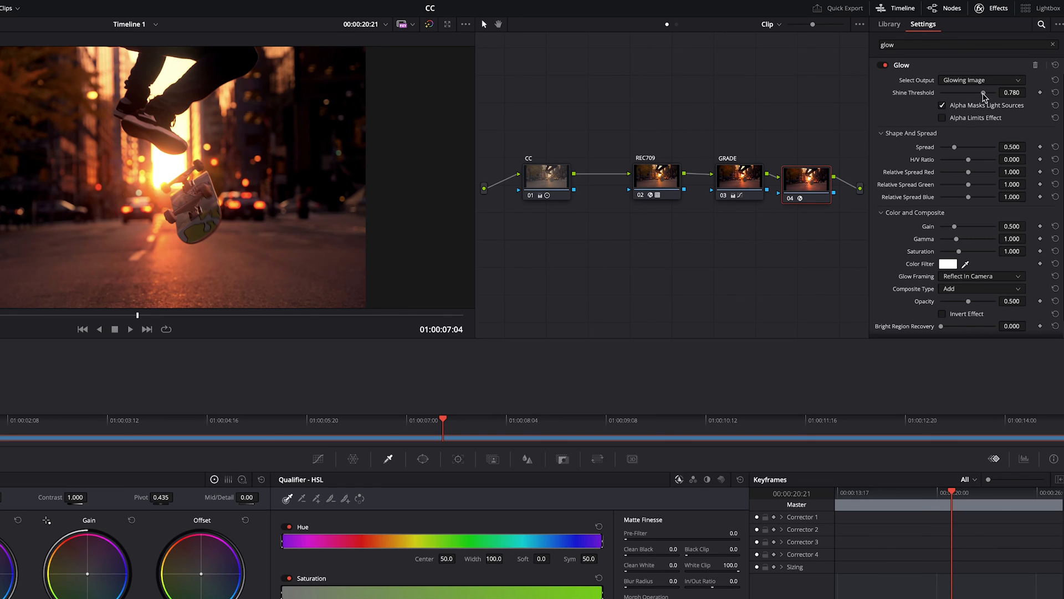
drag(985, 92, 994, 92)
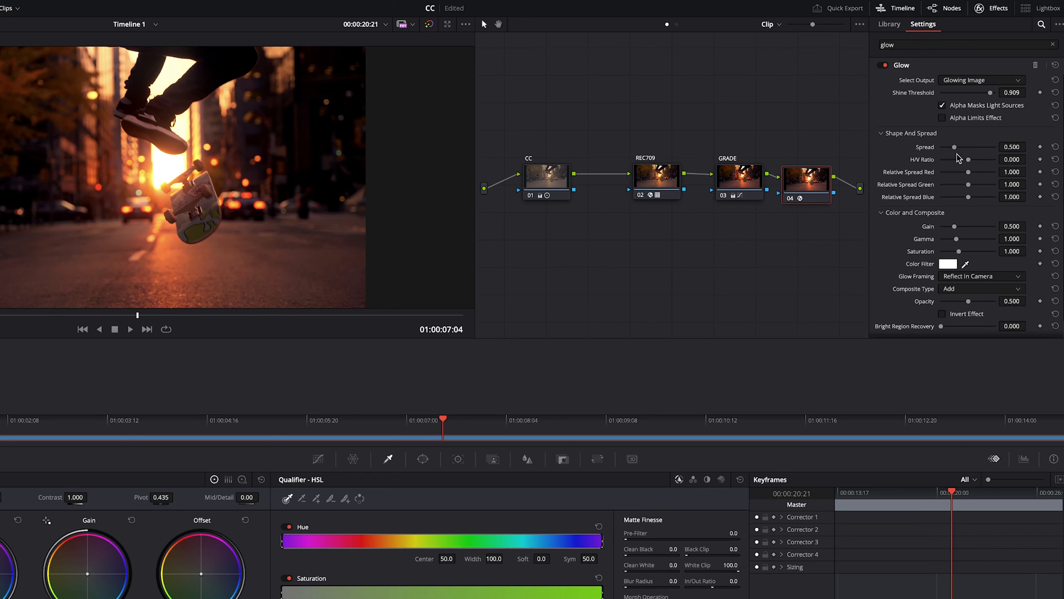
drag(967, 146, 943, 146)
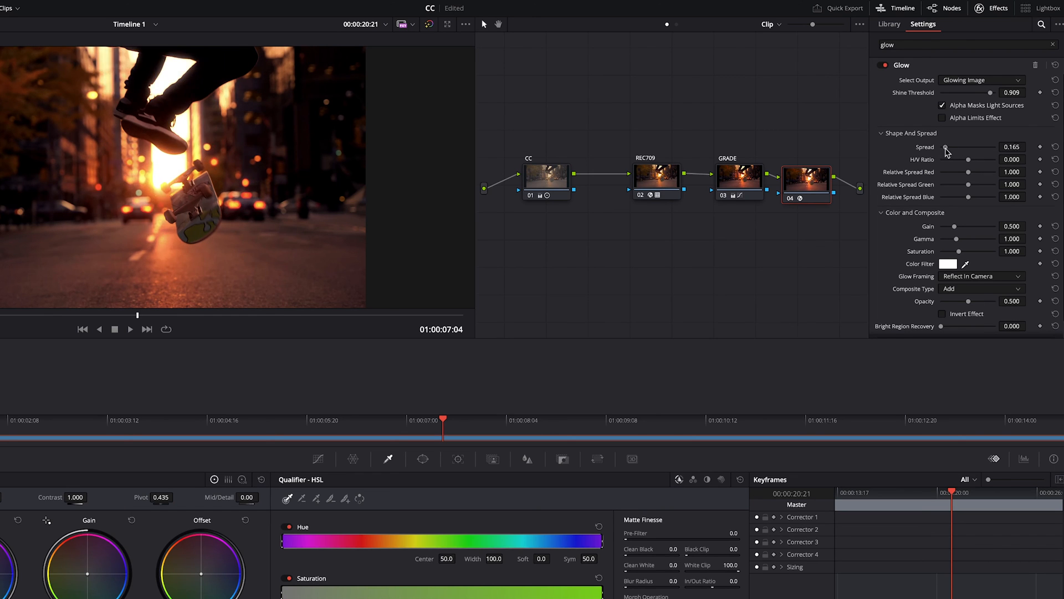
drag(947, 146, 990, 146)
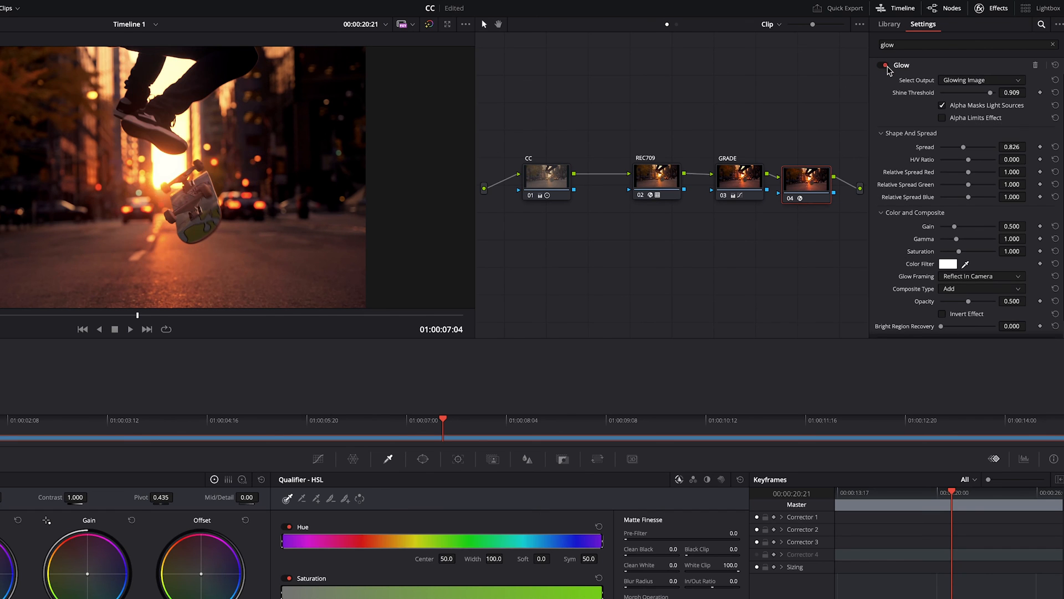
click(888, 23)
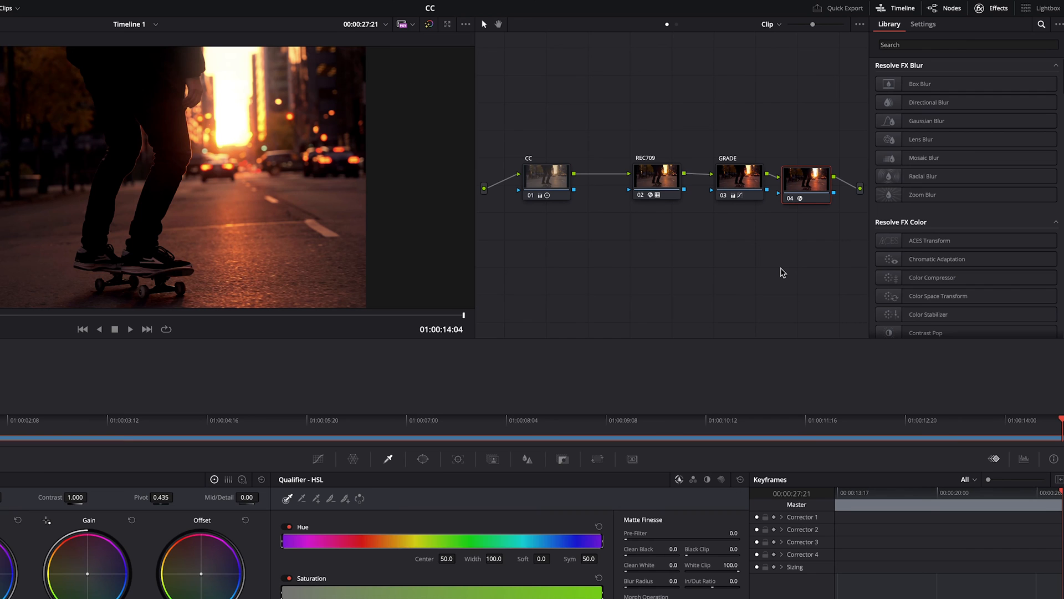
Apply a Vignette to node 04 with size 0.888 and anamorphism 3.000, then return to the library.
click(951, 45)
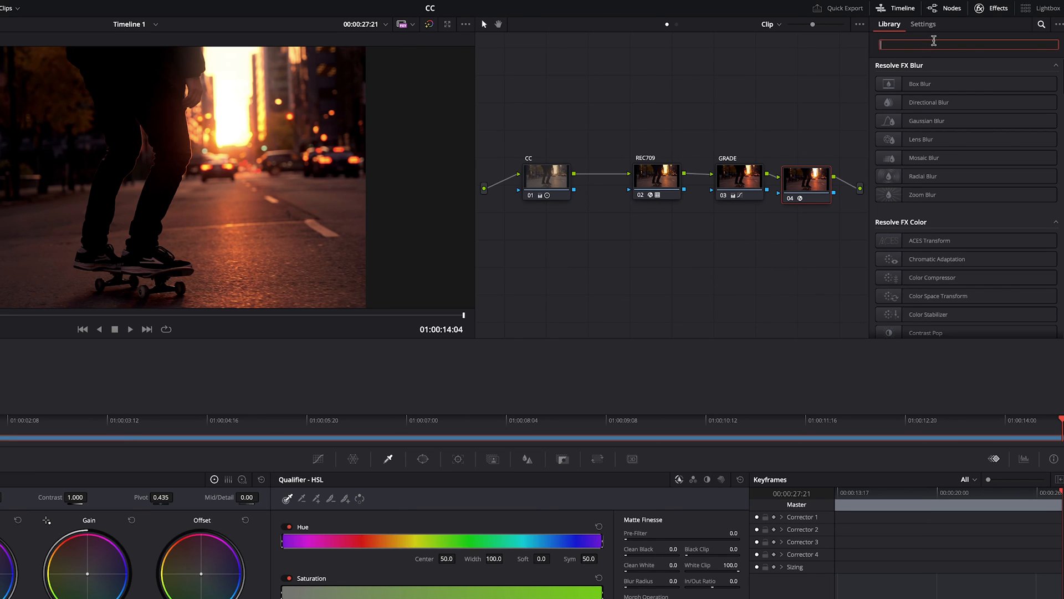
text(vign)
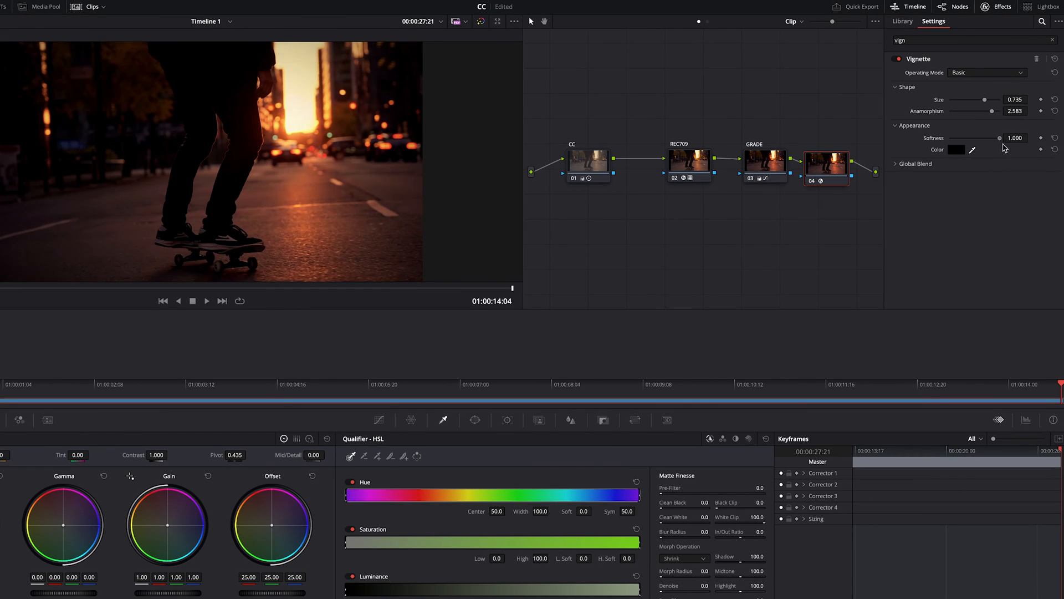
drag(985, 99, 995, 99)
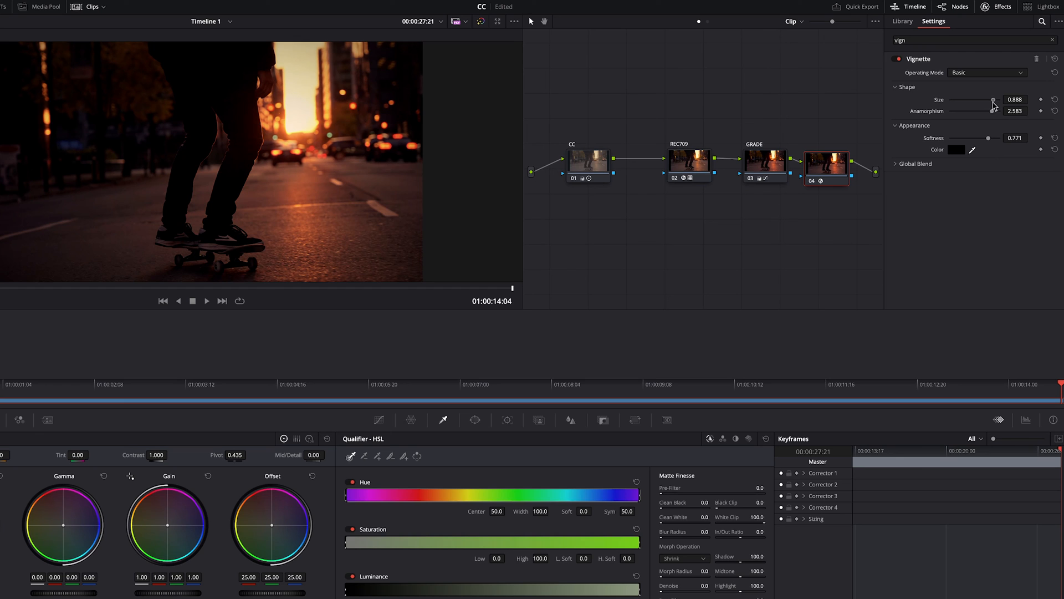
click(895, 59)
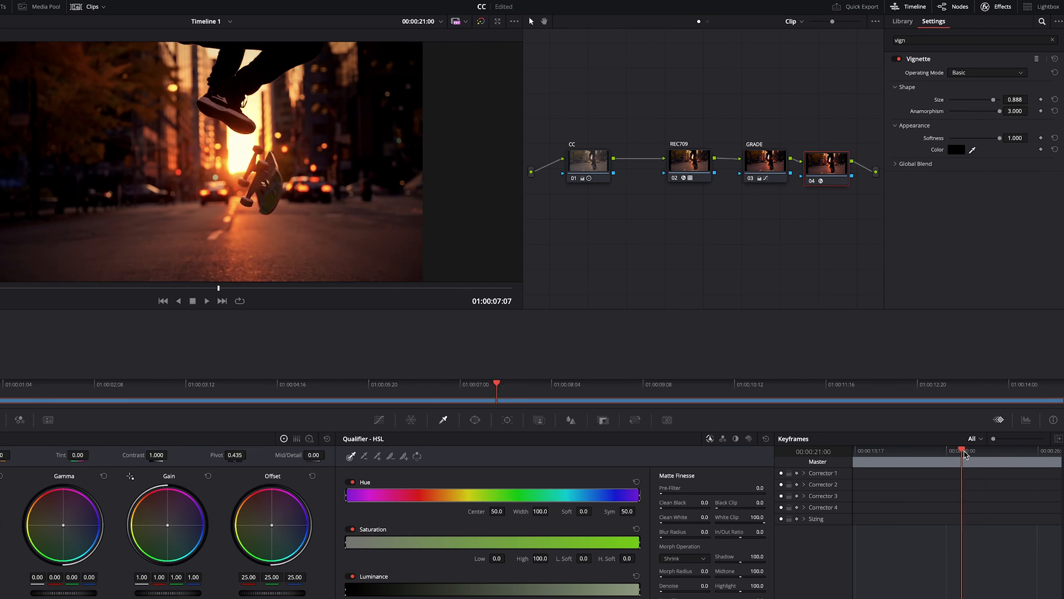
click(903, 21)
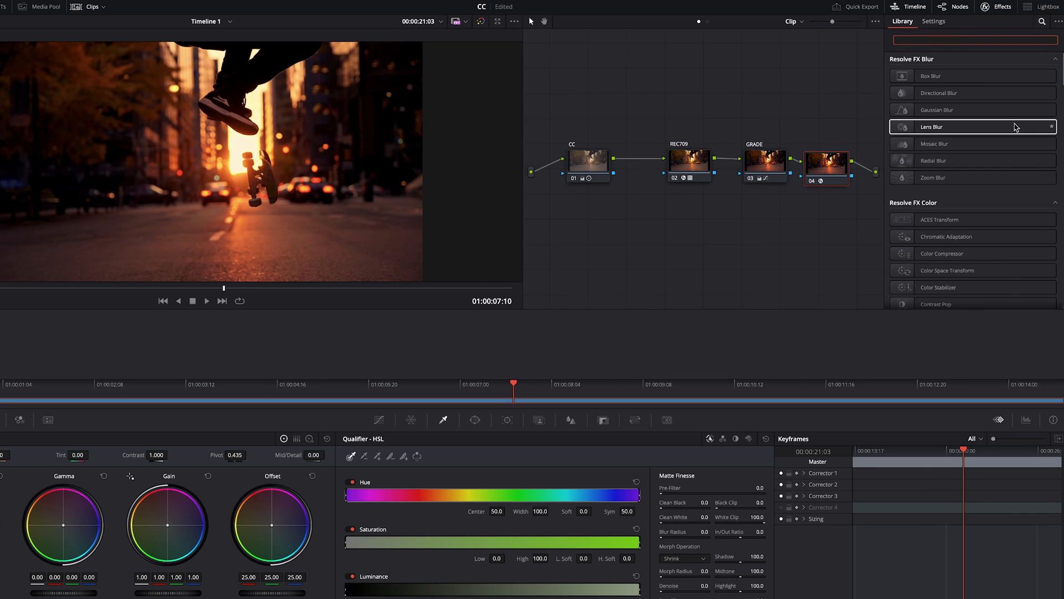
Add a Radial Blur to node 04 at smooth strength 0.294 and compare it off and on.
click(825, 169)
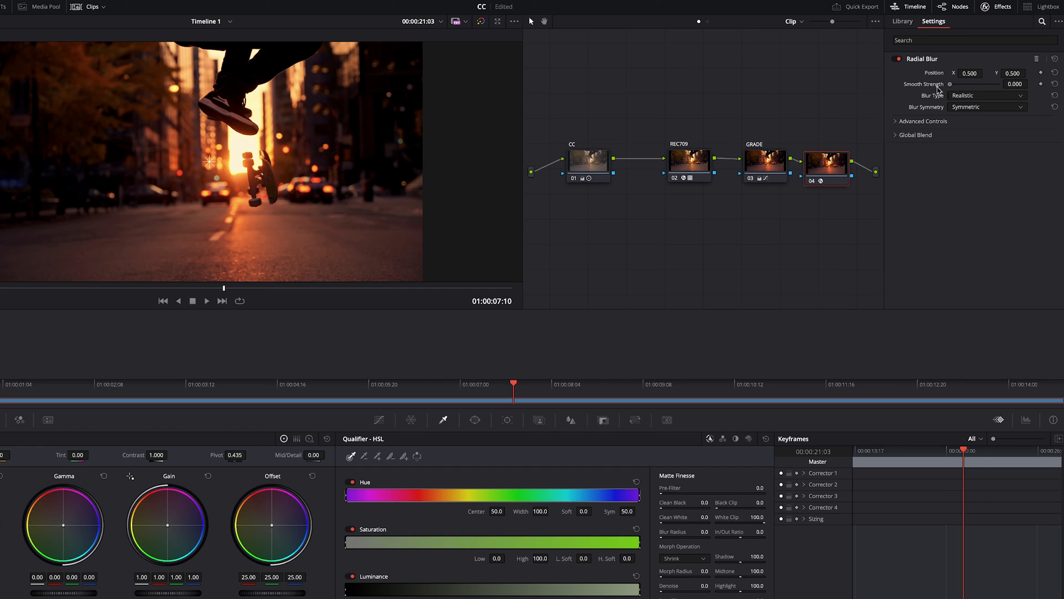
drag(950, 84, 966, 83)
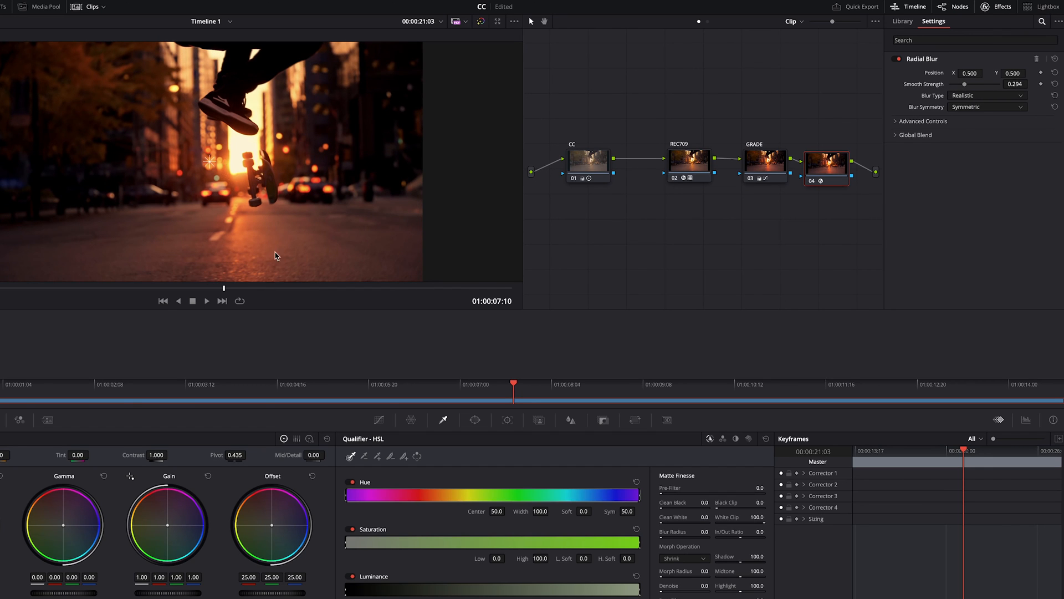
mouse_move(309, 65)
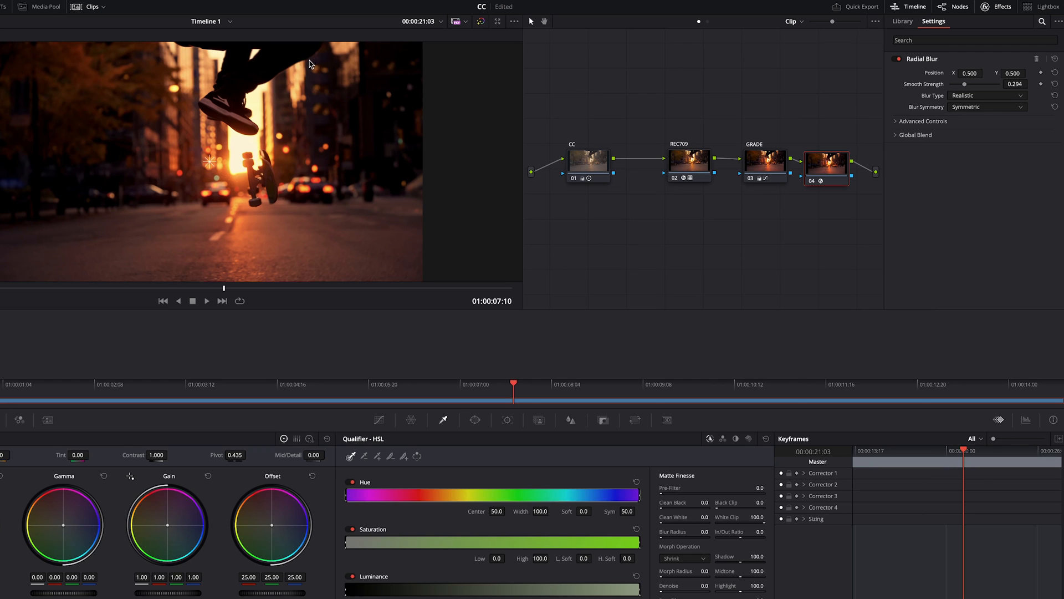
mouse_move(310, 62)
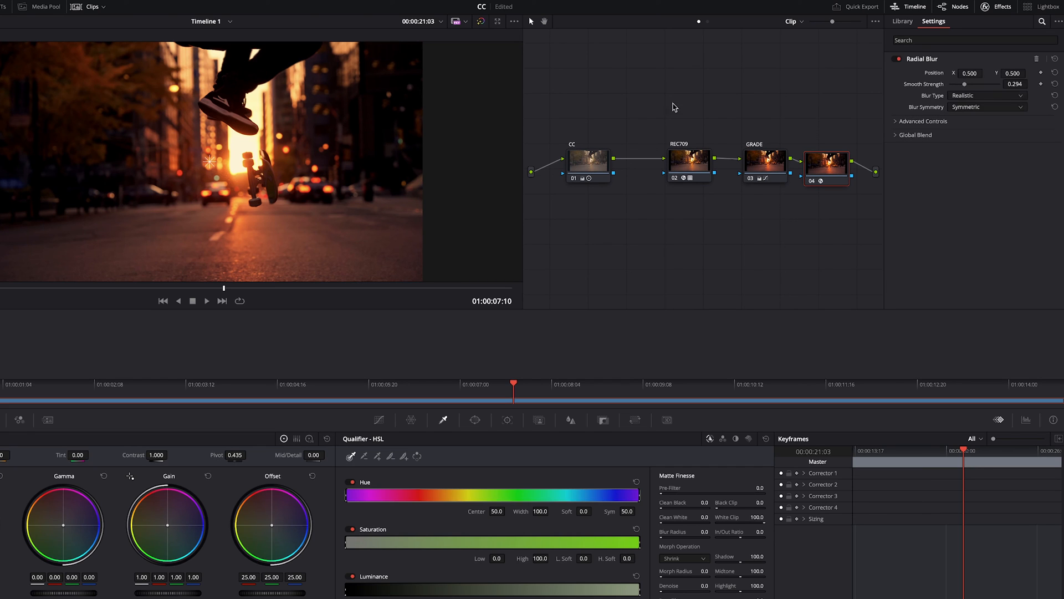
click(897, 58)
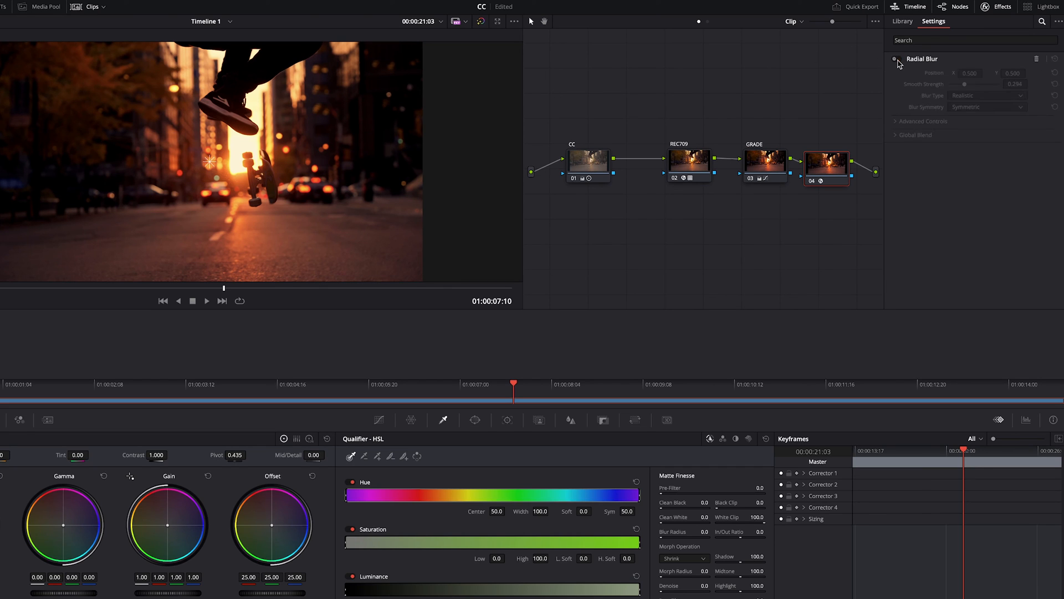
click(894, 59)
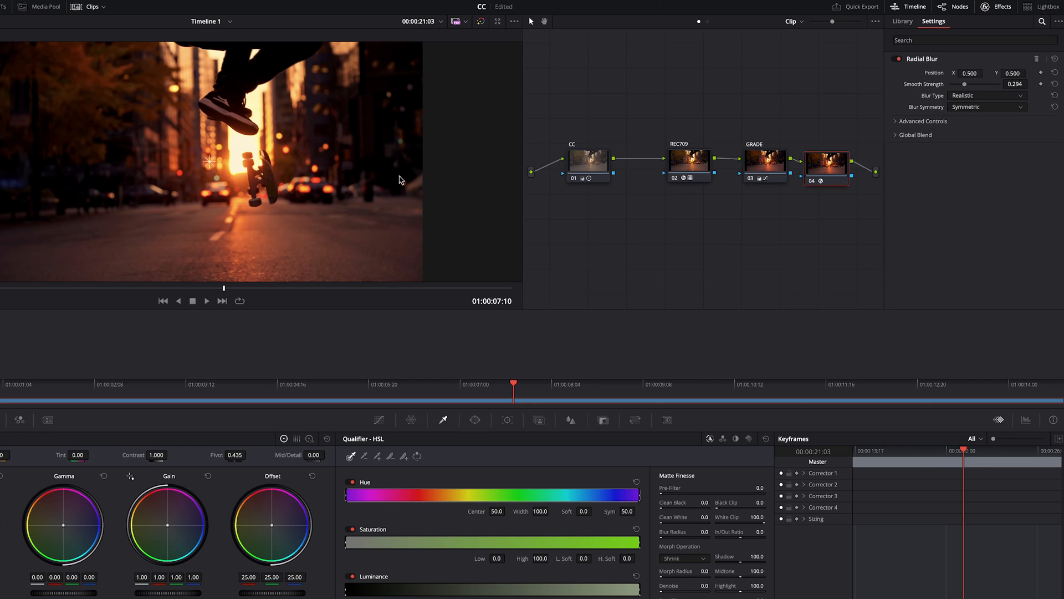
mouse_move(346, 106)
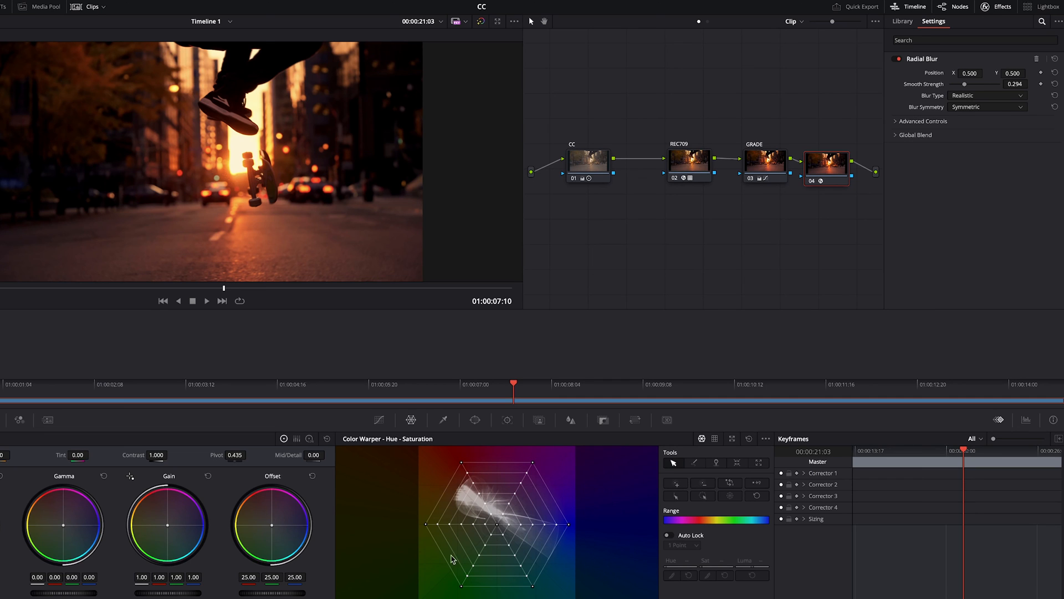
Switch through the custom curves and Magic Mask palettes.
click(539, 419)
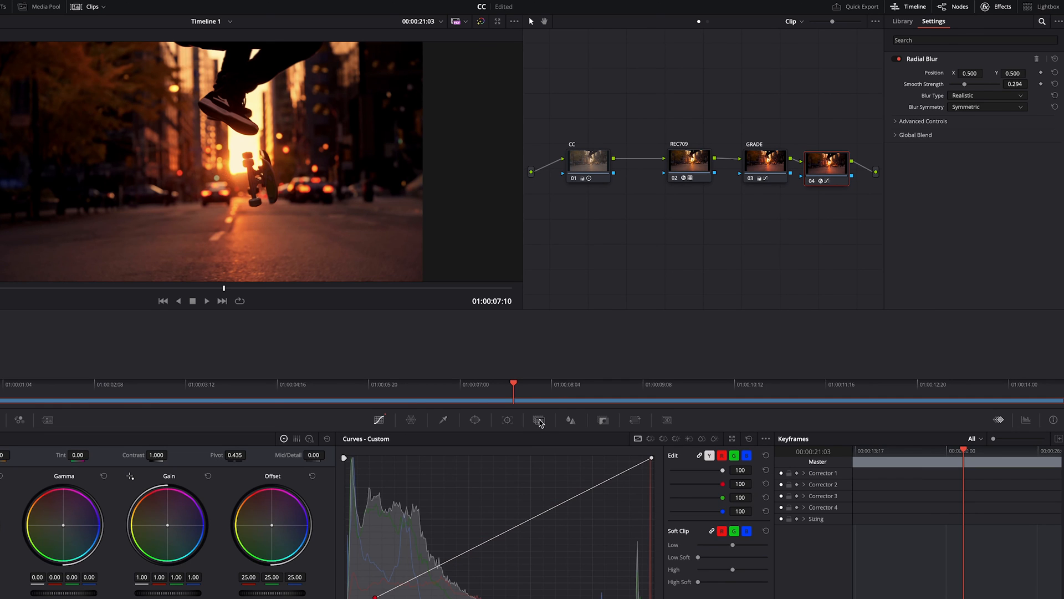
click(540, 419)
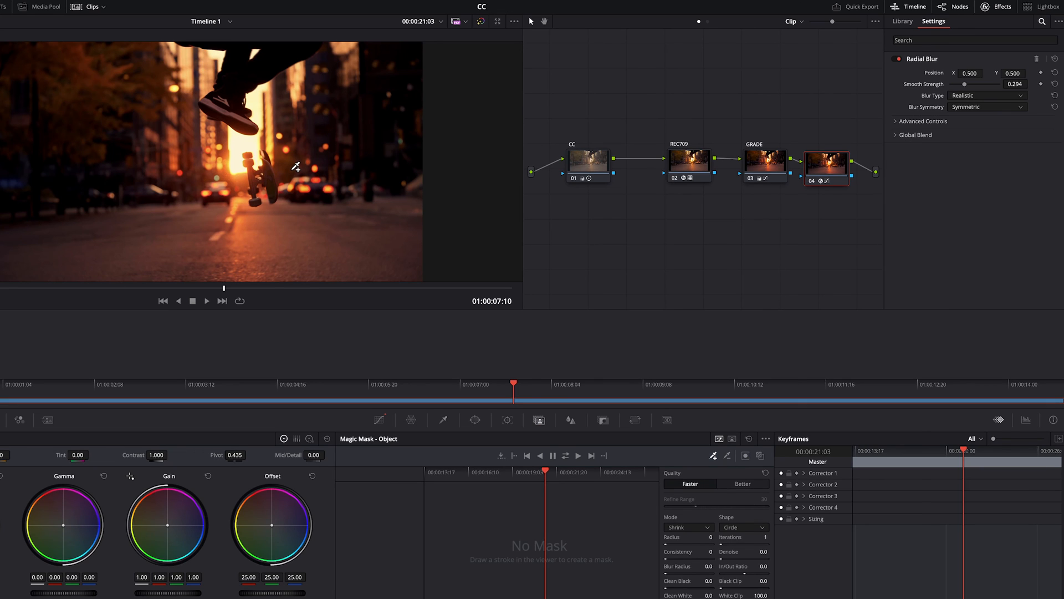
mouse_move(298, 195)
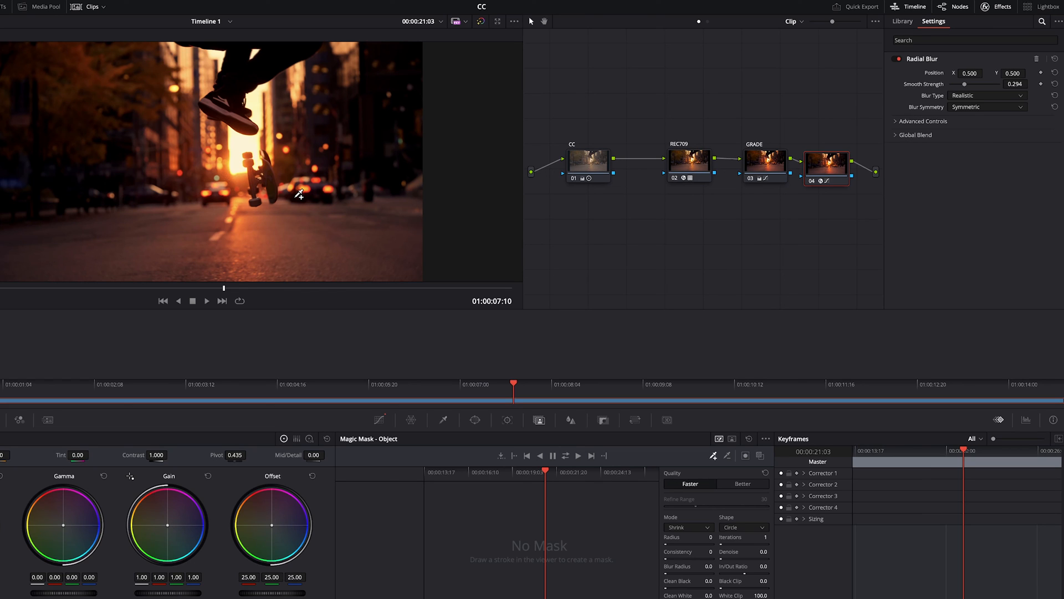
mouse_move(593, 425)
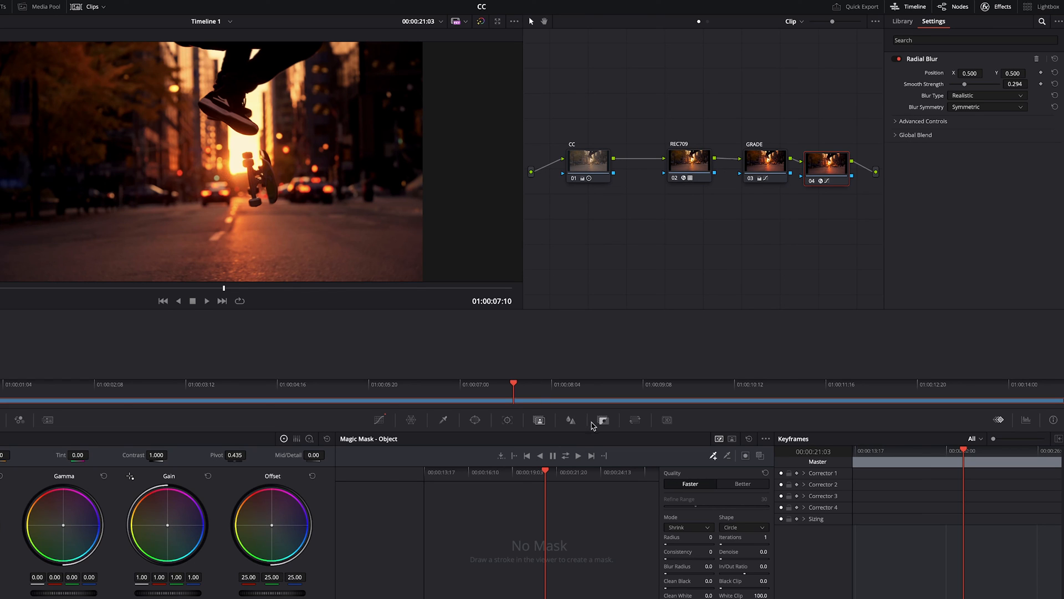
mouse_move(605, 424)
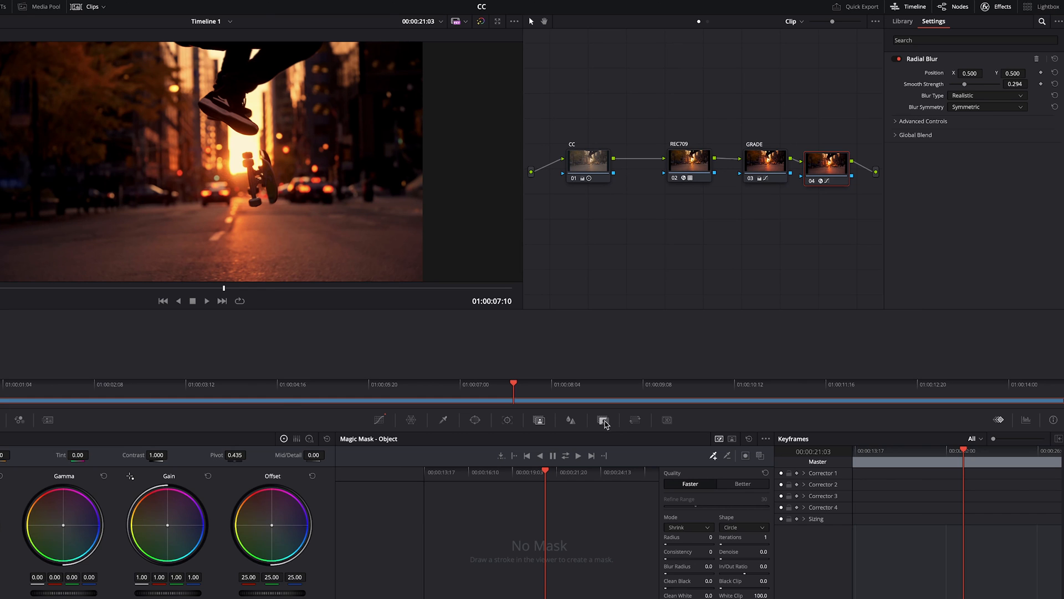
click(990, 189)
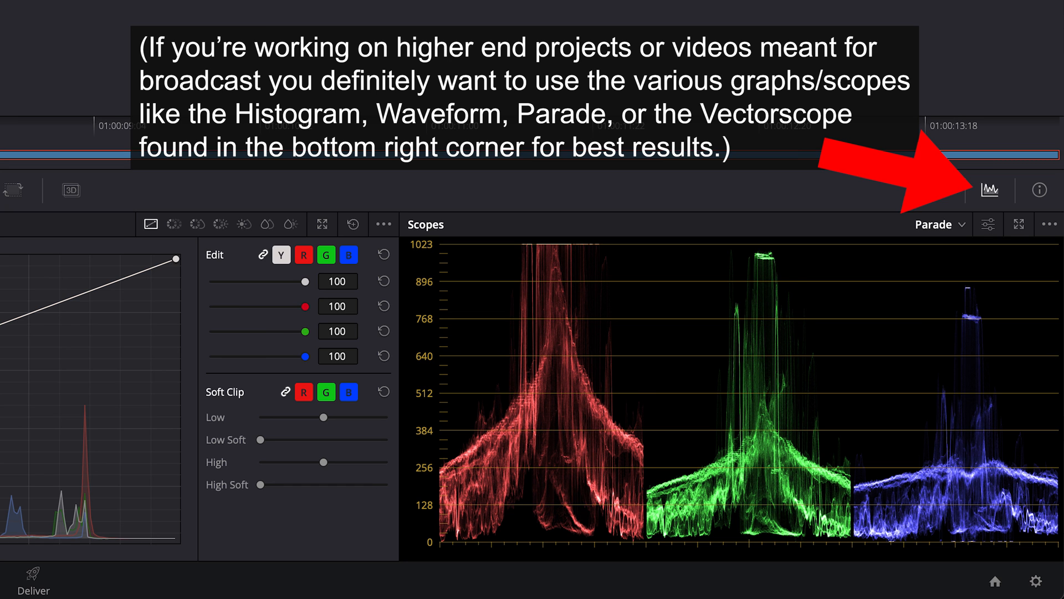
Display the RGB Parade video scope beside the curves.
click(1018, 224)
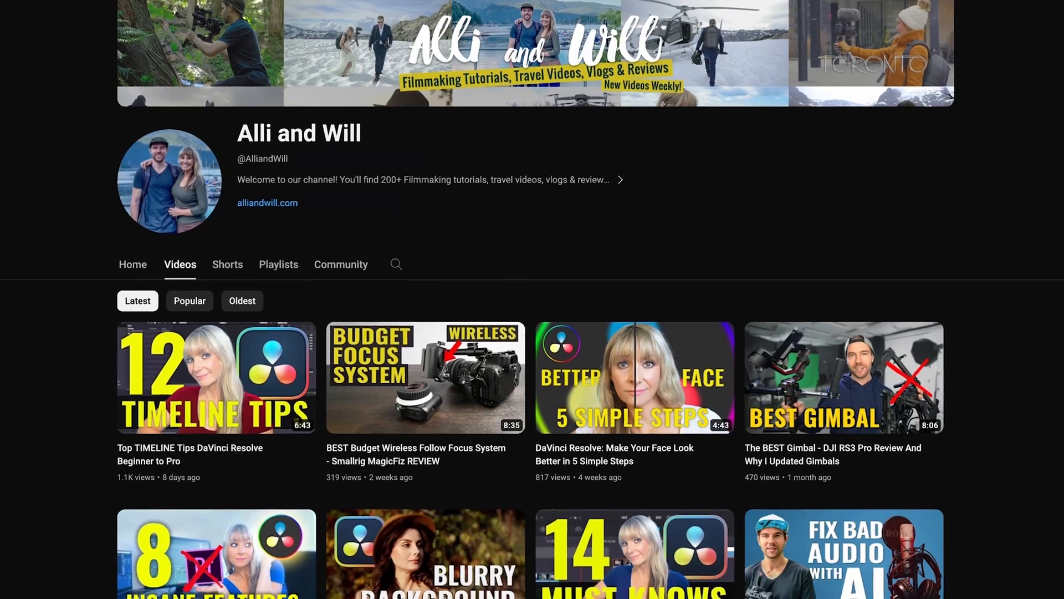
scroll(down, 3)
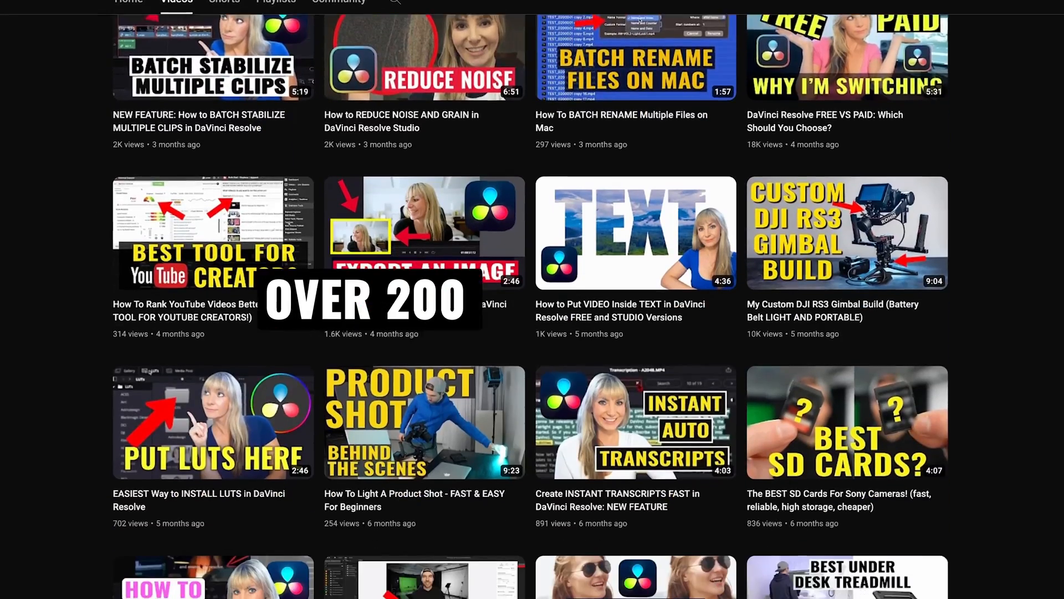
scroll(down, 3)
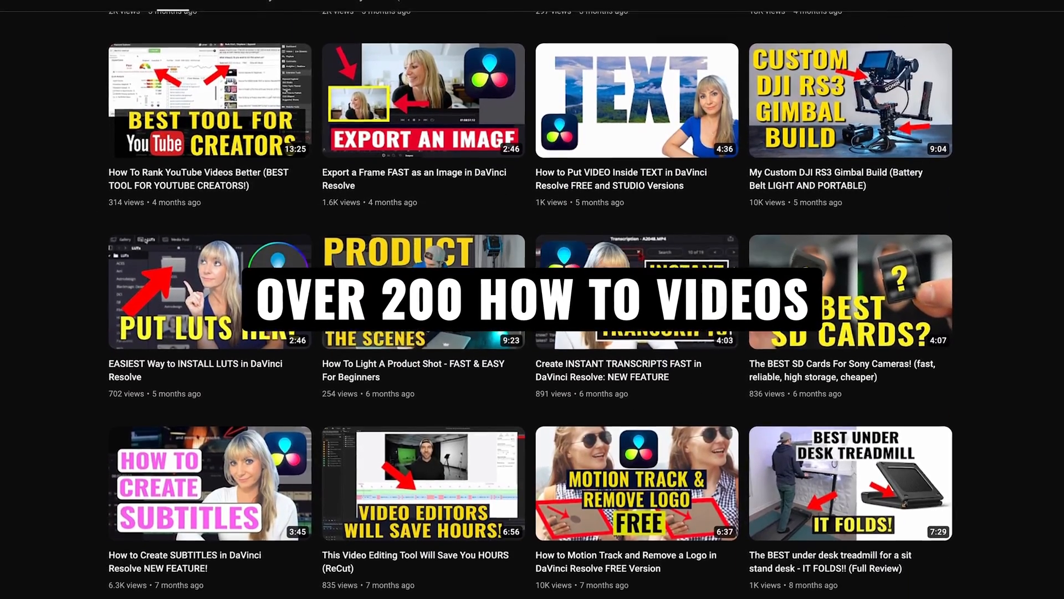
scroll(down, 3)
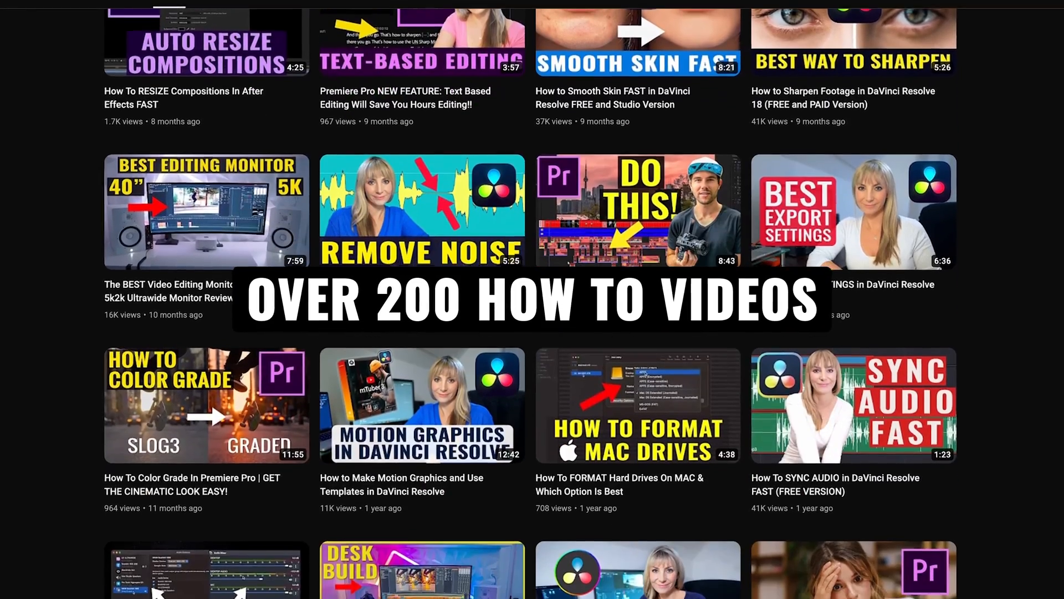